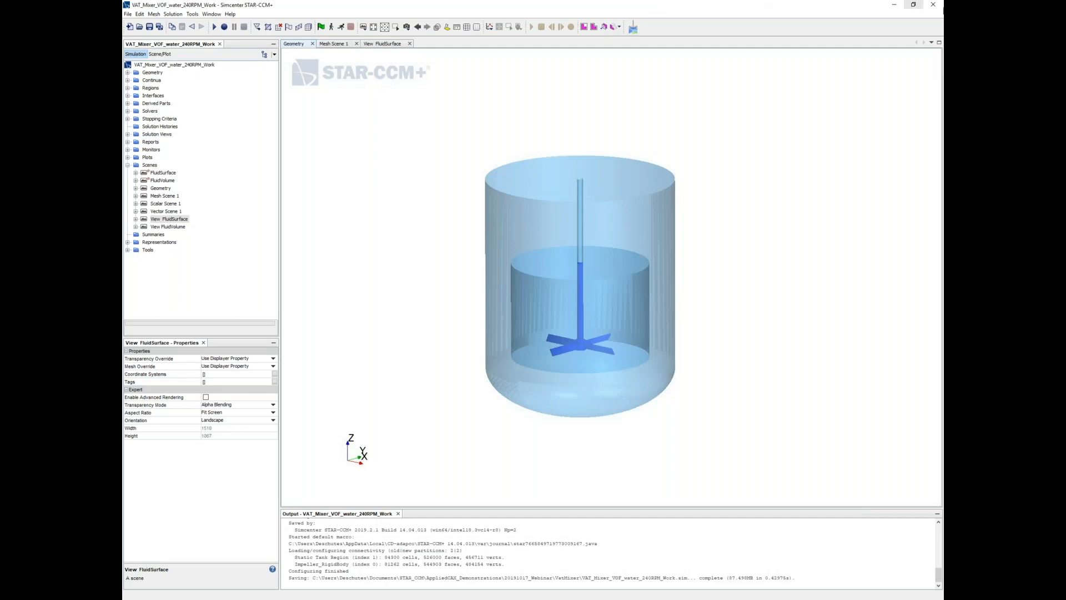
mouse_move(830, 54)
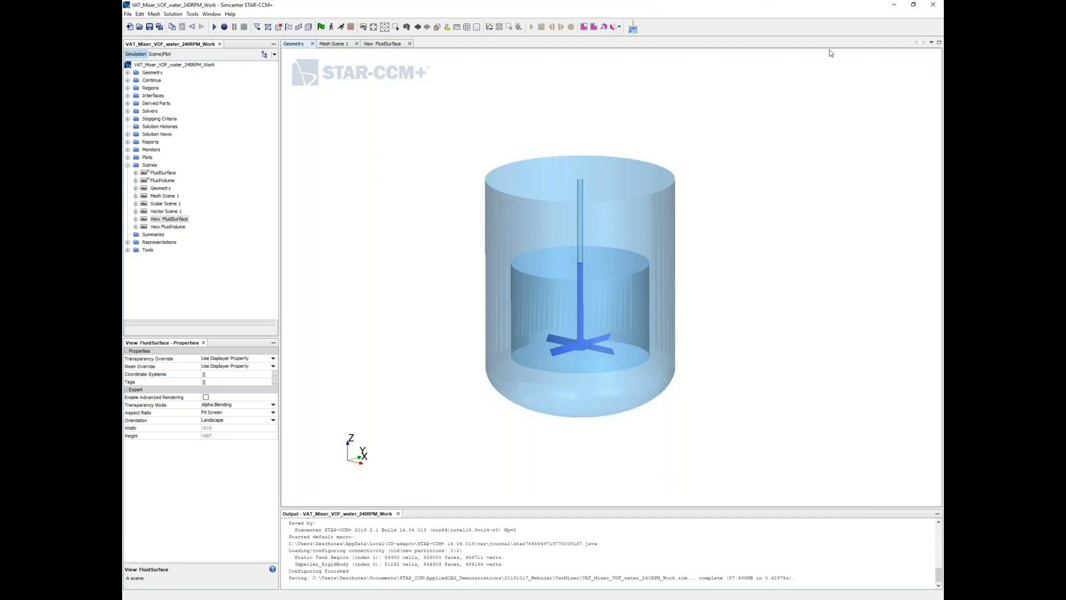
mouse_move(651, 136)
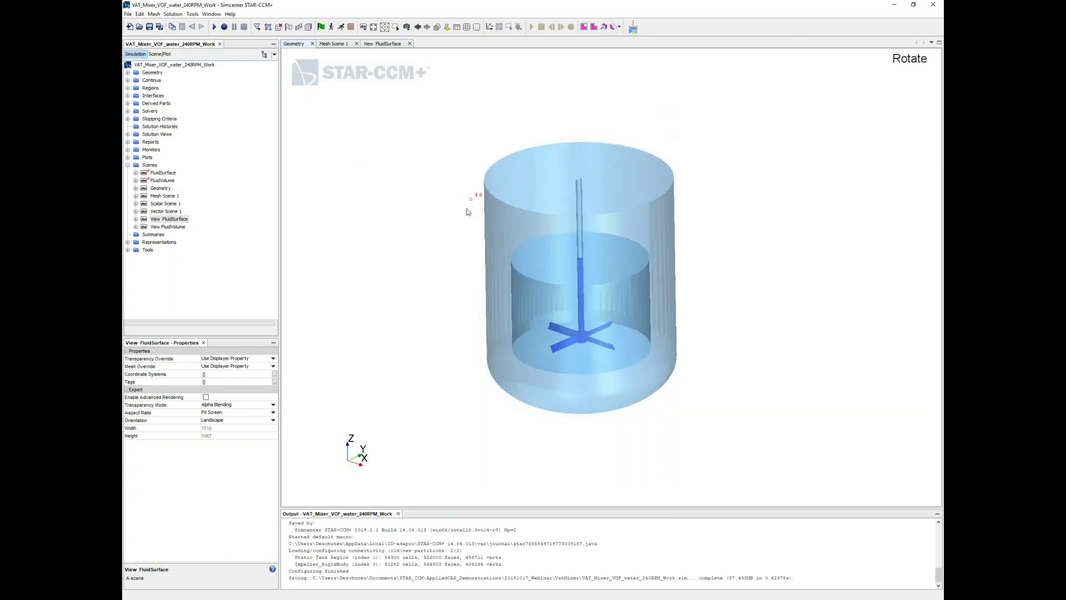
Step: List the base, shaft, impeller and tank CAD models, and briefly open the Admixtus tool
click(152, 72)
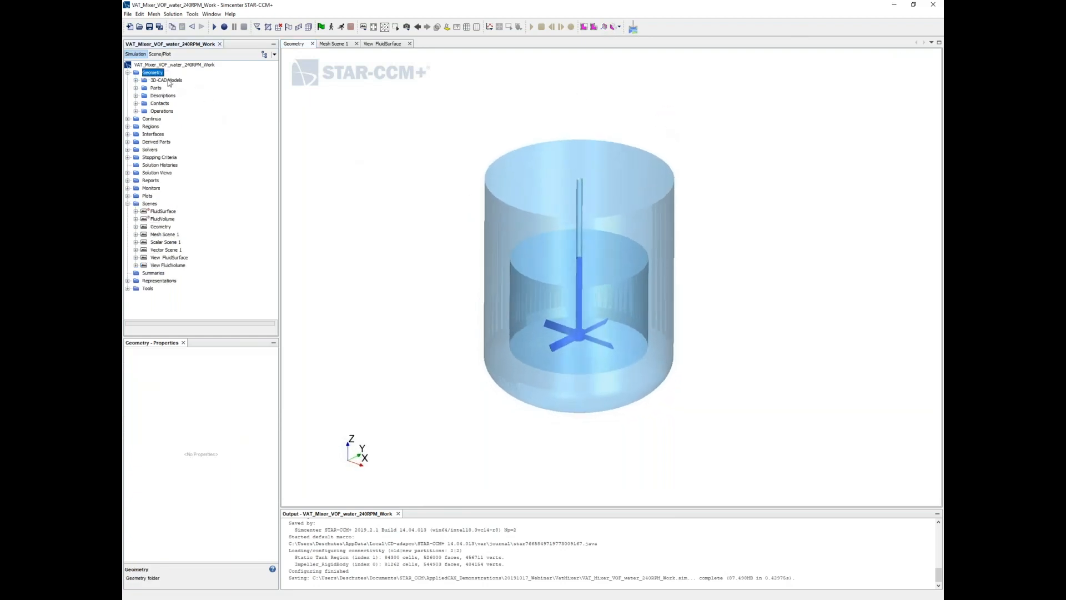
click(136, 79)
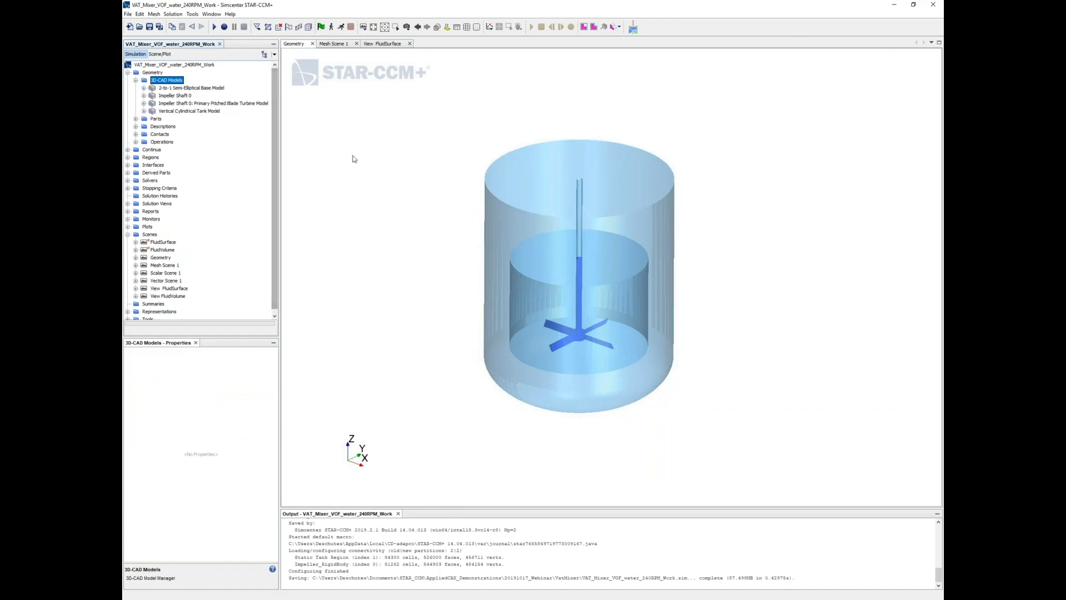
mouse_move(364, 178)
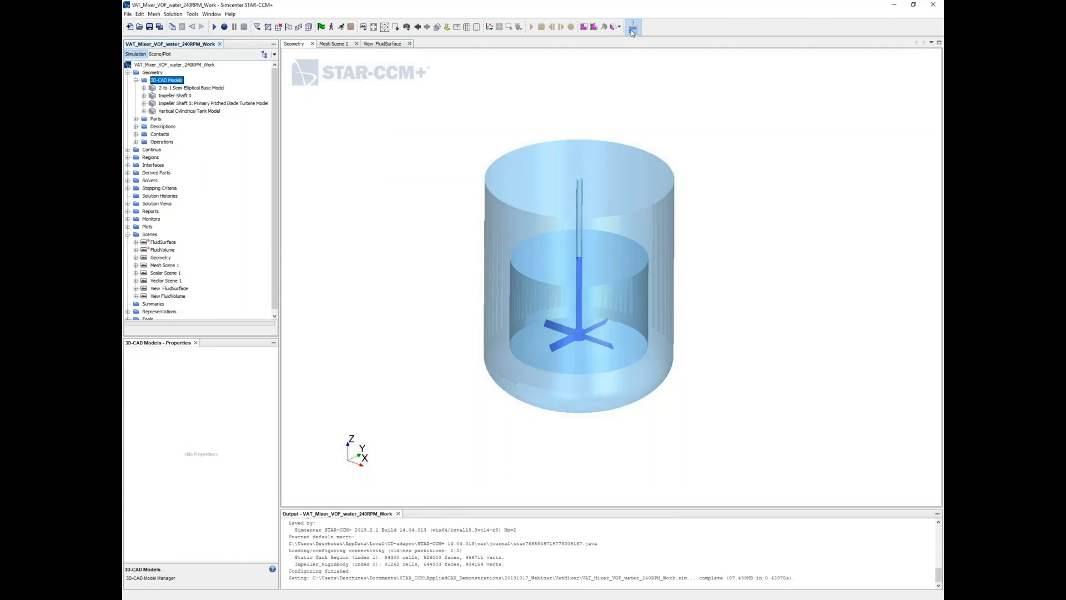
click(632, 27)
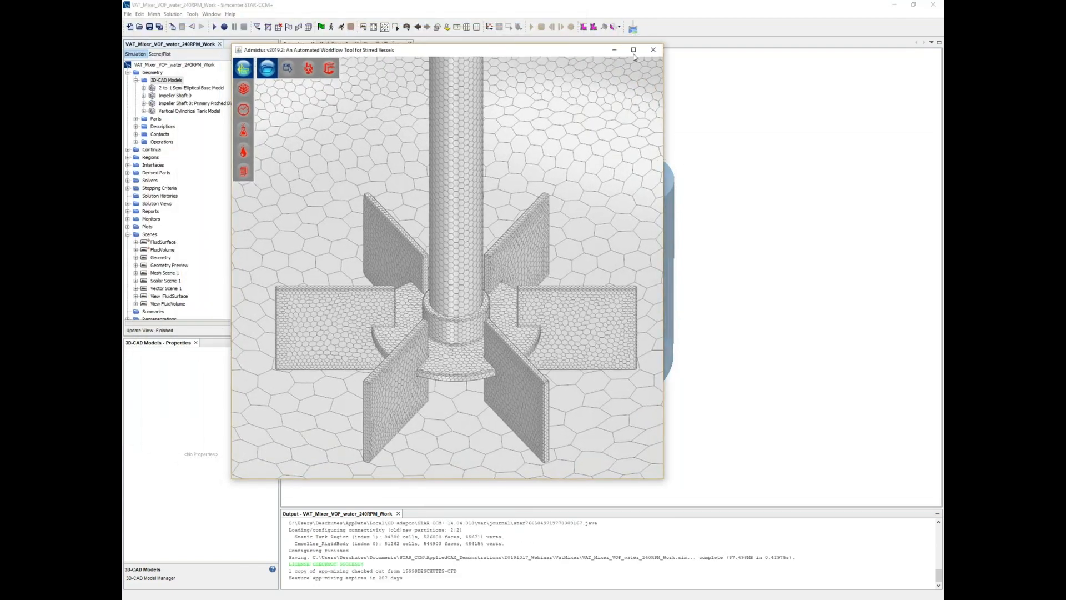
click(653, 49)
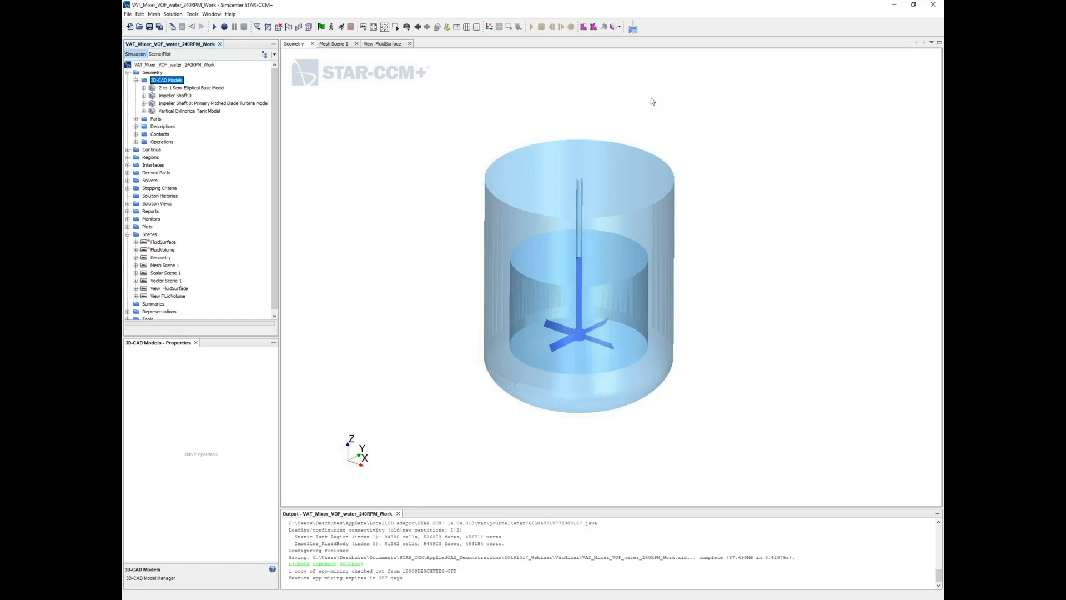
mouse_move(618, 96)
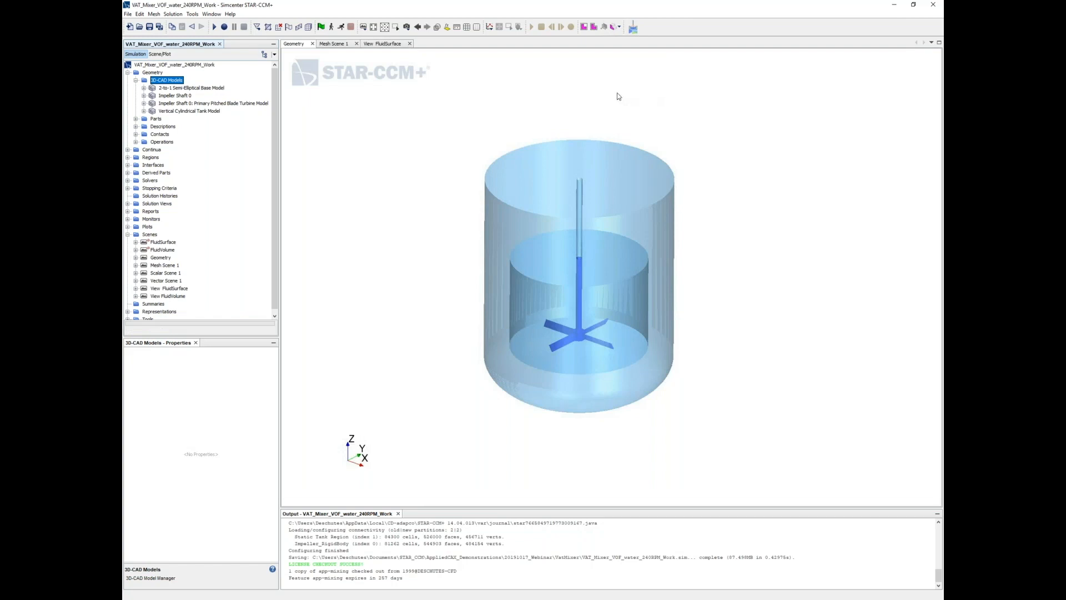
mouse_move(338, 153)
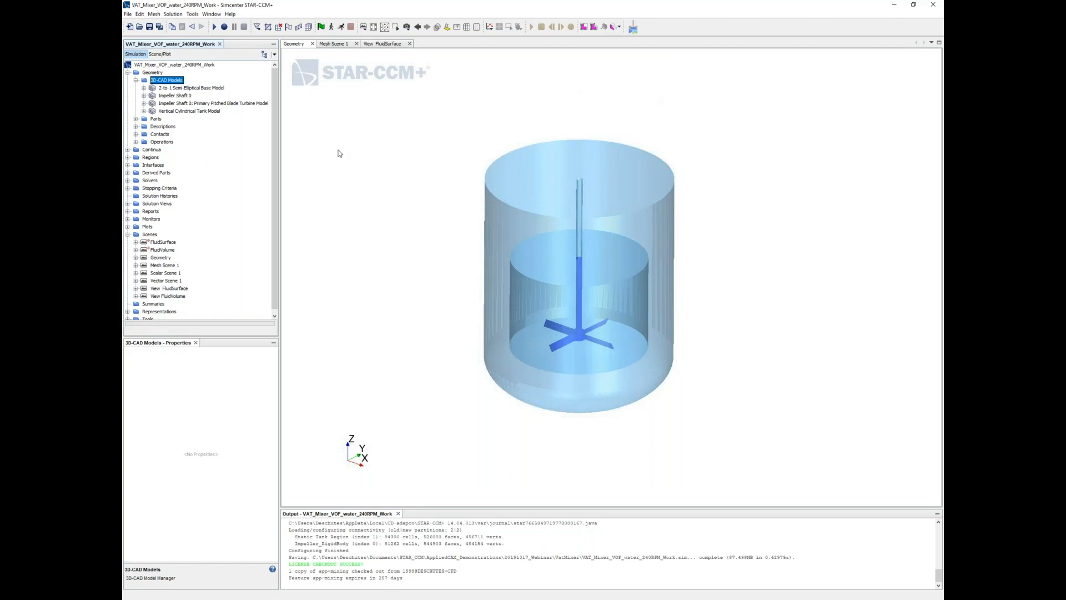
mouse_move(302, 199)
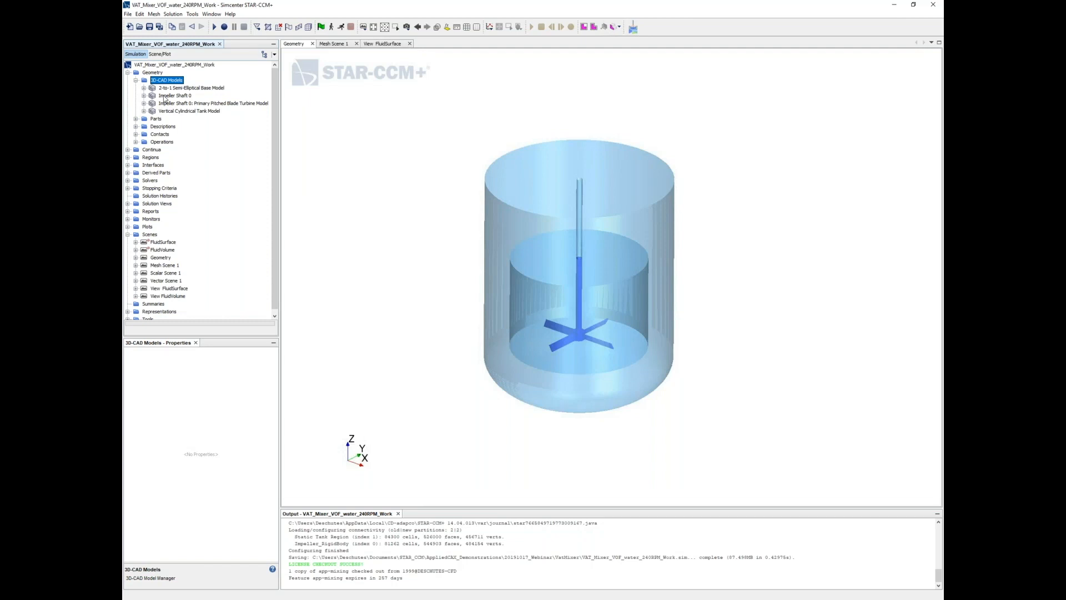
Step: Inspect the pitched blade turbine's design parameters, then collapse the 3D-CAD Models list
click(173, 95)
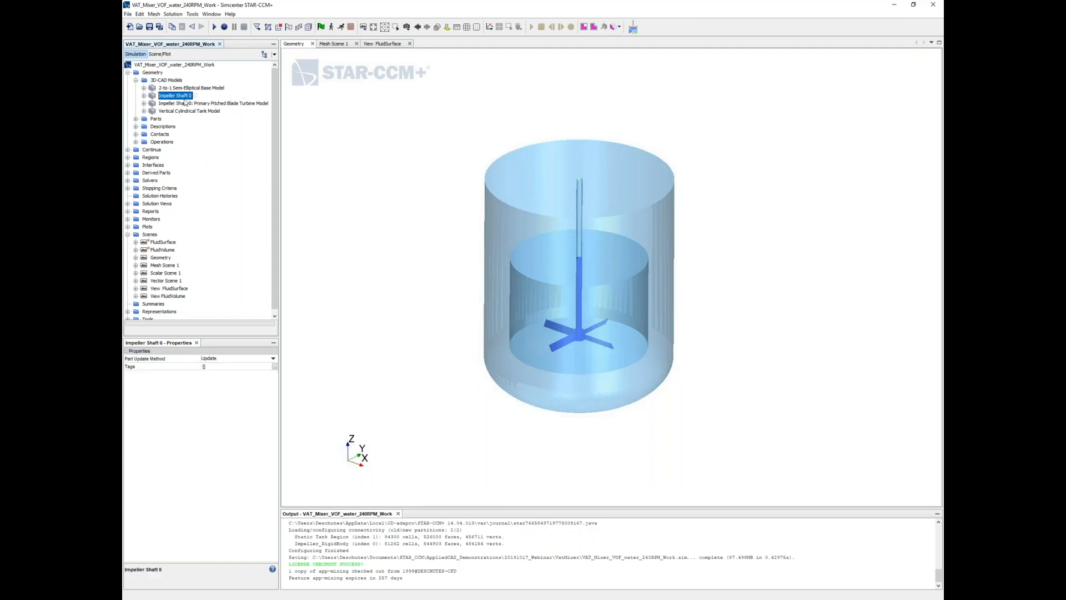
click(212, 103)
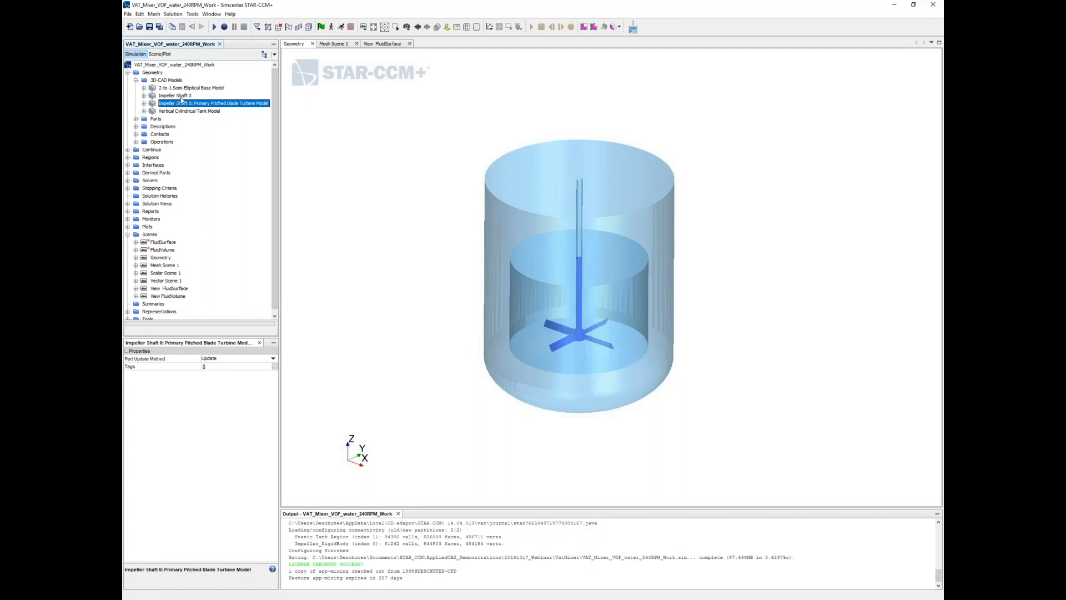
click(144, 102)
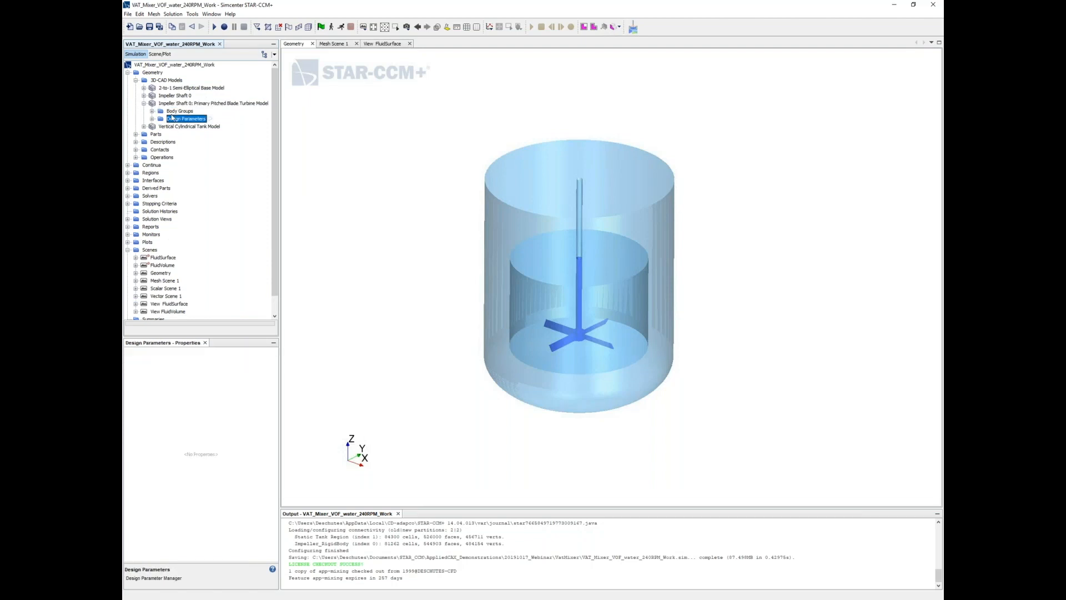
click(144, 118)
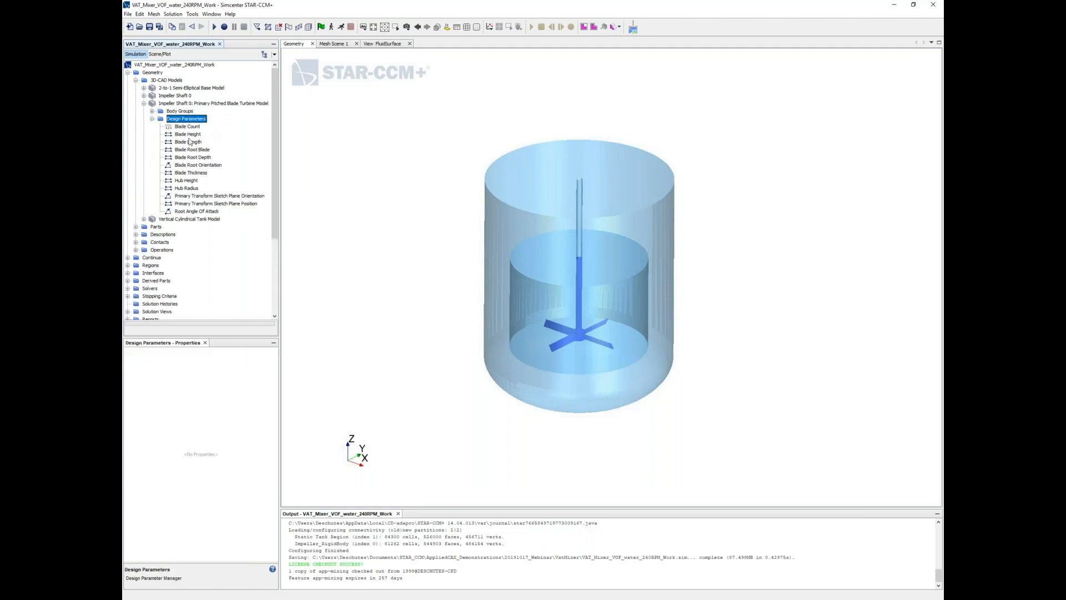
mouse_move(187, 141)
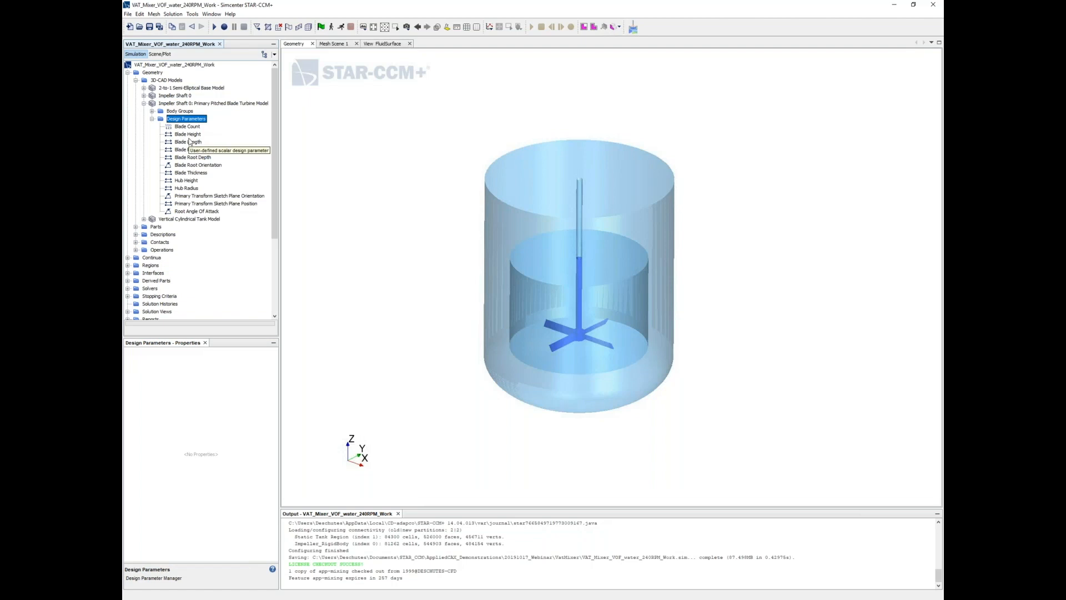
mouse_move(184, 136)
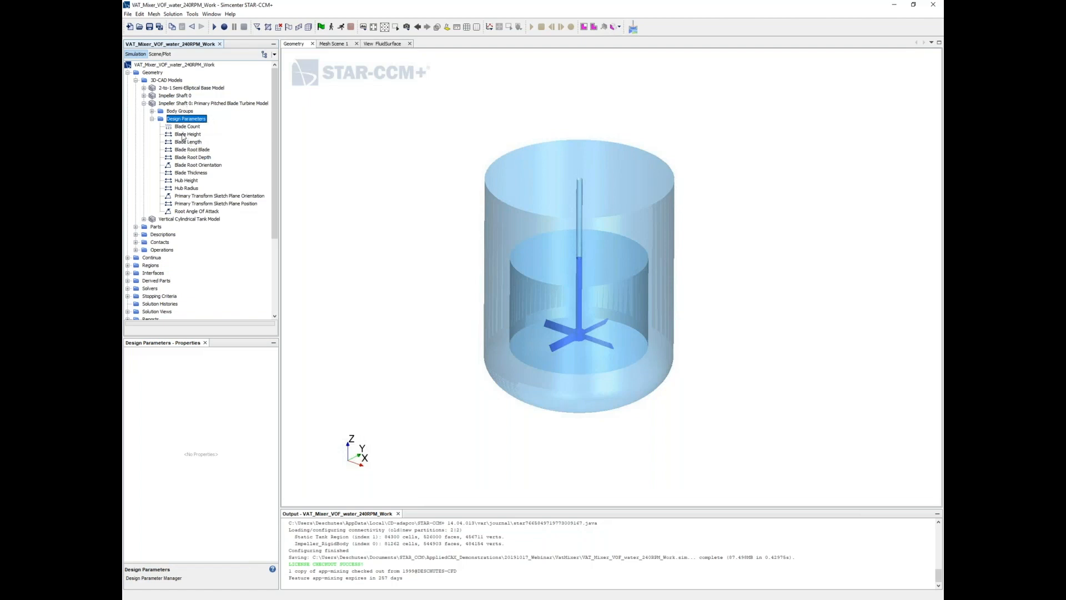
click(188, 133)
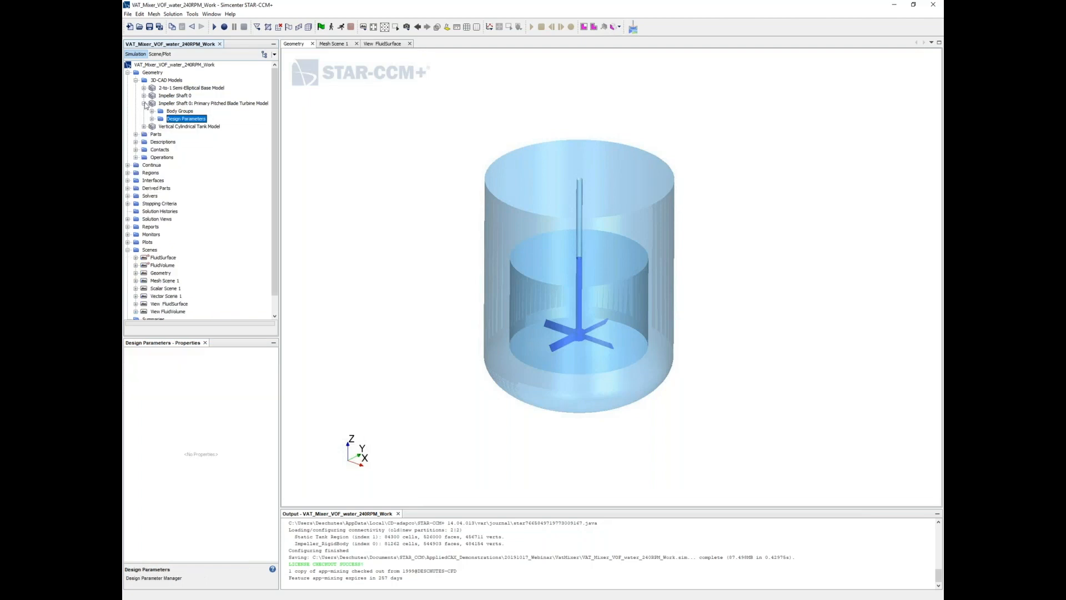
click(144, 103)
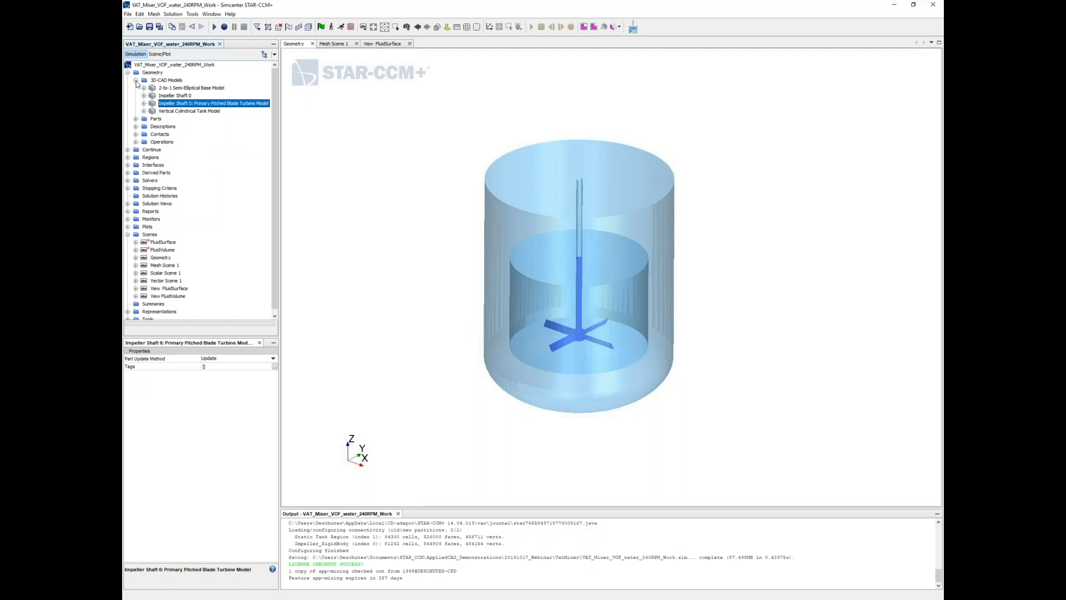
click(136, 79)
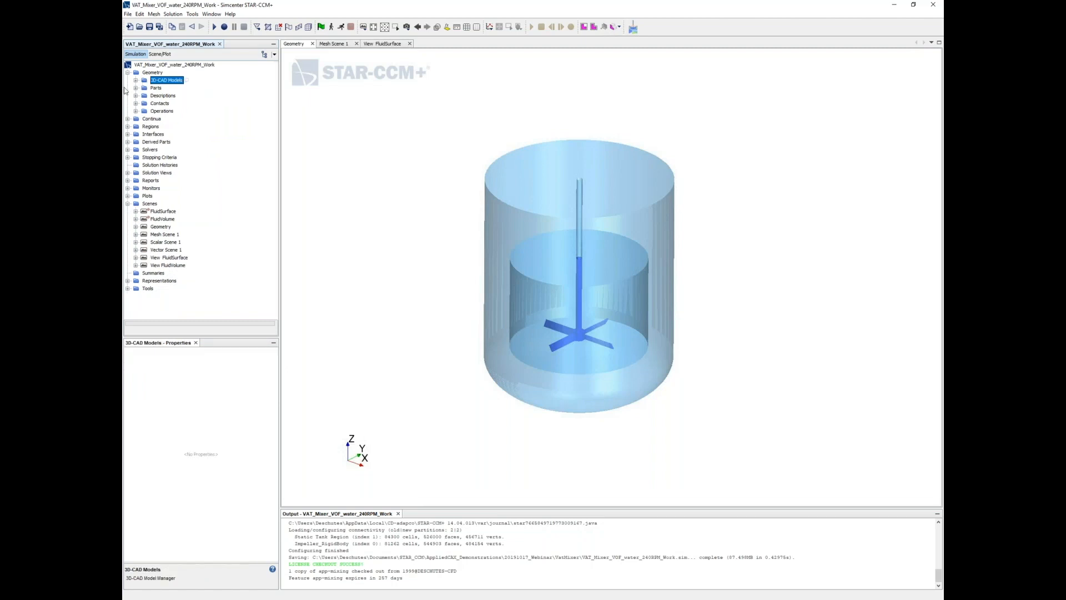
mouse_move(470, 185)
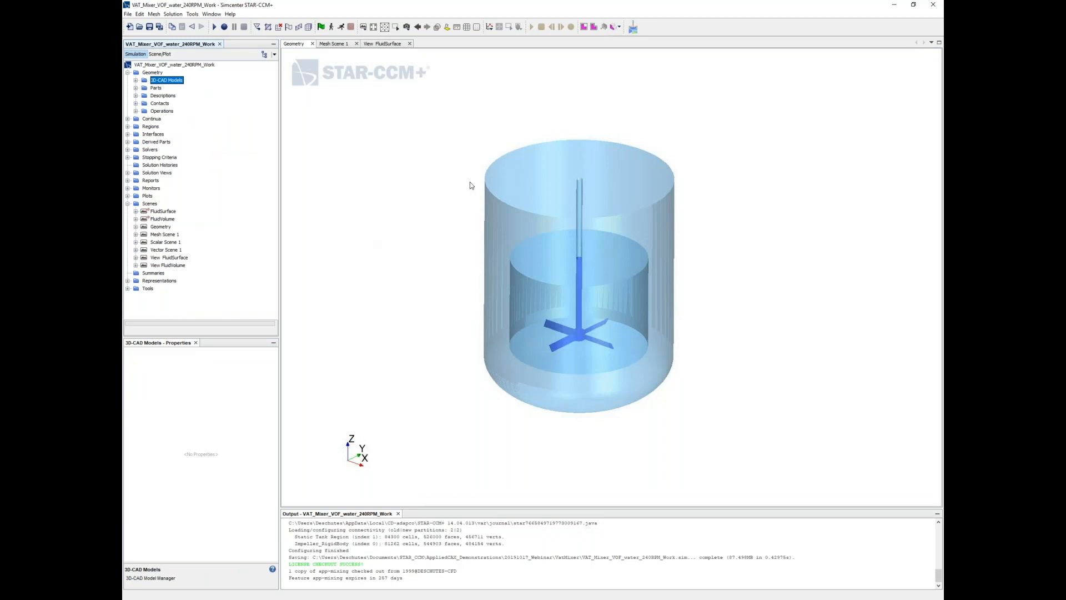
mouse_move(143, 115)
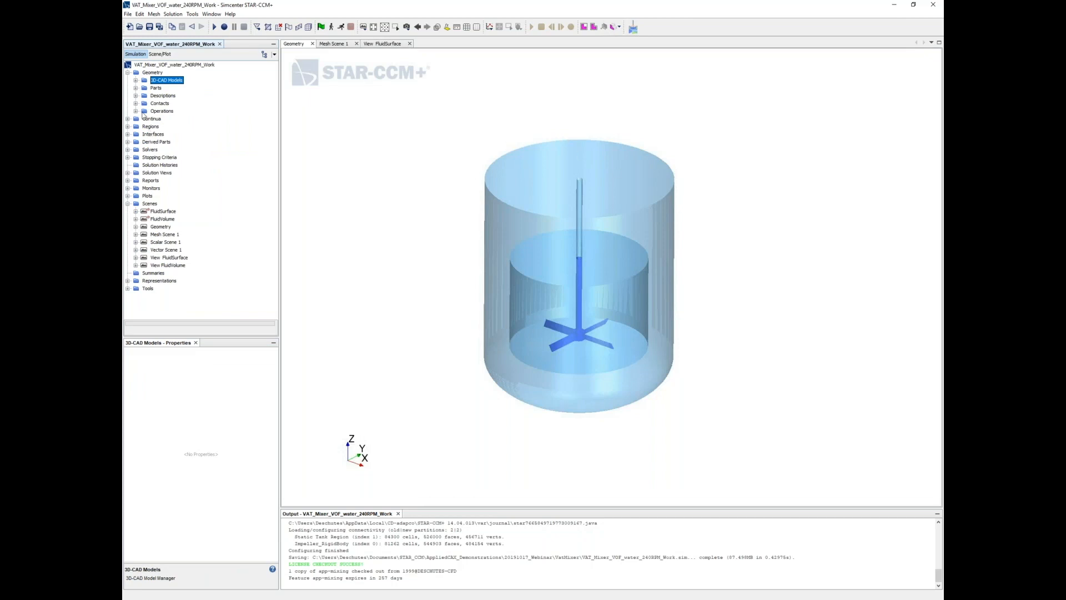
Step: List Impeller_RigidBody and Static Tank Region, and highlight the impeller region's properties
click(150, 126)
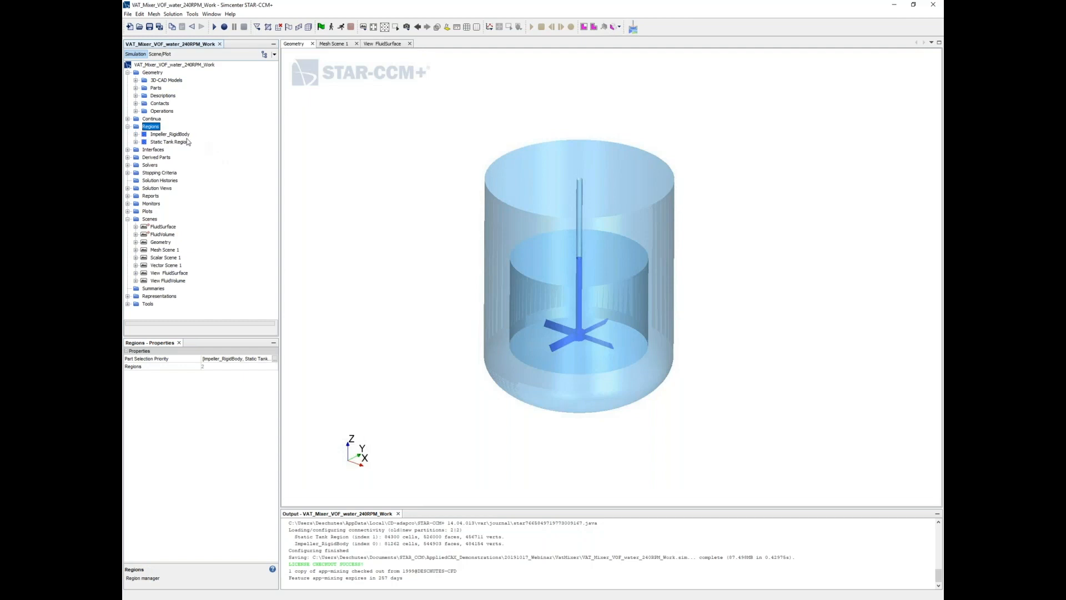
mouse_move(184, 141)
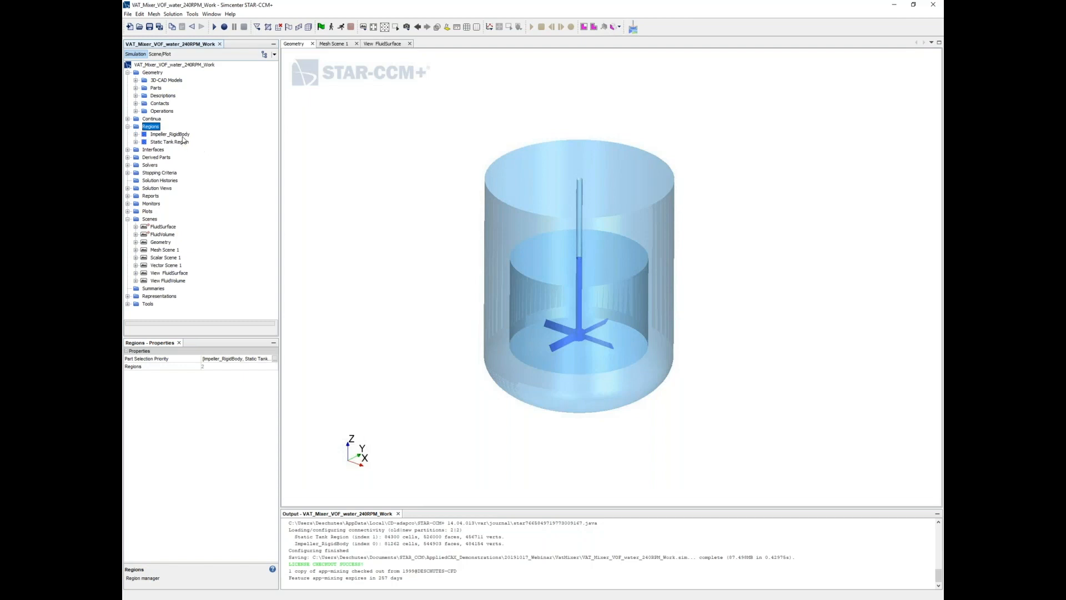
click(169, 133)
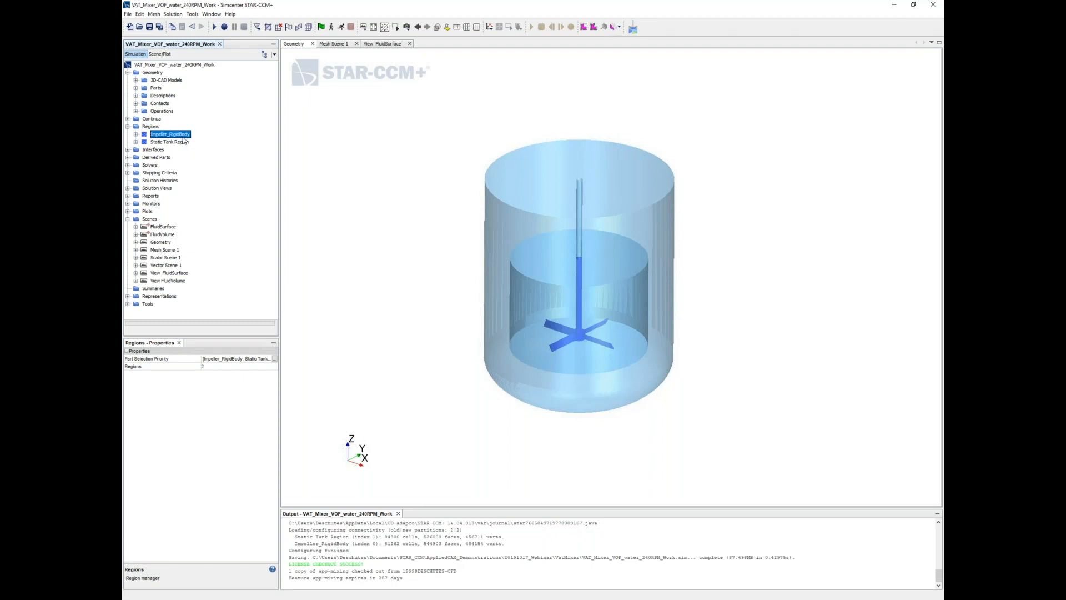
click(170, 134)
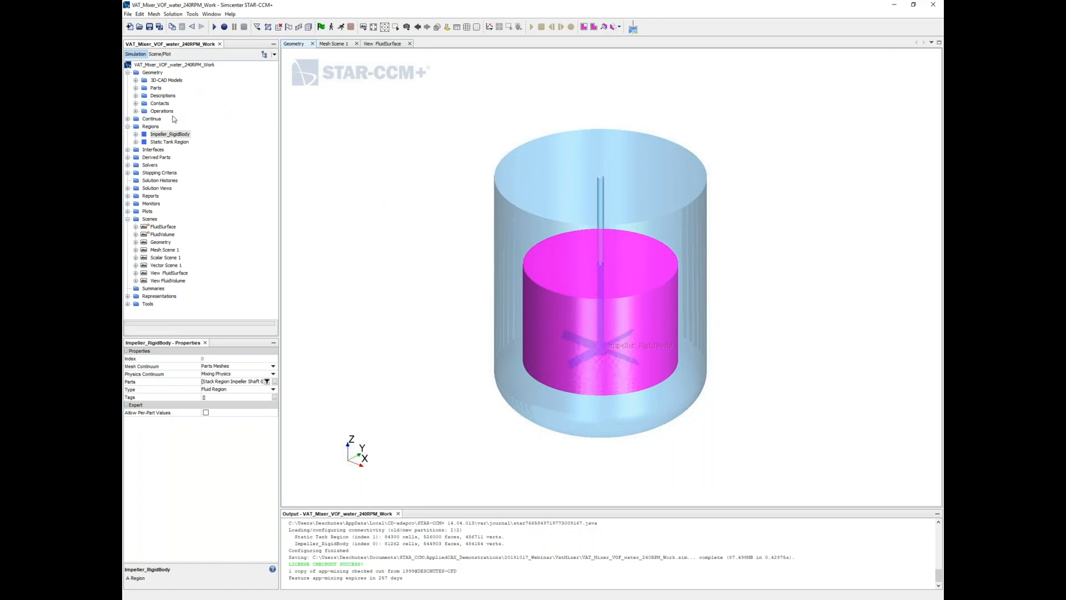
mouse_move(270, 106)
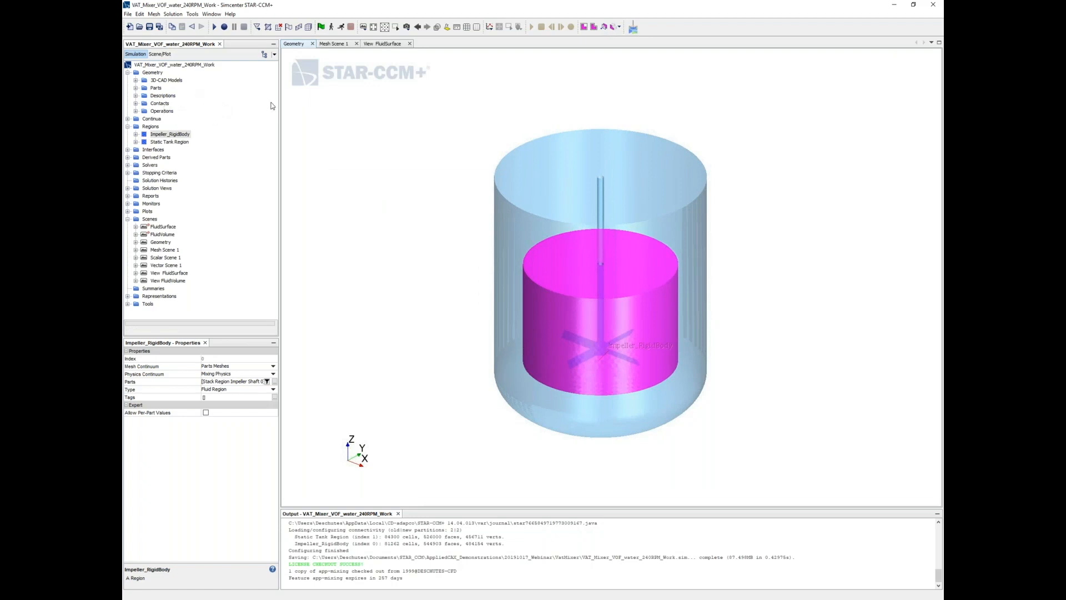
mouse_move(445, 353)
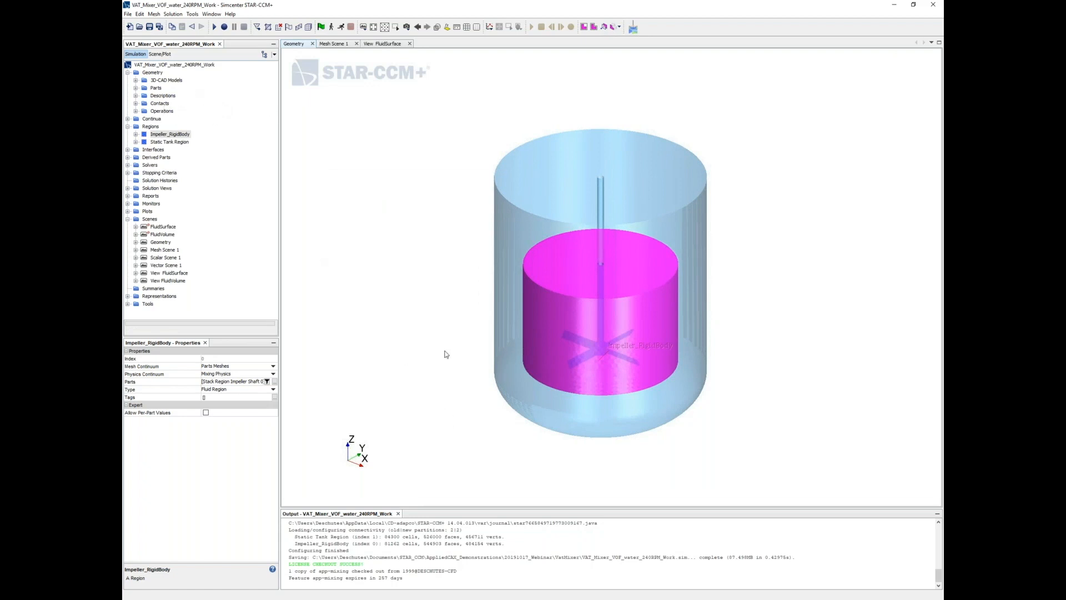
mouse_move(436, 262)
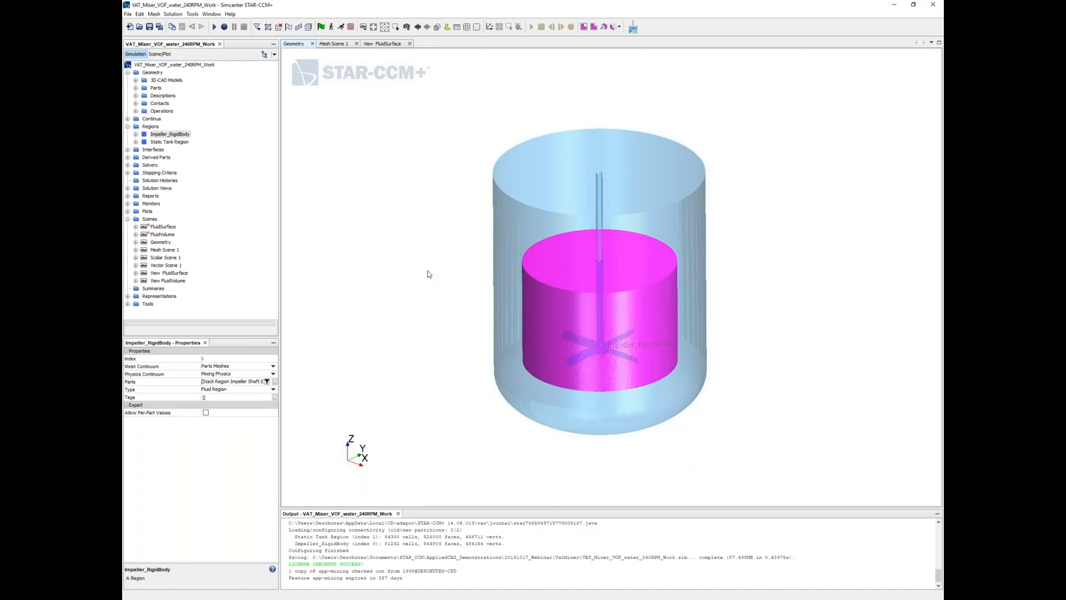
mouse_move(413, 251)
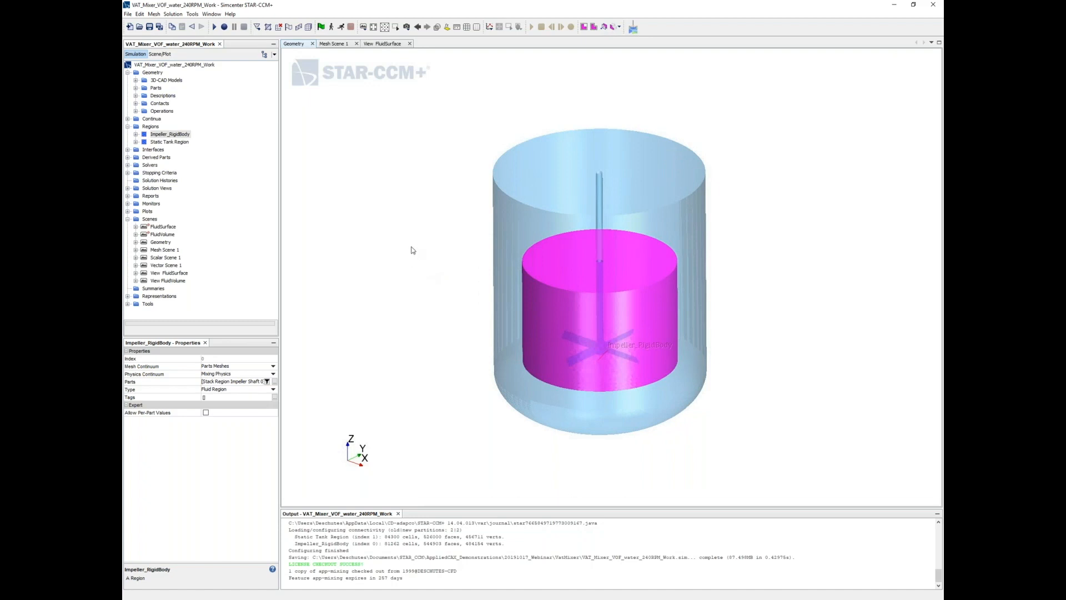
mouse_move(409, 252)
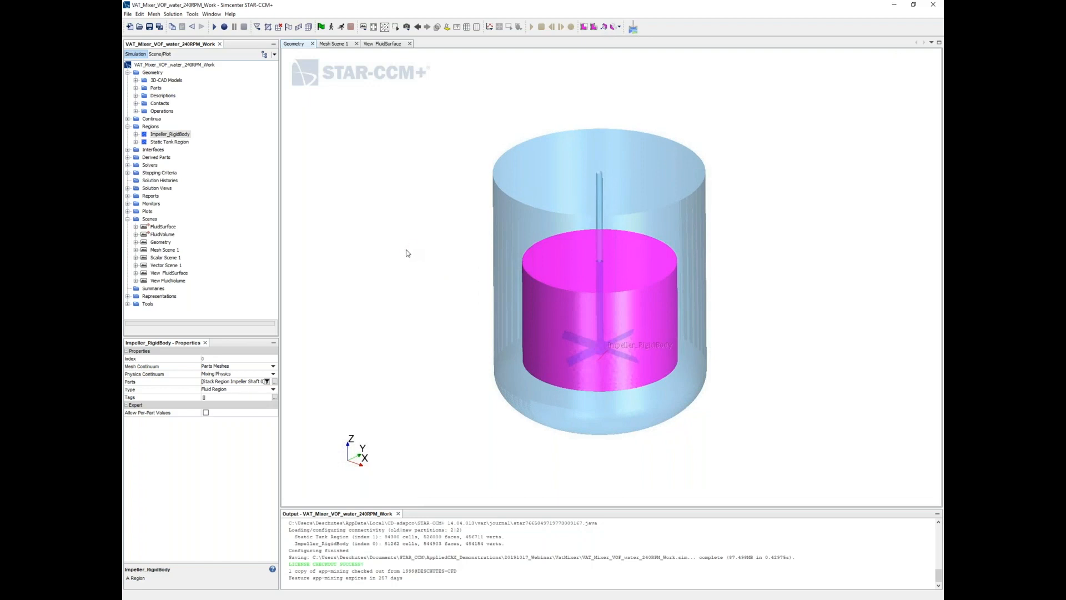
click(161, 241)
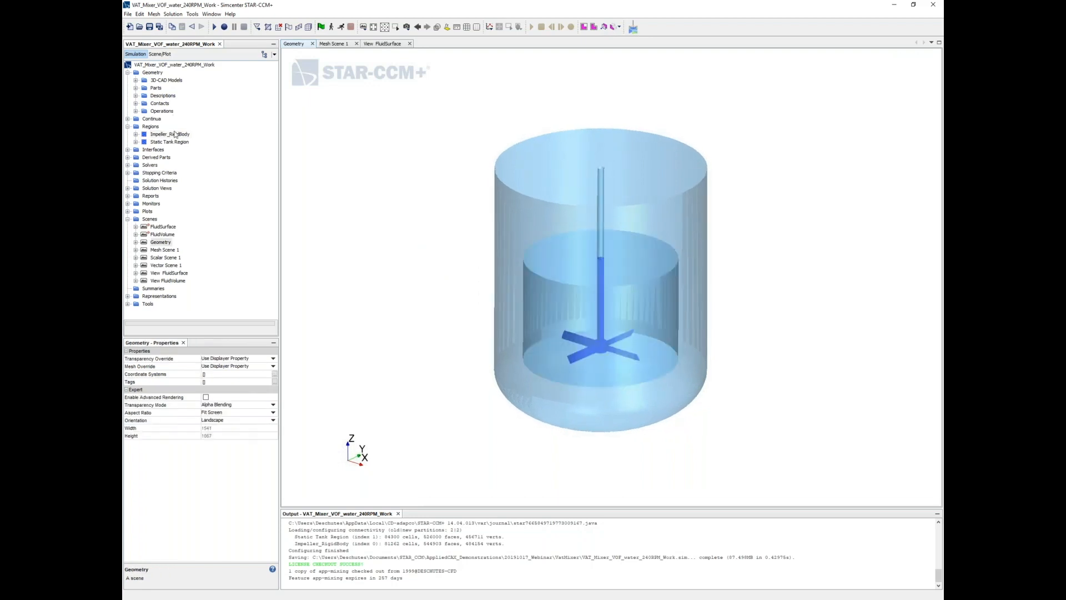
mouse_move(179, 139)
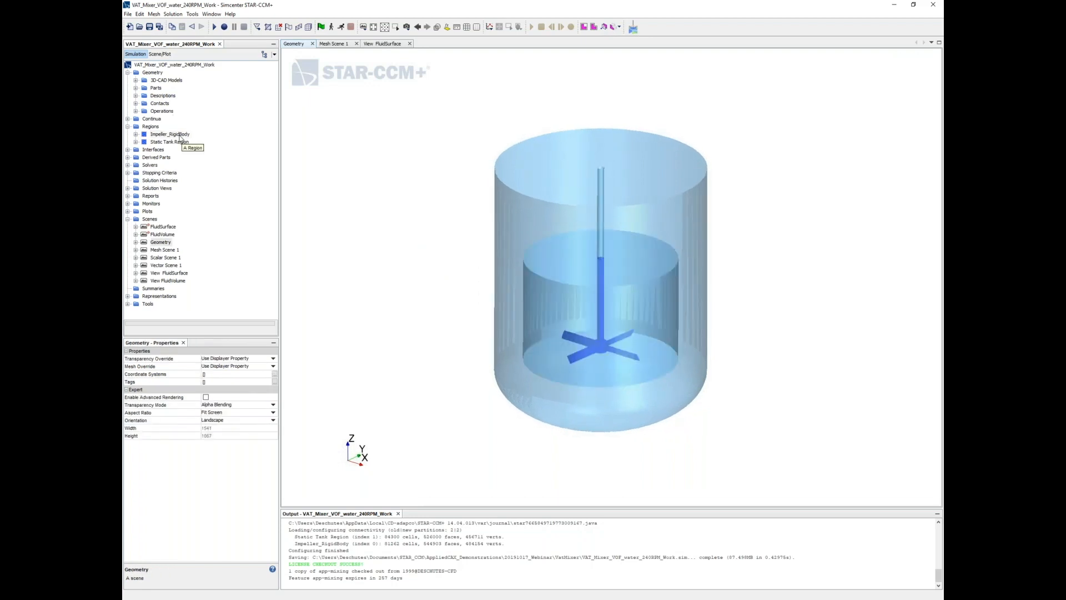
click(169, 142)
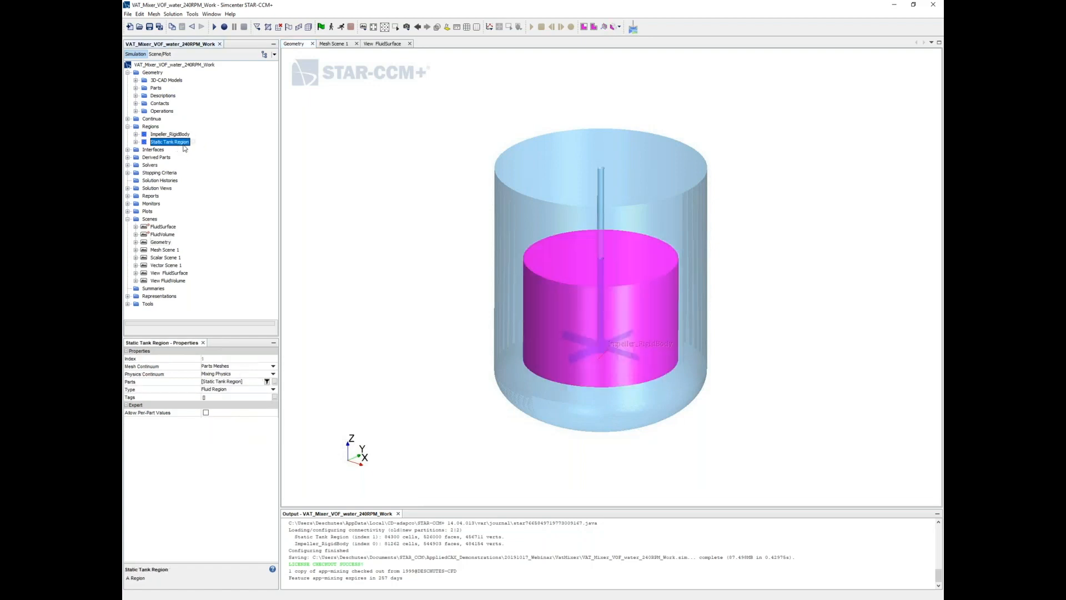
click(170, 142)
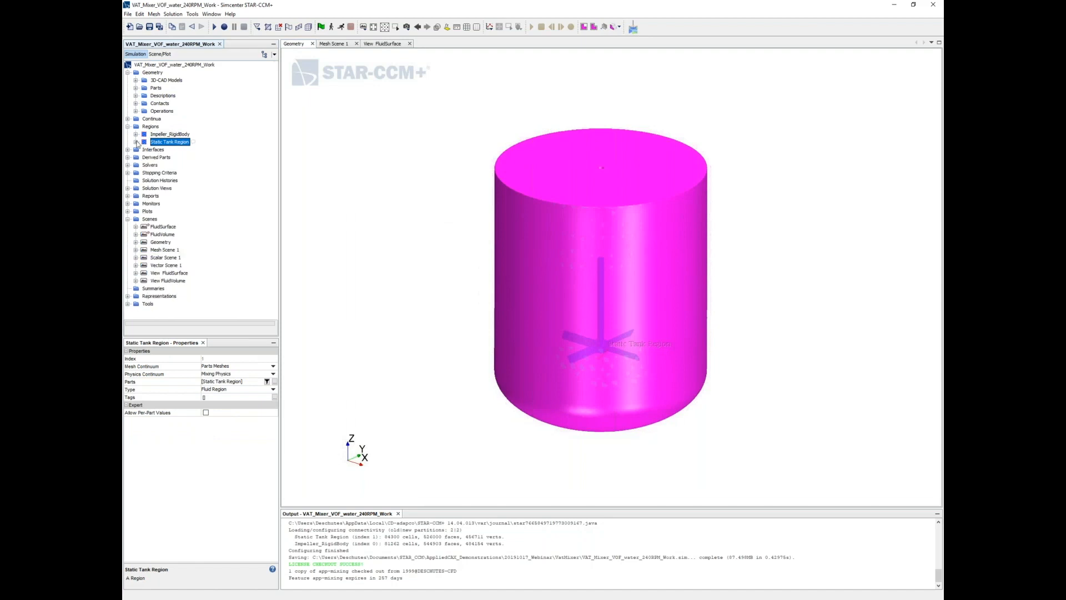
click(169, 133)
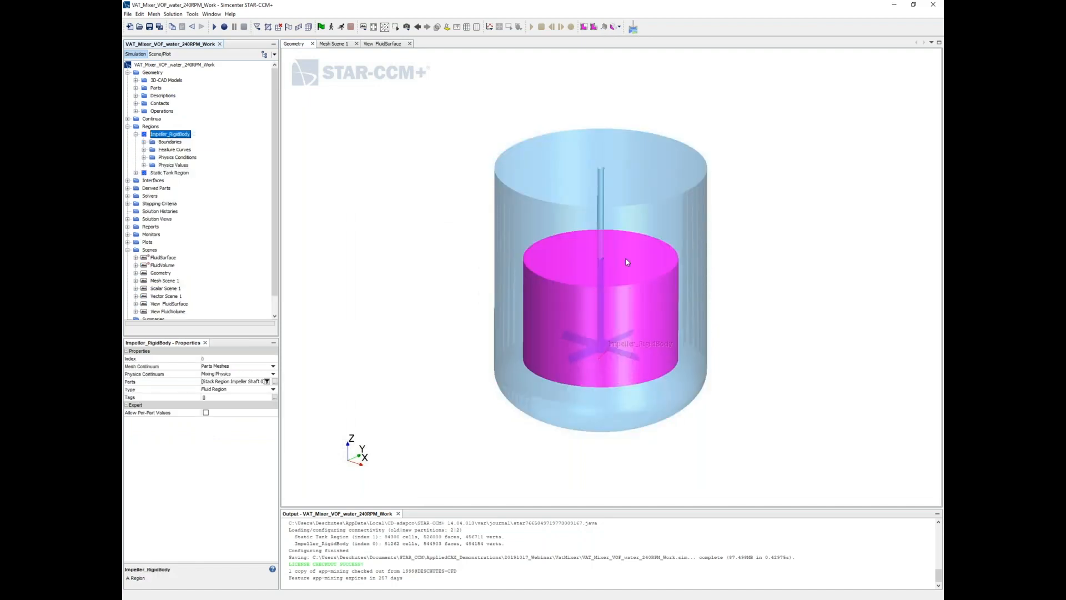
click(144, 141)
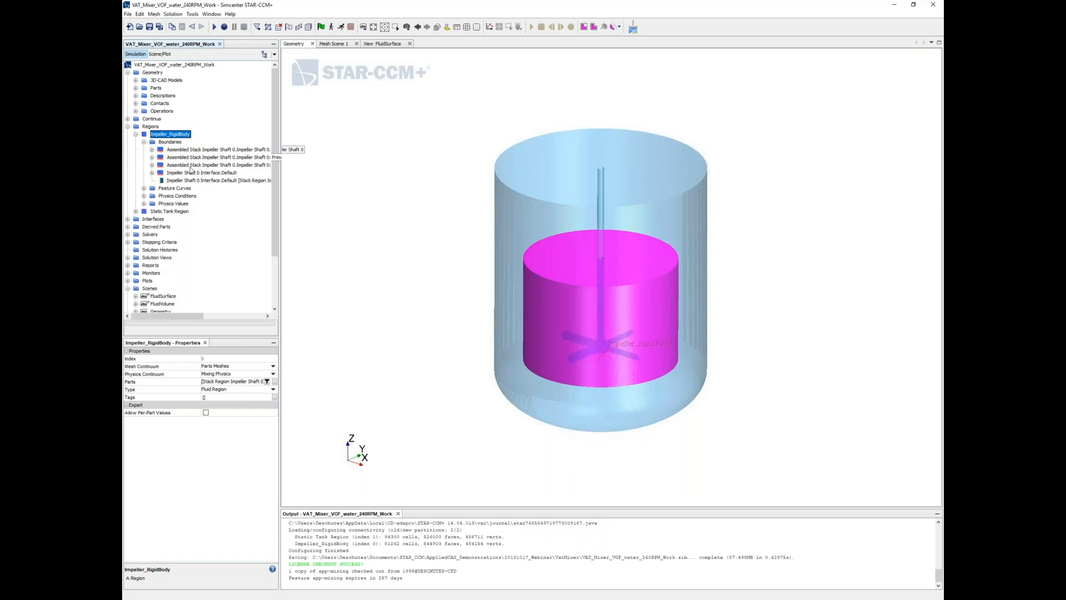
click(218, 165)
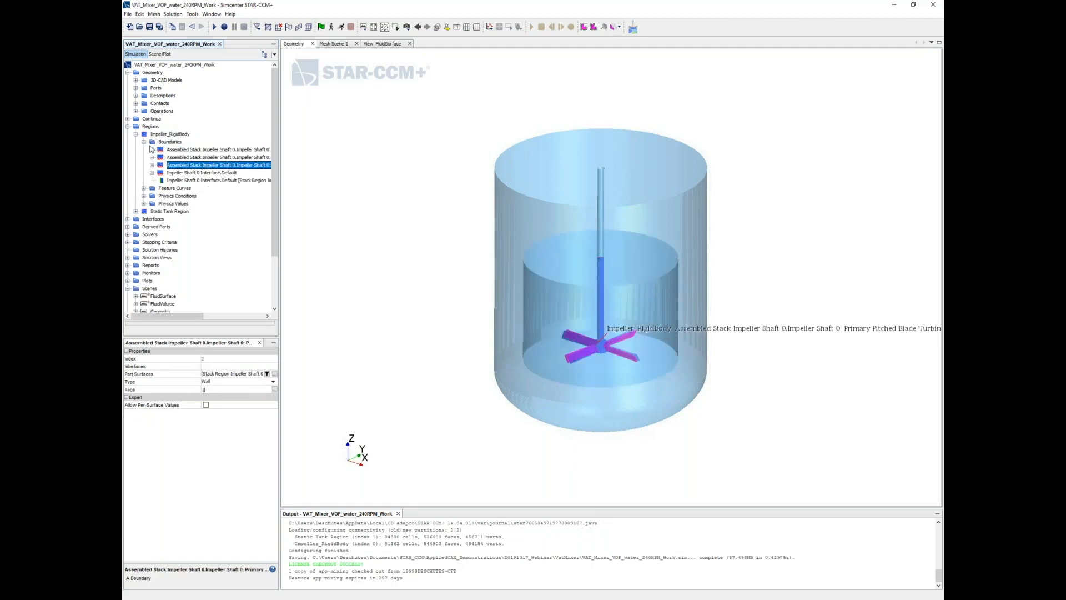
click(169, 142)
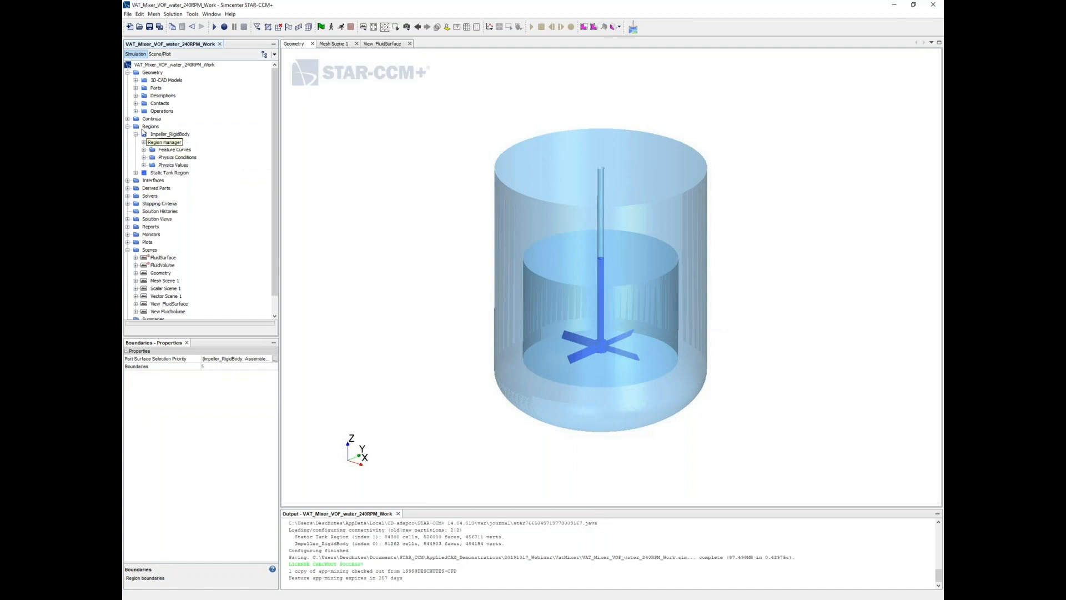
click(170, 133)
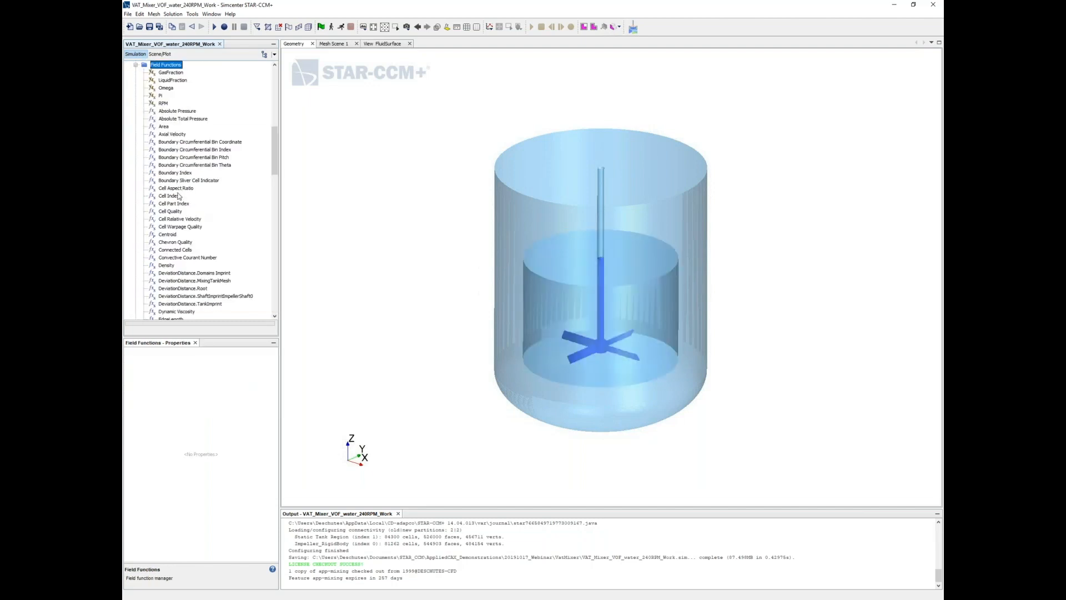
Step: Inspect the RPM field function (-240) and the time-ramped Omega expression
click(162, 103)
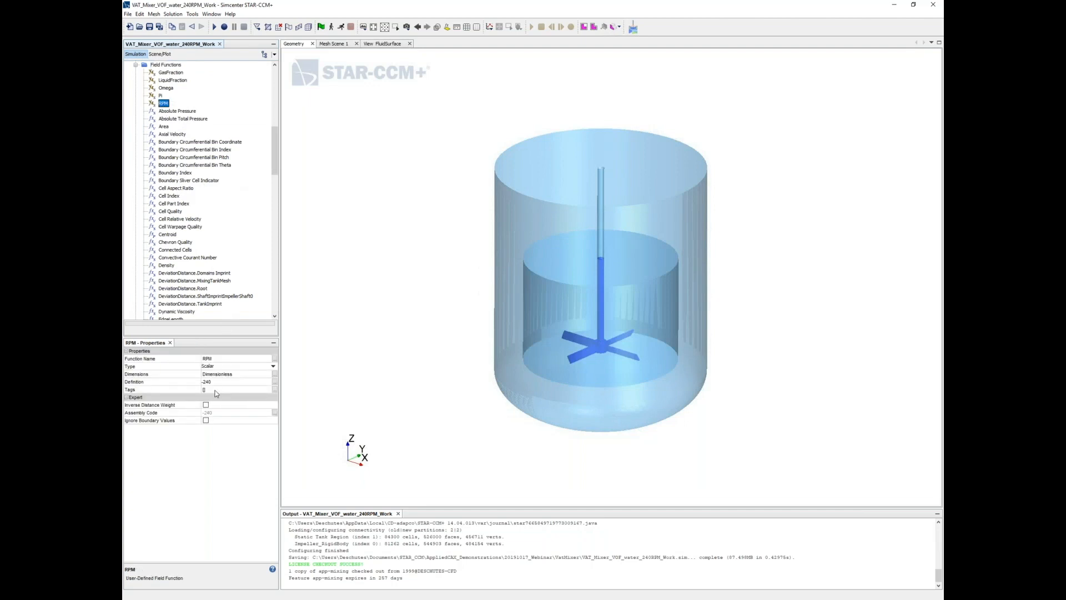
mouse_move(225, 381)
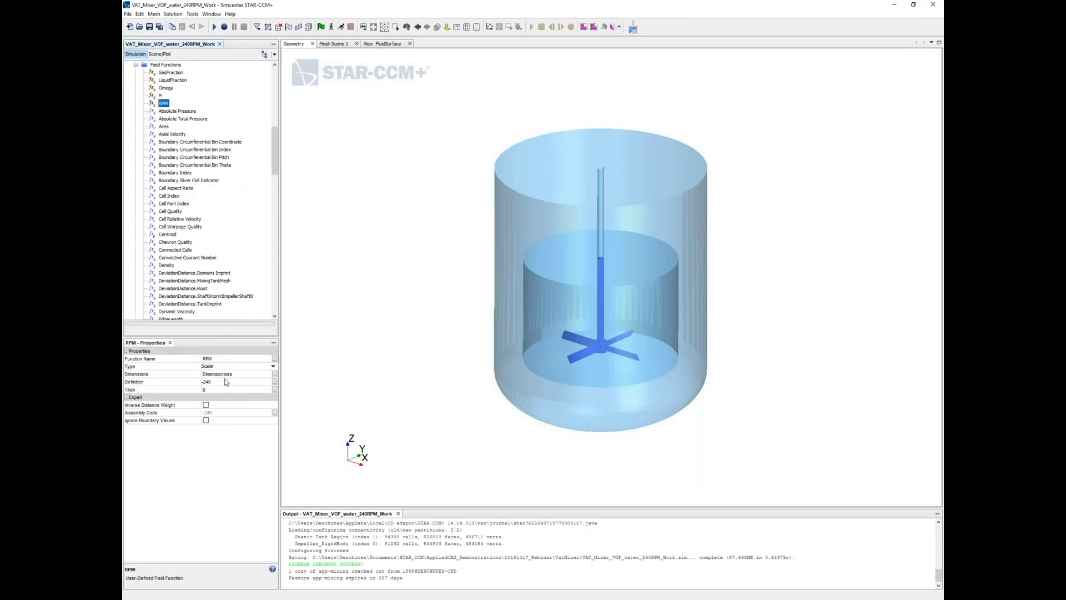
mouse_move(211, 220)
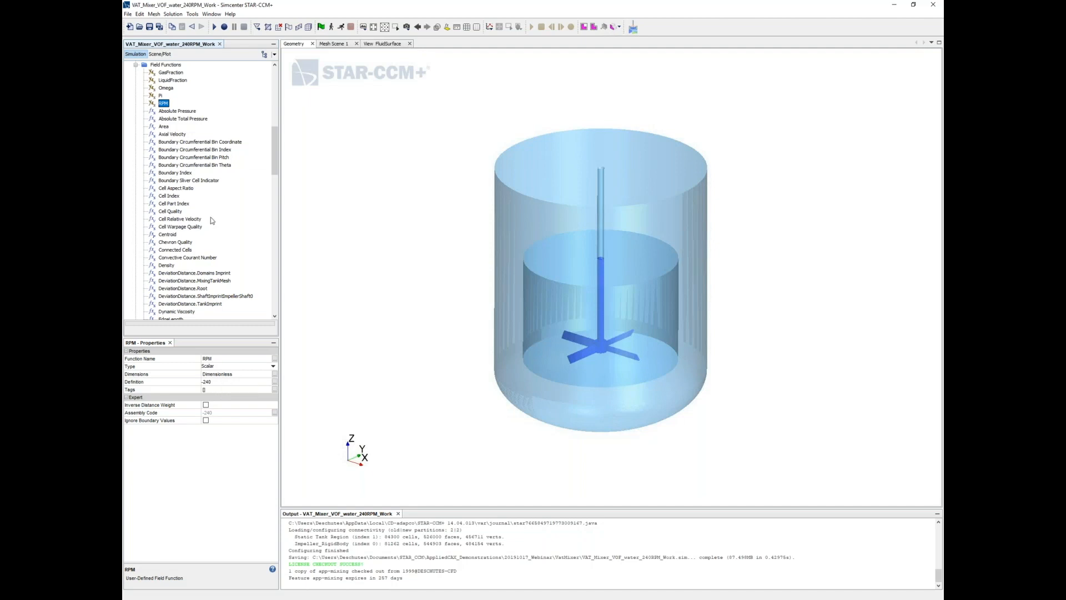
click(167, 119)
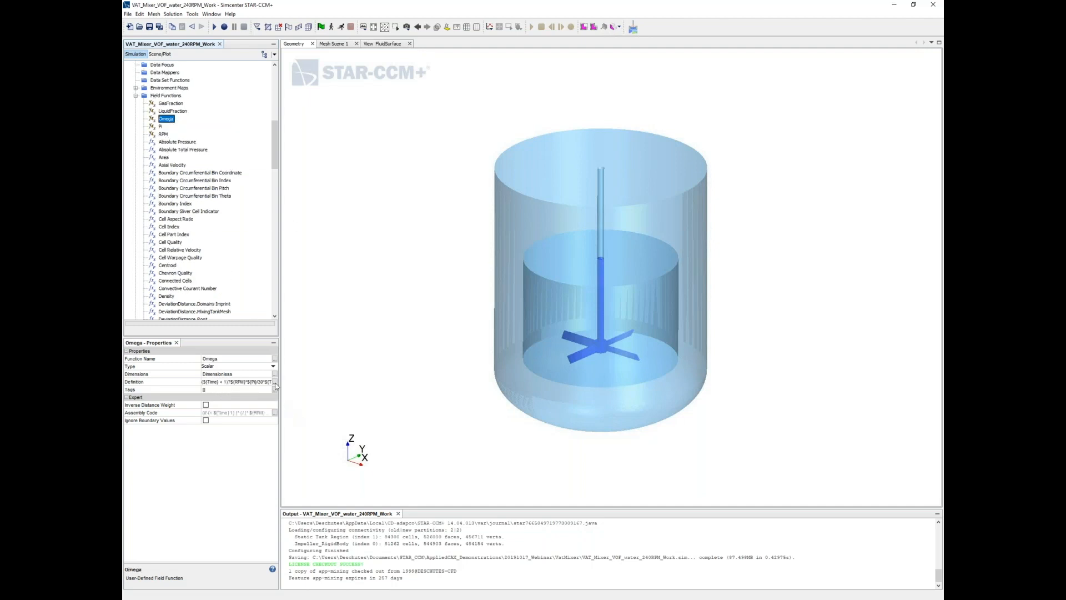
click(275, 382)
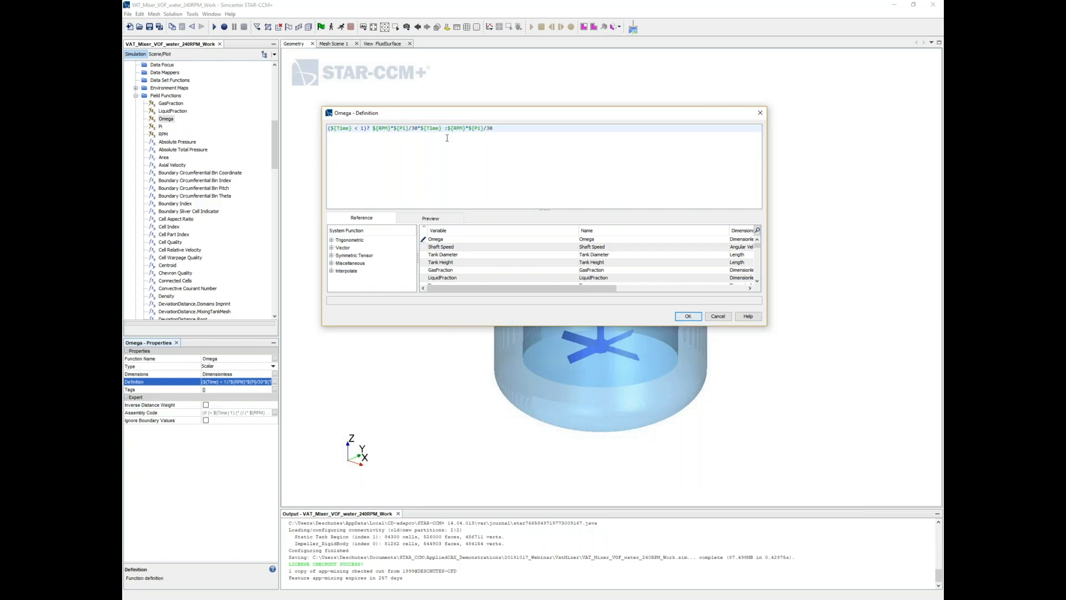
mouse_move(505, 130)
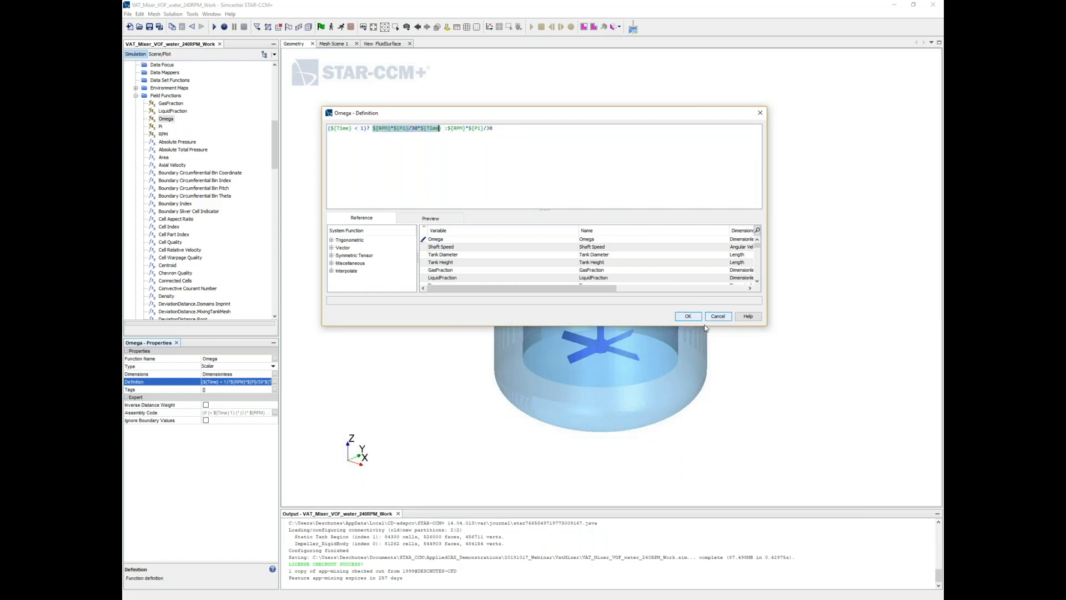
click(687, 315)
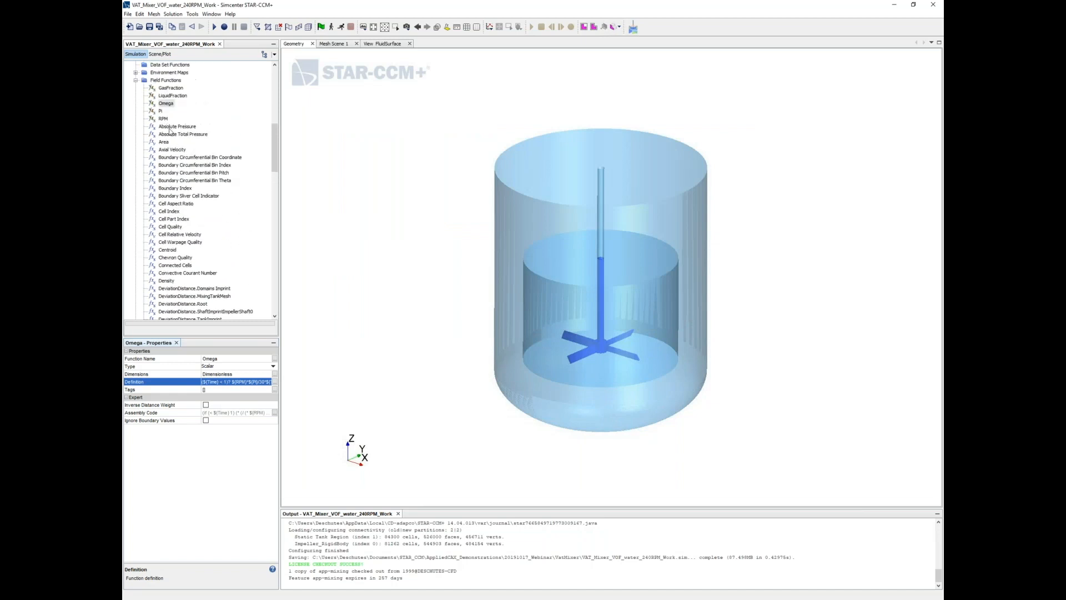
Step: Set the Rotation motion's axis direction to [0,0,1] and rotation rate to ${Omega}
click(166, 184)
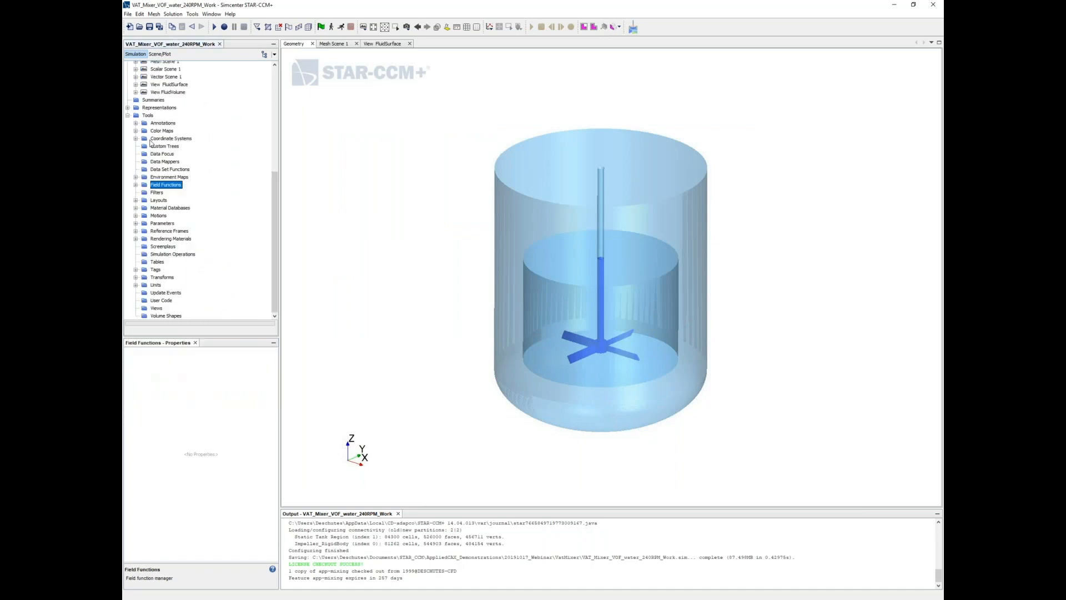
mouse_move(170, 207)
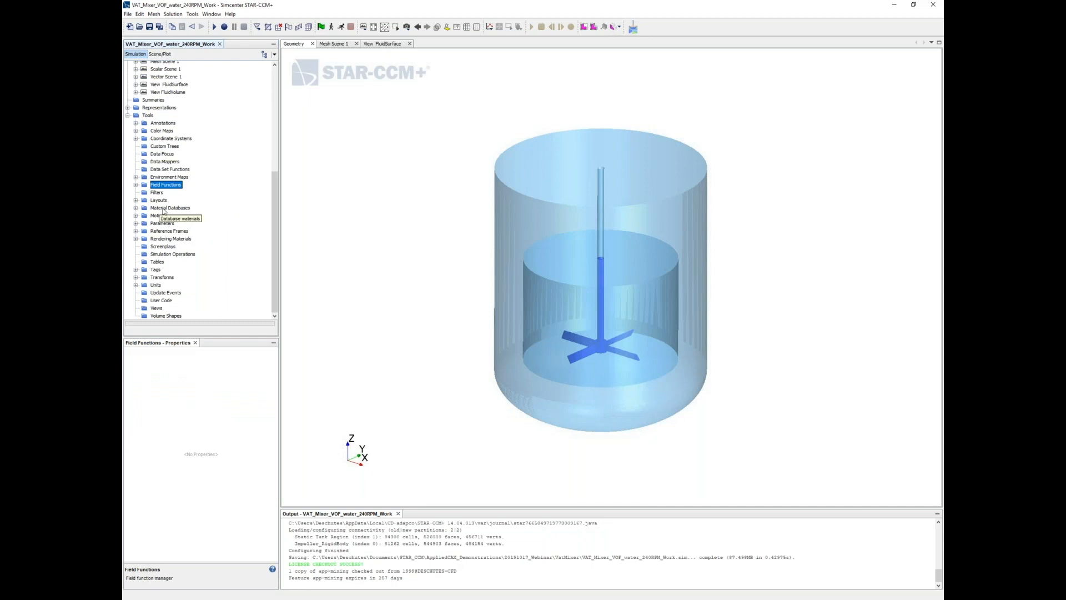
click(160, 215)
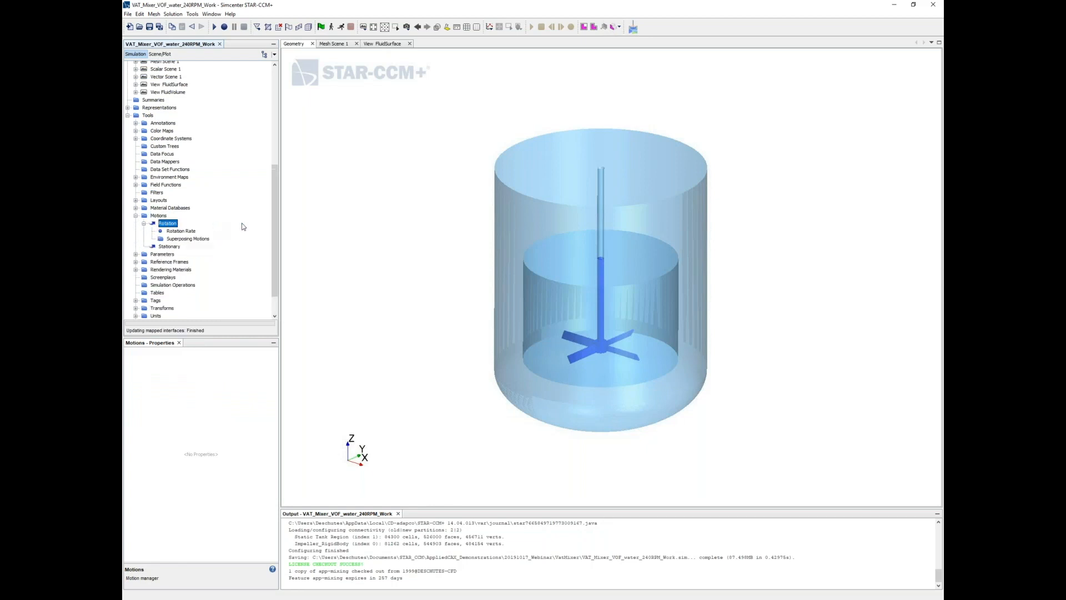
click(168, 223)
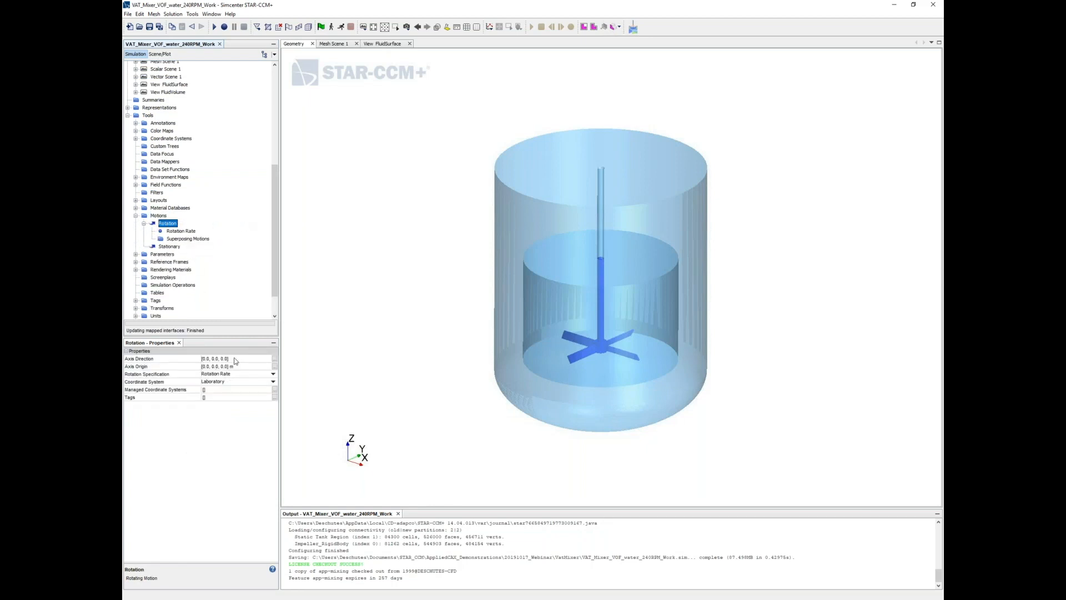
click(163, 358)
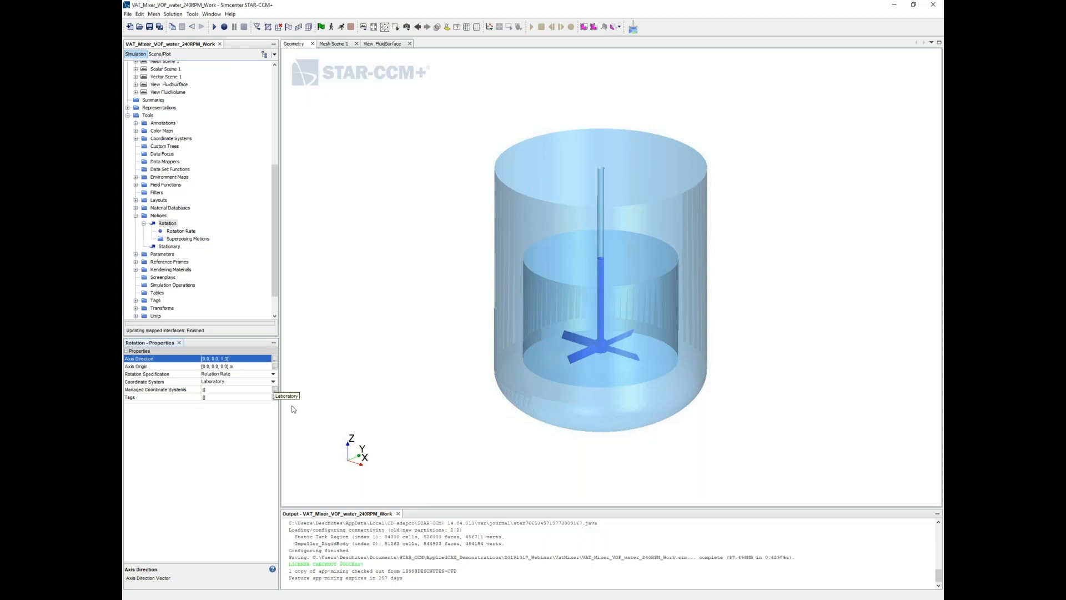
click(181, 231)
text(${Omega})
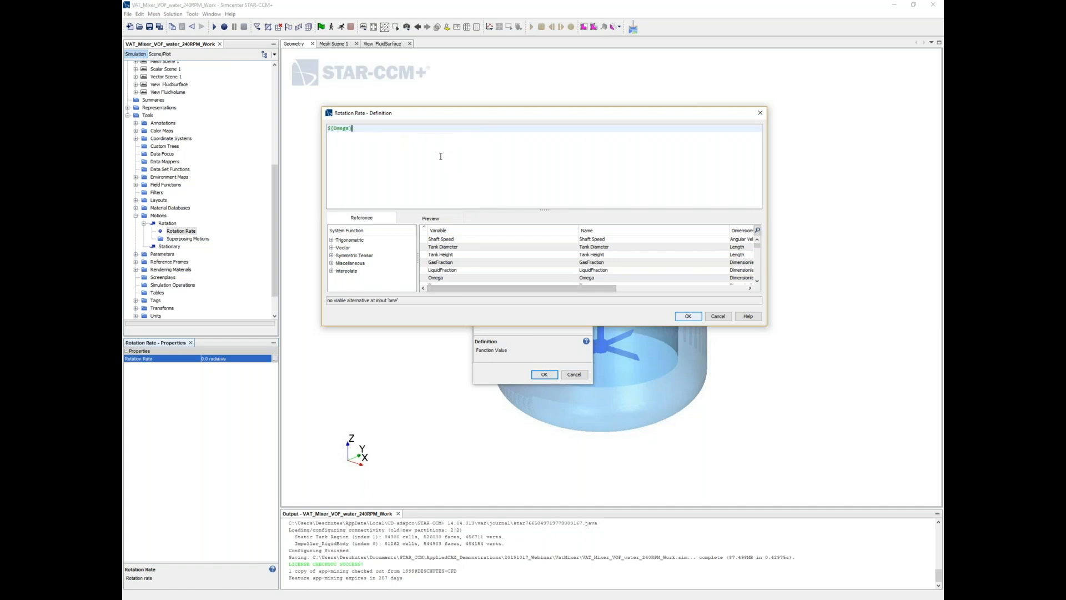
click(688, 315)
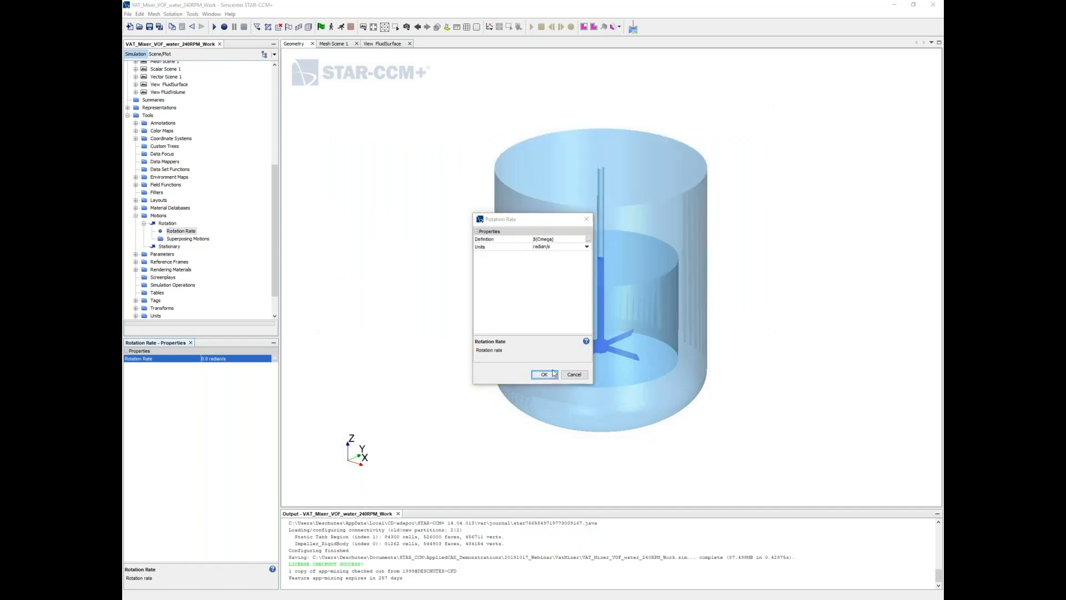
click(543, 374)
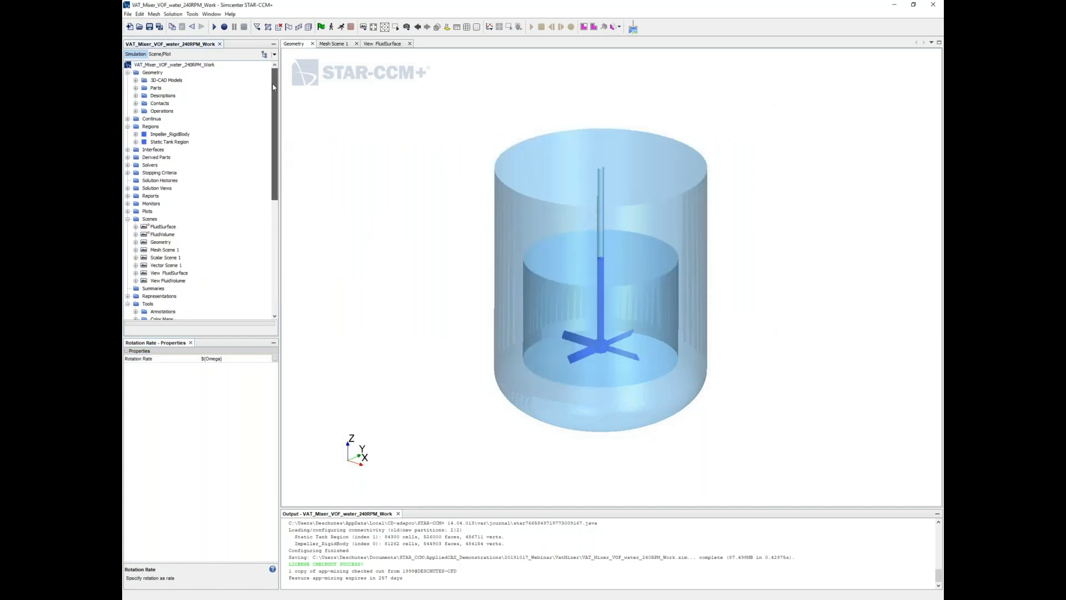
Step: Give the Impeller_RigidBody region the Rotation motion
click(168, 134)
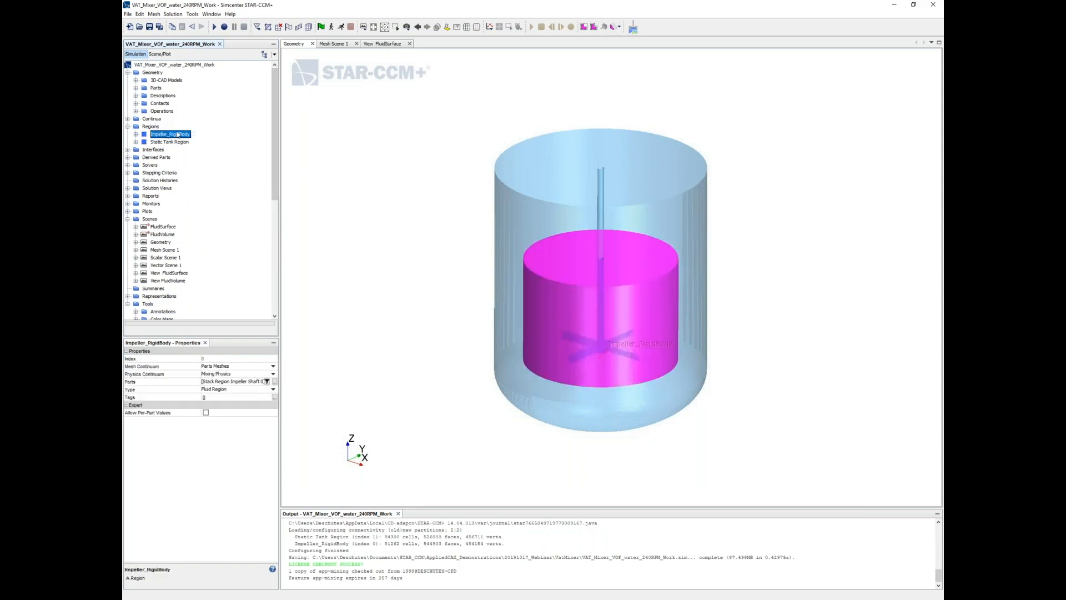
click(136, 134)
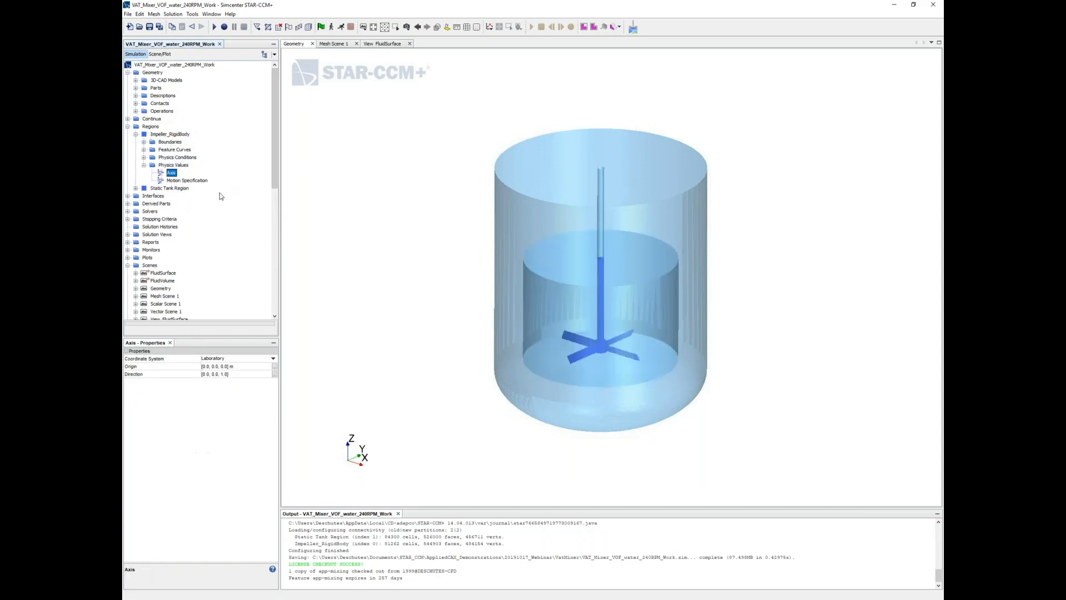
click(187, 180)
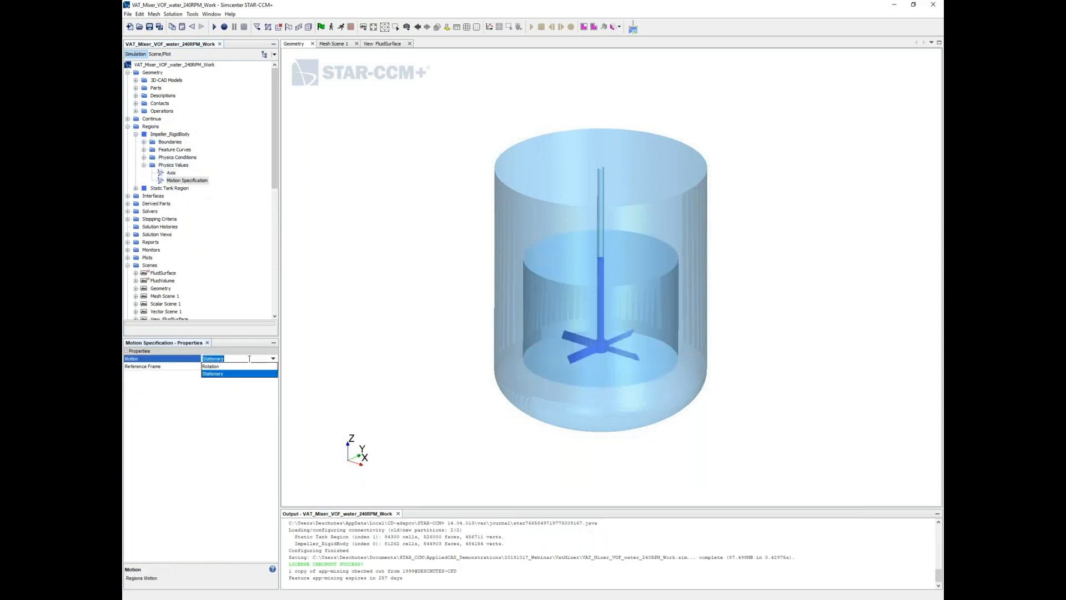
click(209, 366)
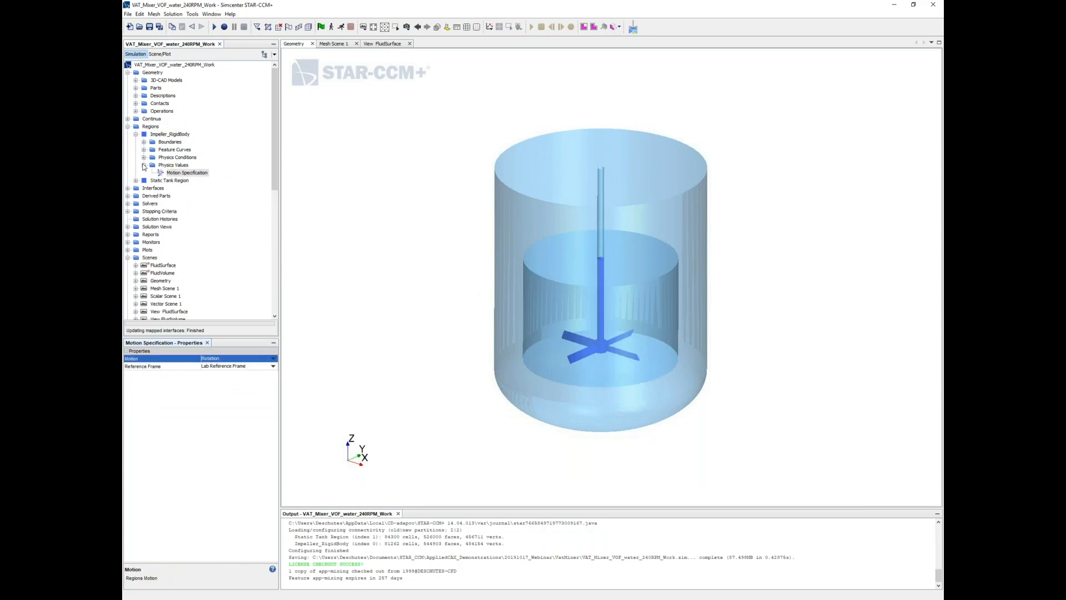
click(145, 164)
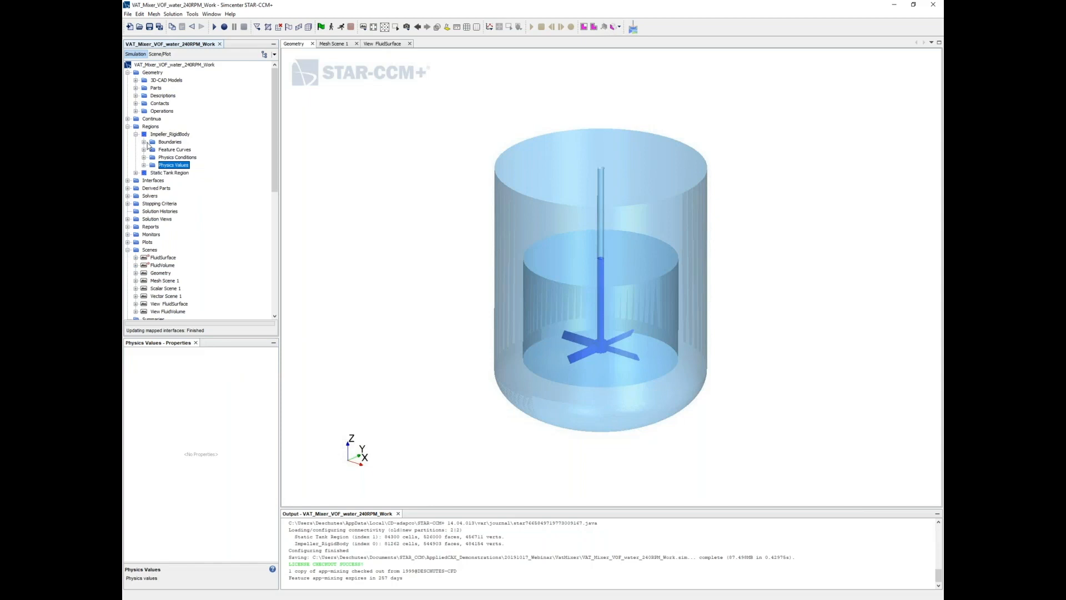
click(169, 134)
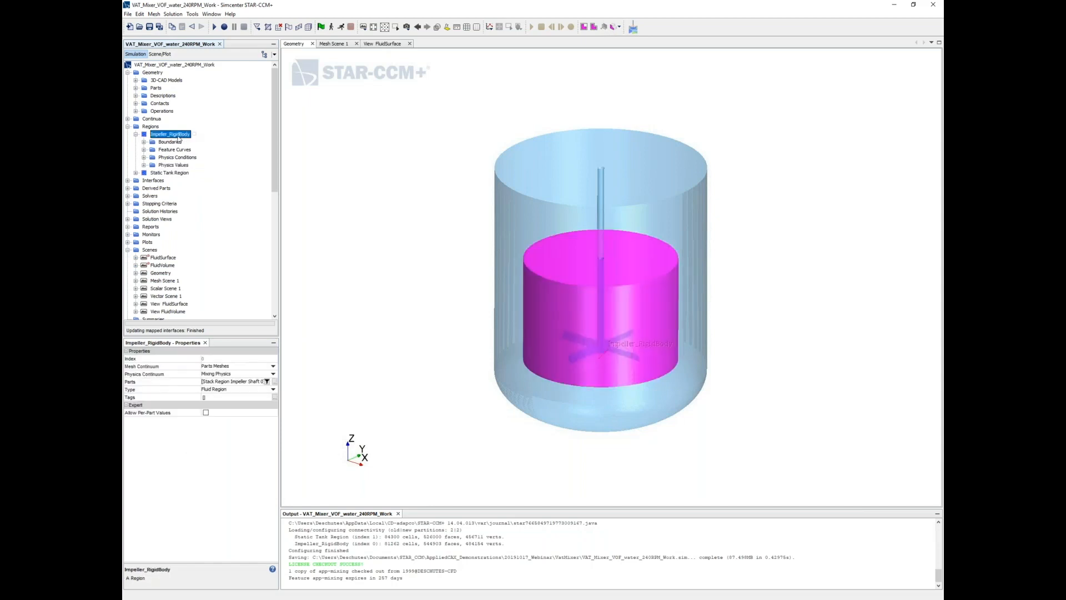
Step: Inspect the impeller-to-static-tank interface and the tank's Impeller Shaft 0 boundary
click(173, 63)
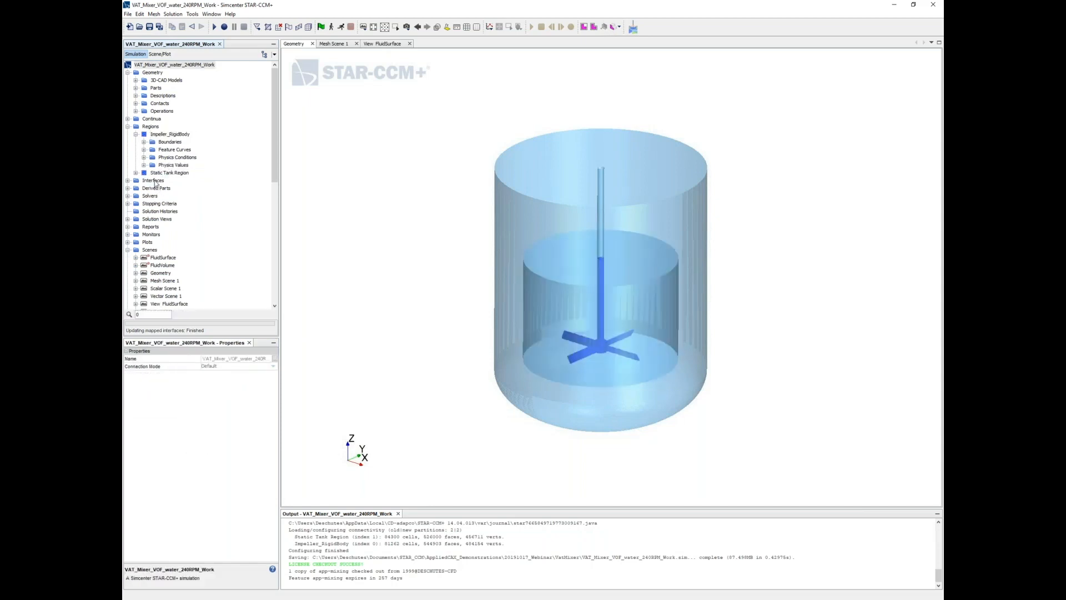
click(201, 188)
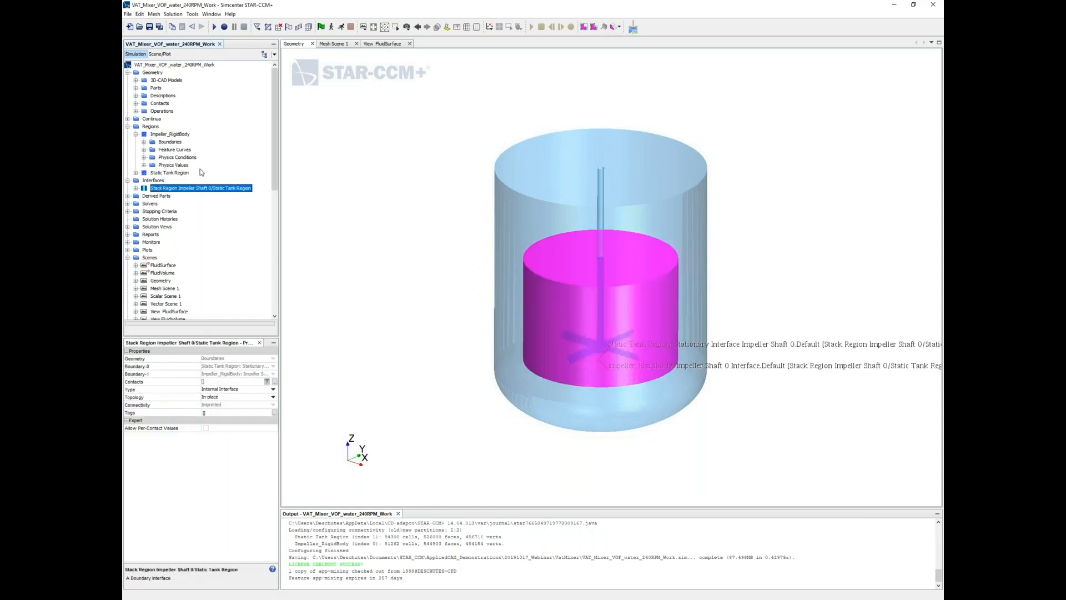
click(153, 180)
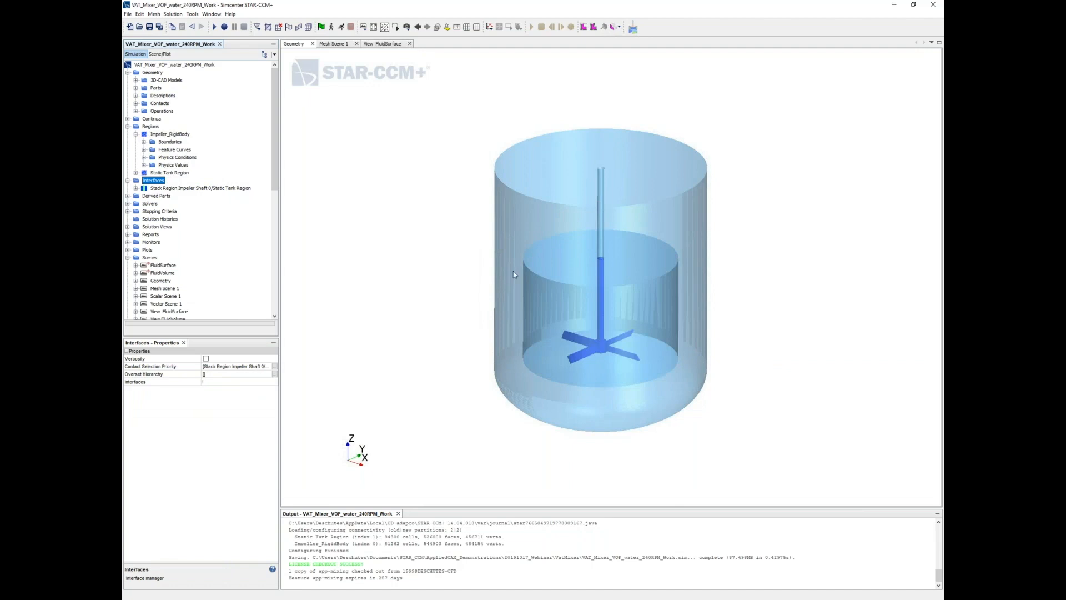
mouse_move(169, 179)
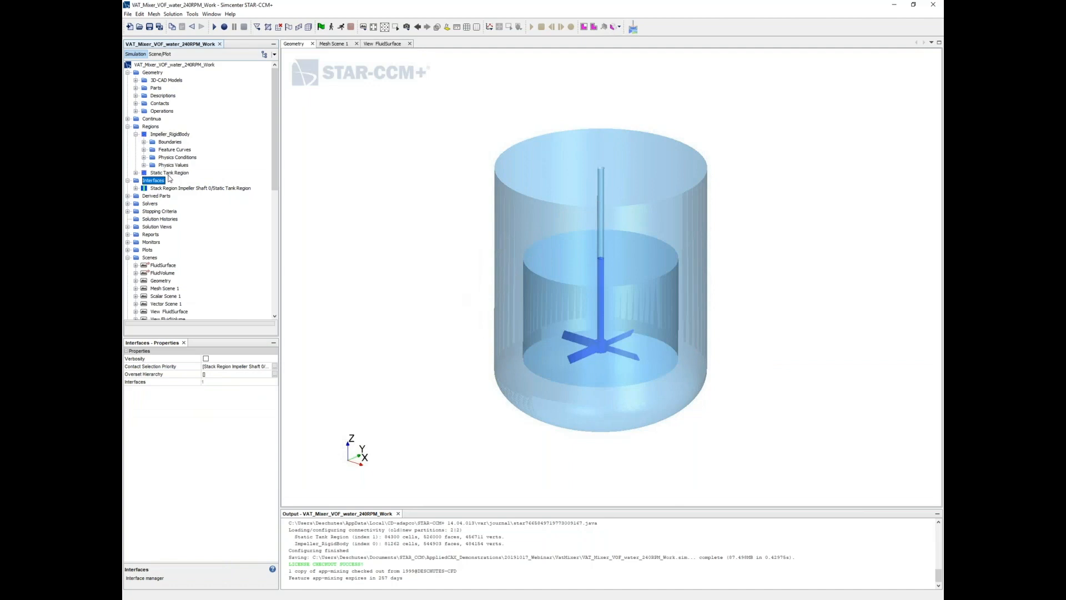
click(169, 172)
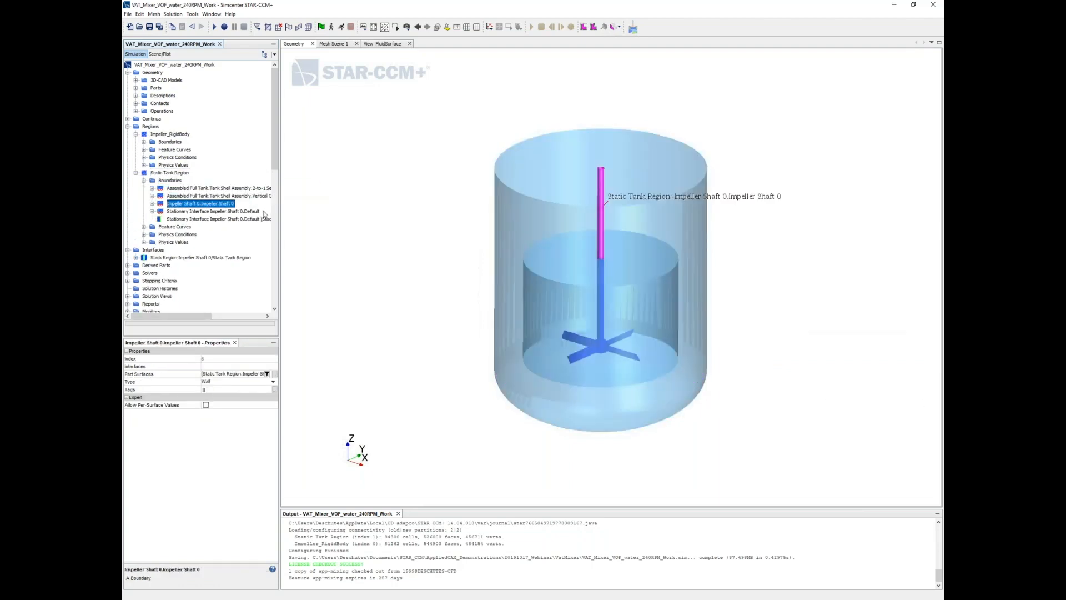
Step: Set the shaft boundary's tangential velocity specification to Rotation Rate
click(144, 204)
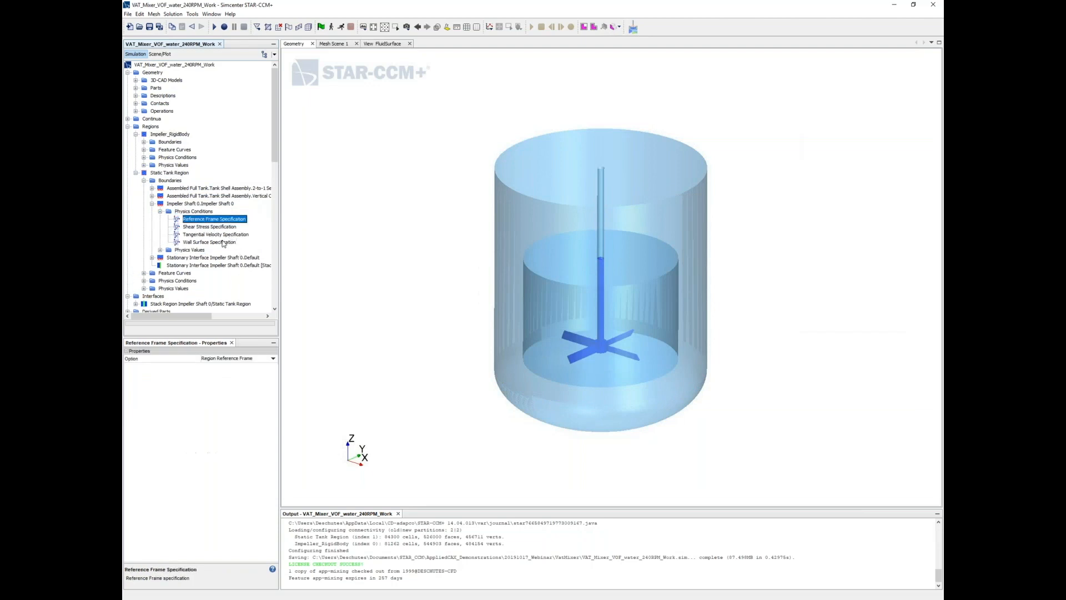
click(216, 233)
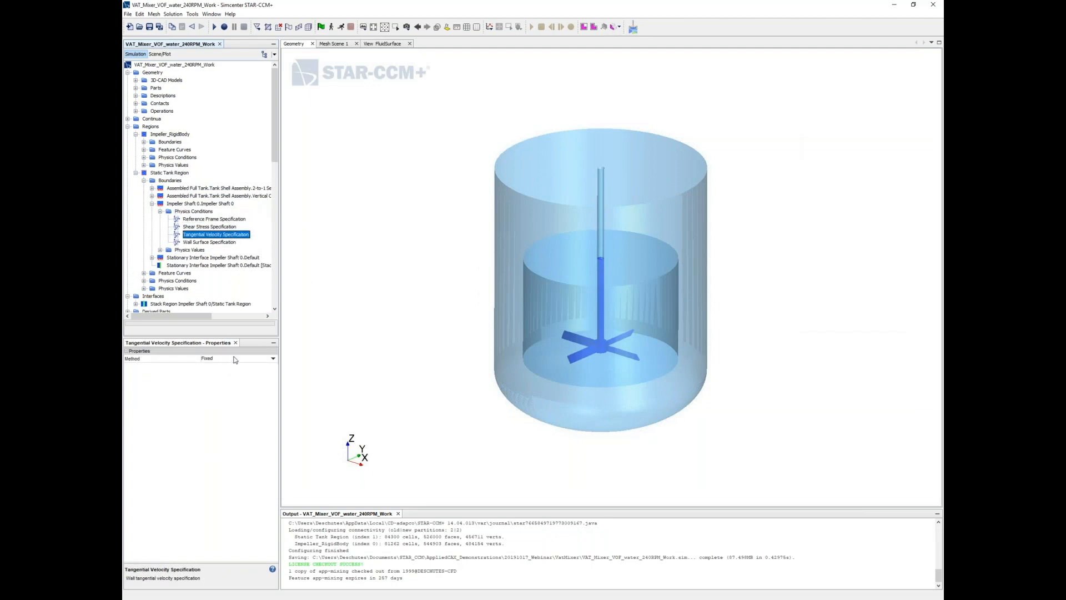
click(273, 358)
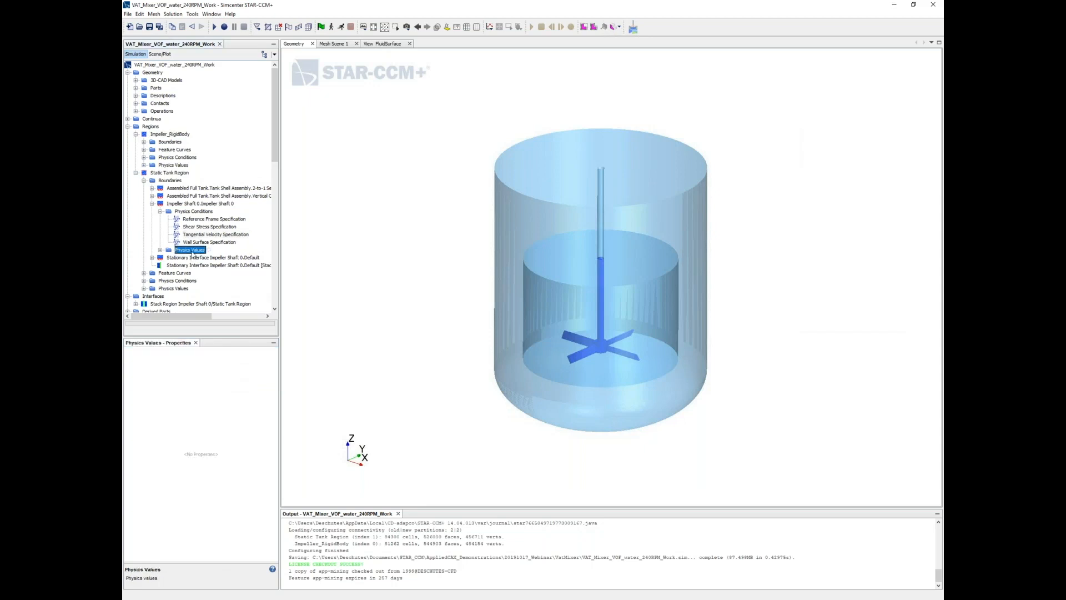
click(191, 249)
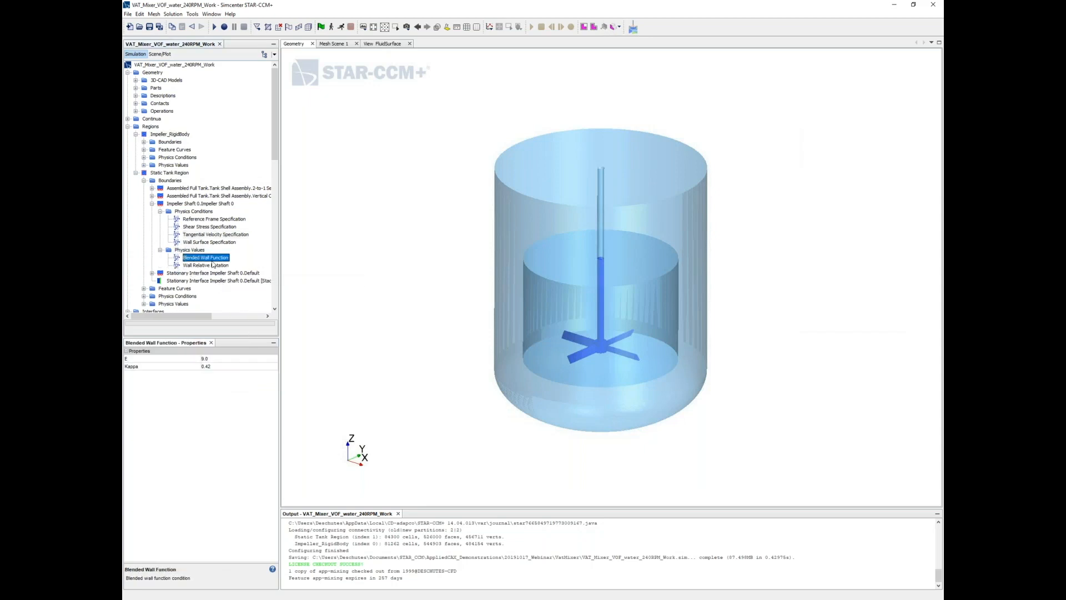
click(215, 234)
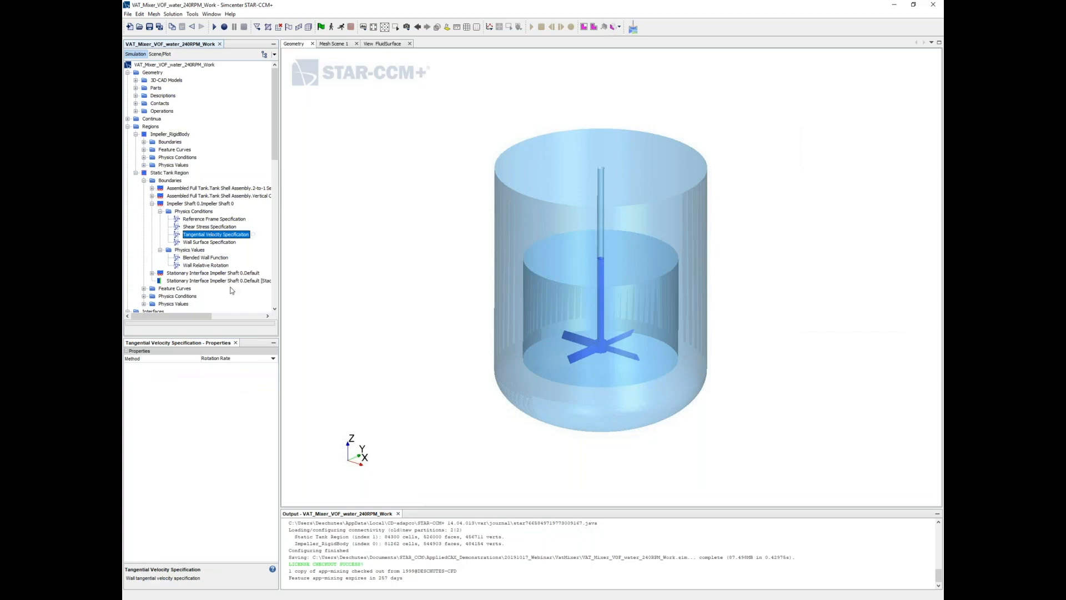
Step: Set the wall relative rotation to the Omega field function
click(206, 264)
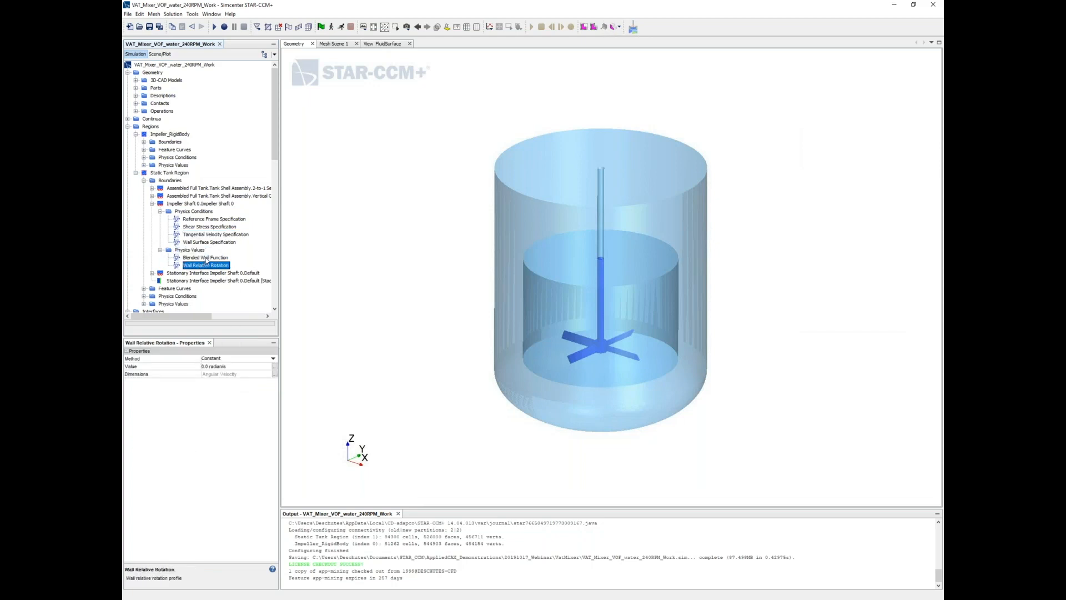
mouse_move(237, 361)
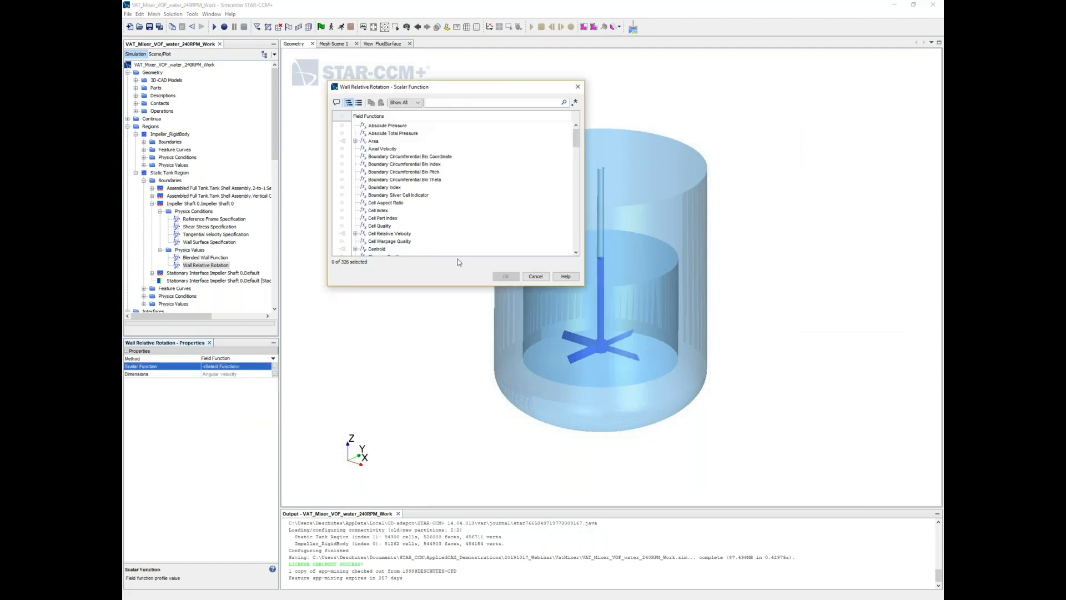
text(ome)
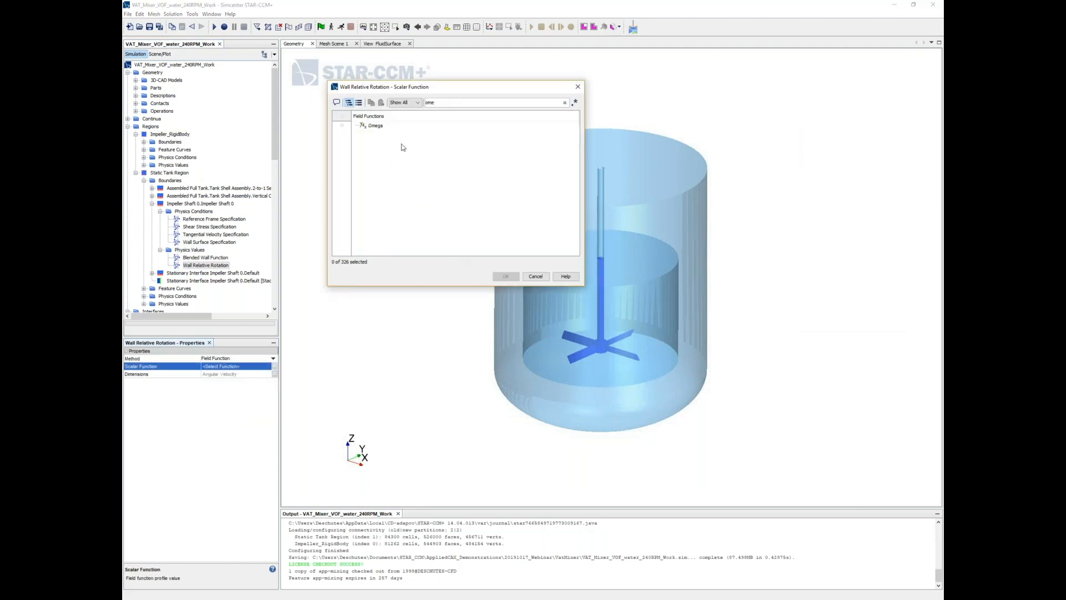
click(373, 125)
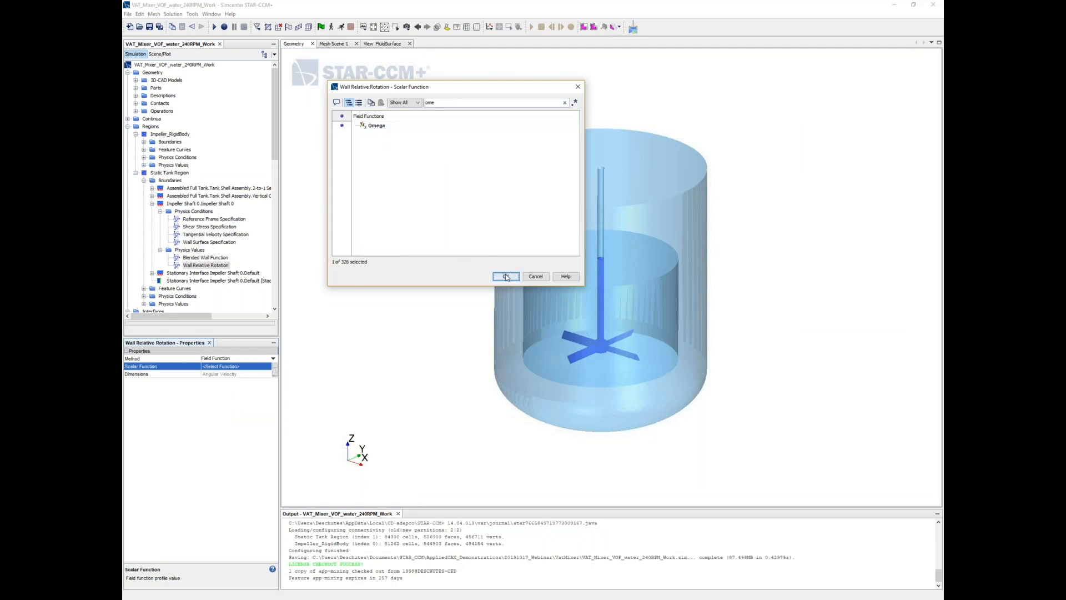
click(506, 276)
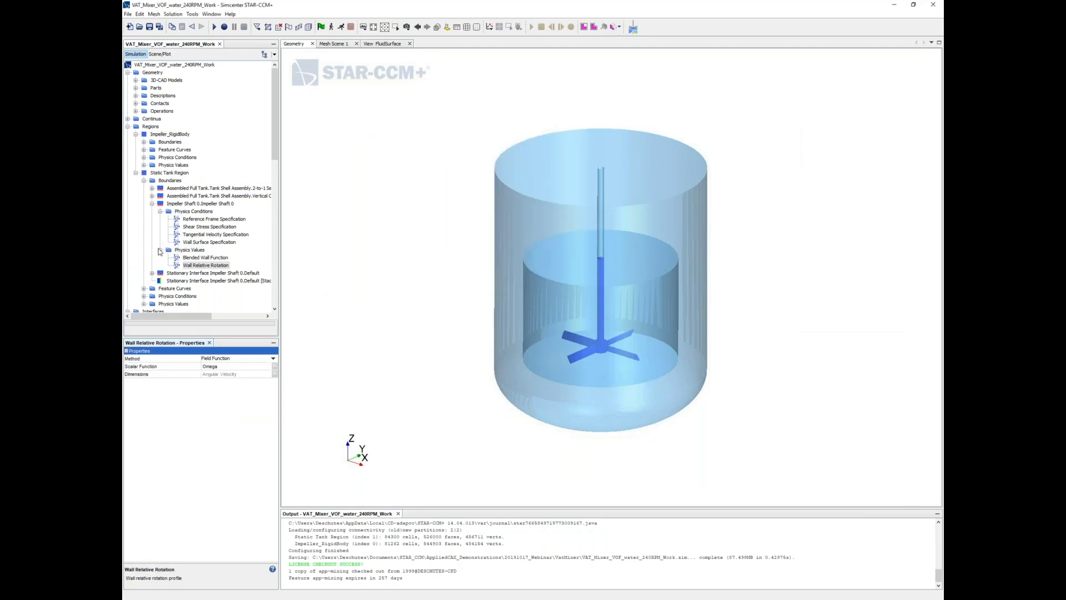
click(190, 249)
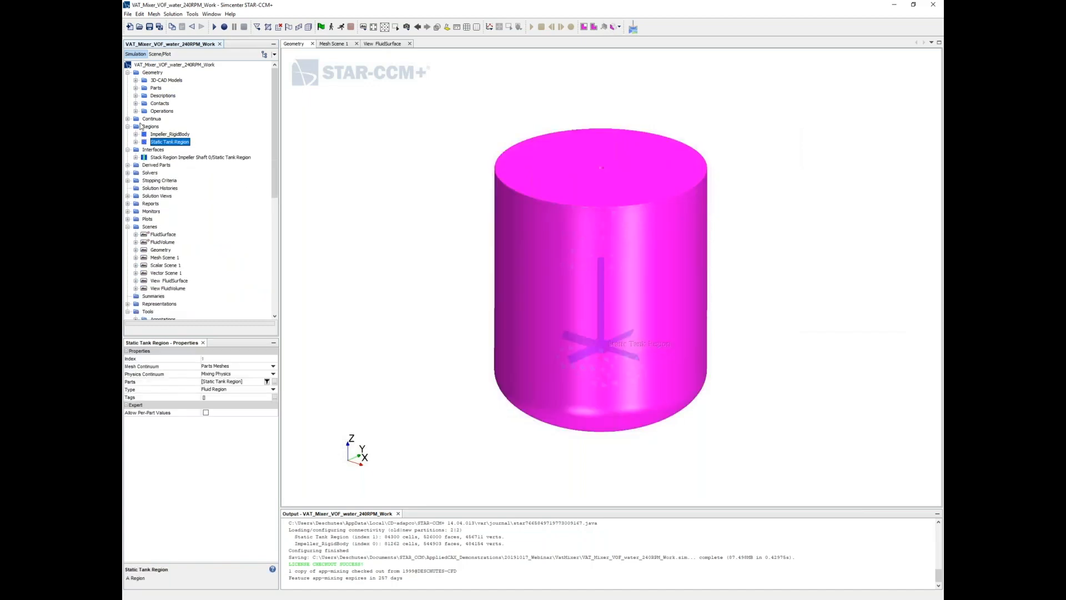
Step: Expand Mixing Physics to review the Eulerian Multiphase phases, equation of state and interactions
click(151, 118)
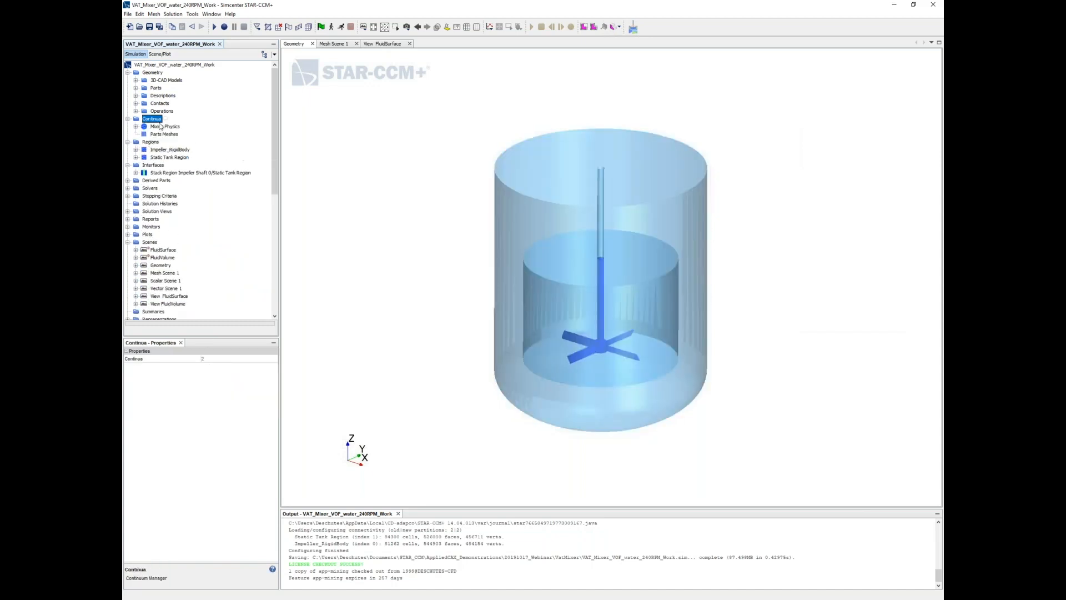
click(136, 127)
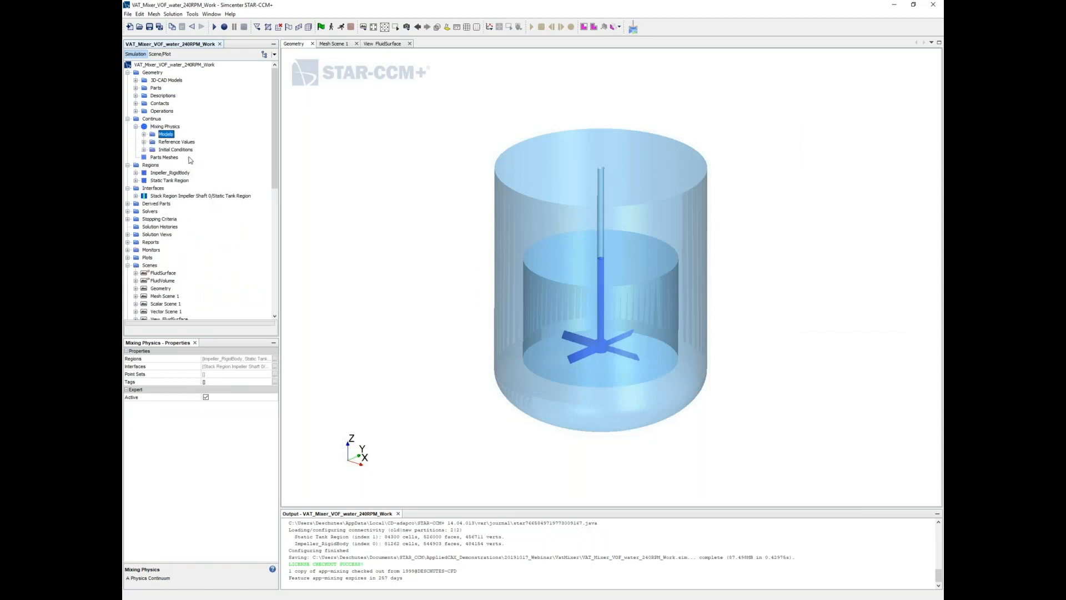
click(136, 134)
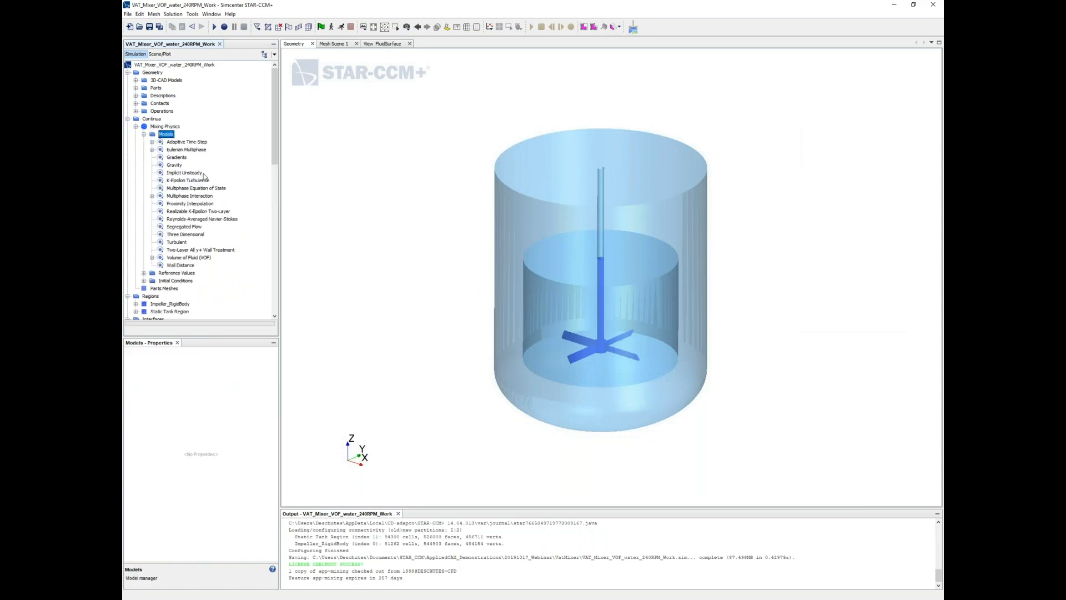
click(186, 149)
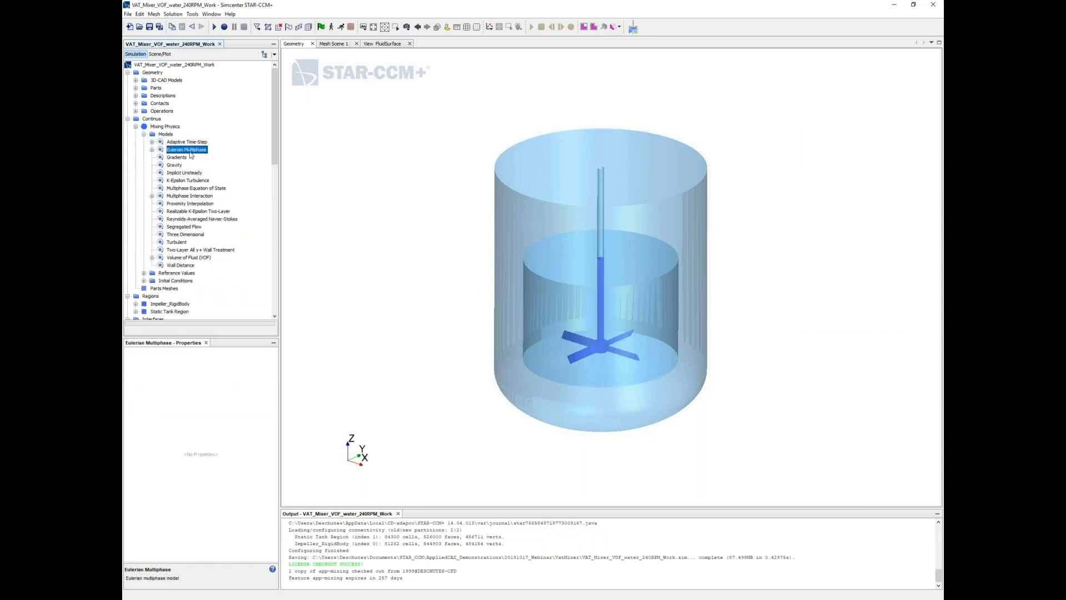
click(152, 149)
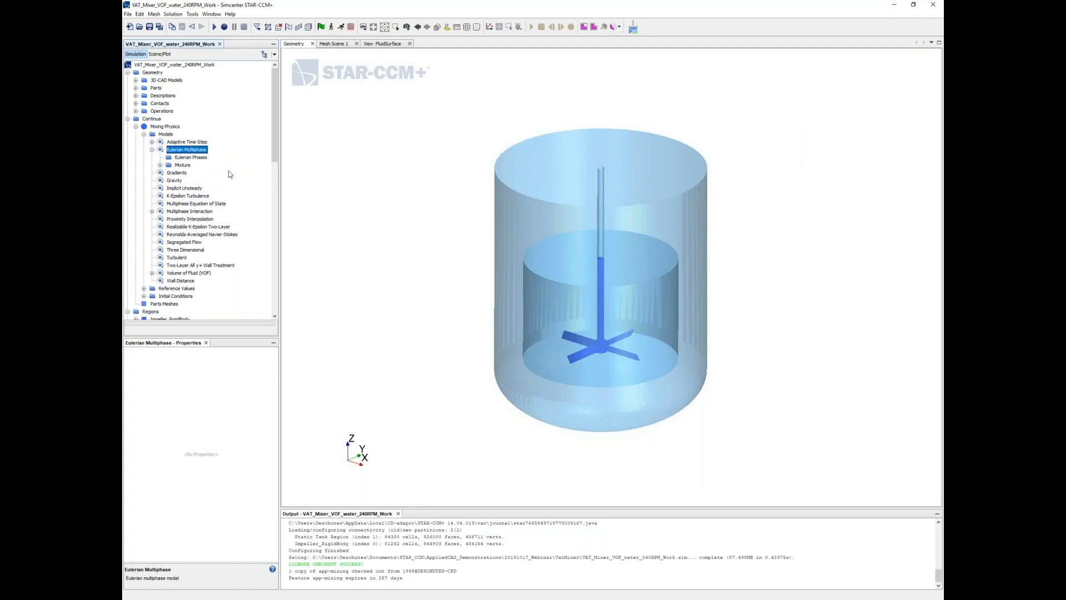
click(197, 203)
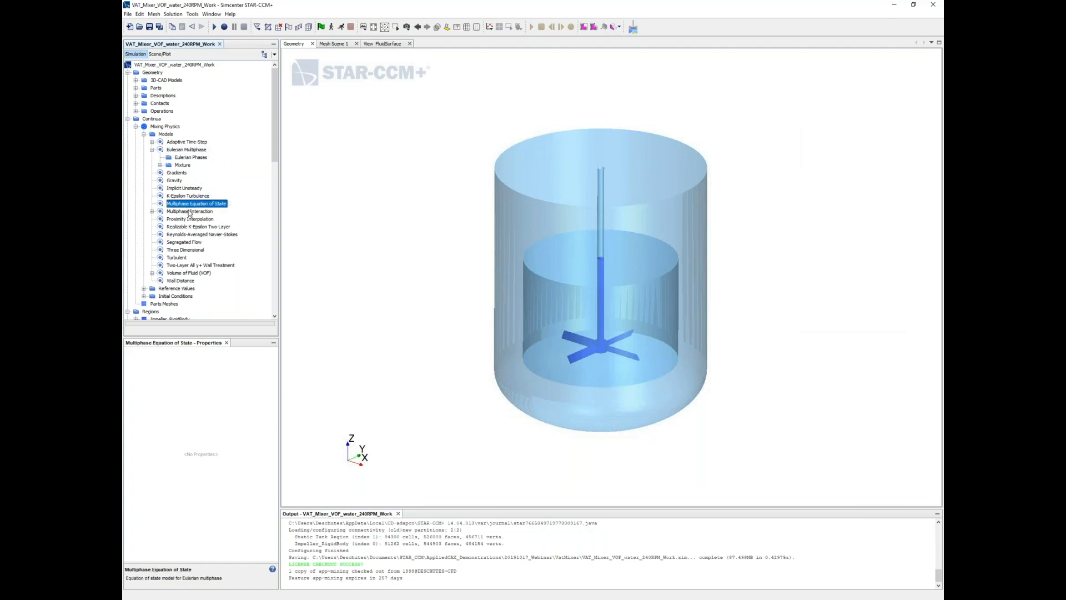
click(190, 211)
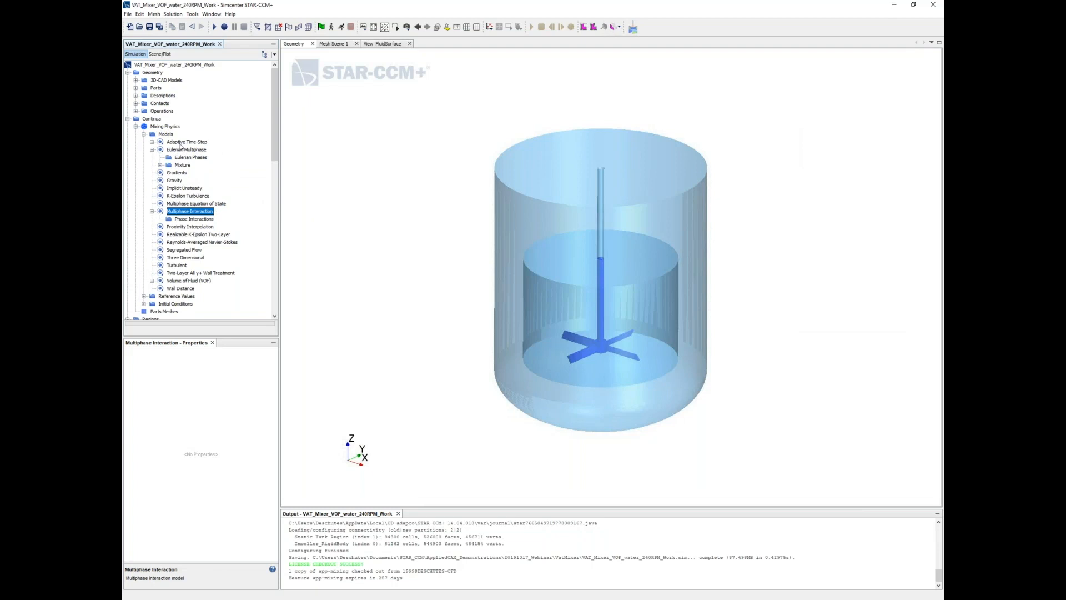
click(168, 158)
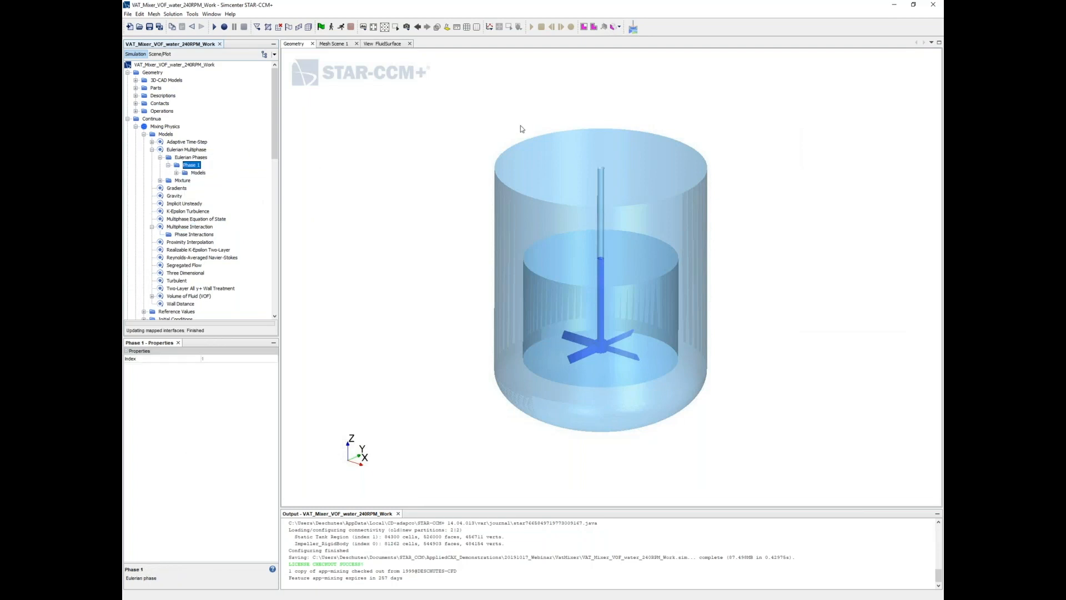
Step: Set the first phase's models to constant-density liquid
right_click(191, 165)
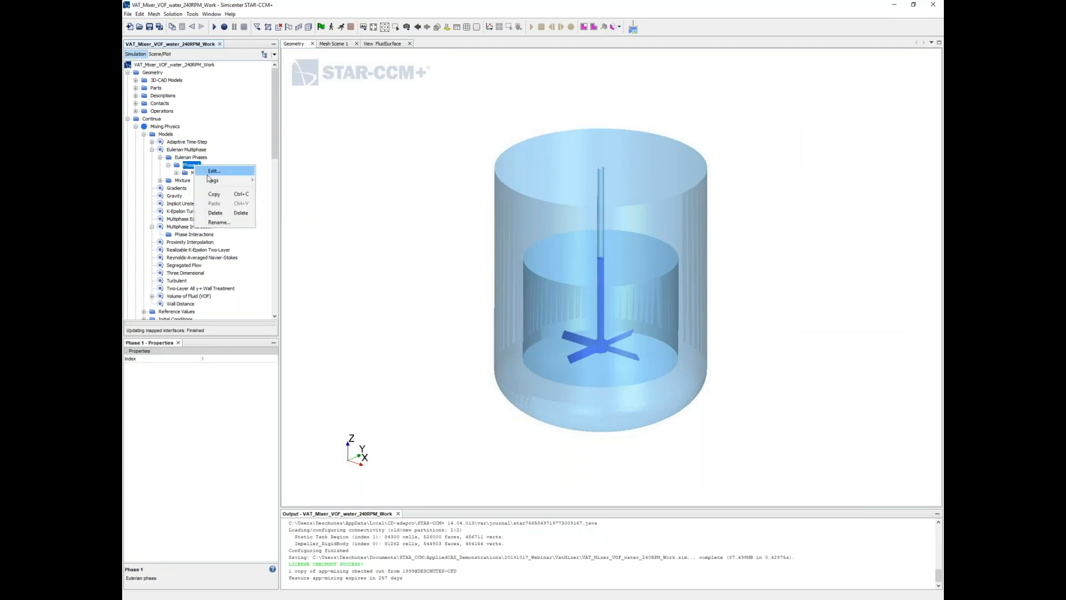
click(199, 172)
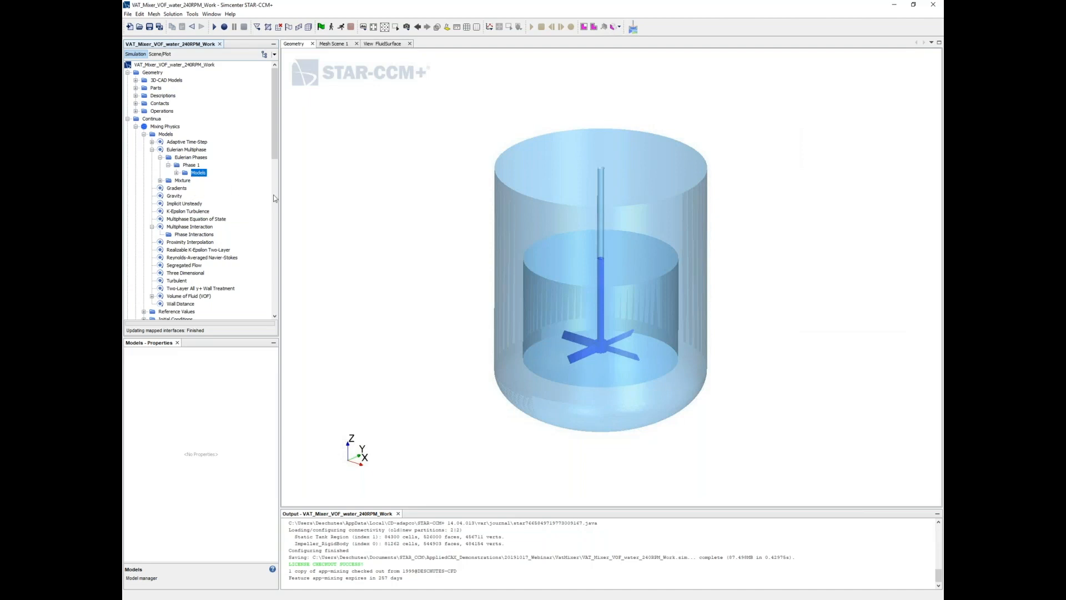
double_click(197, 172)
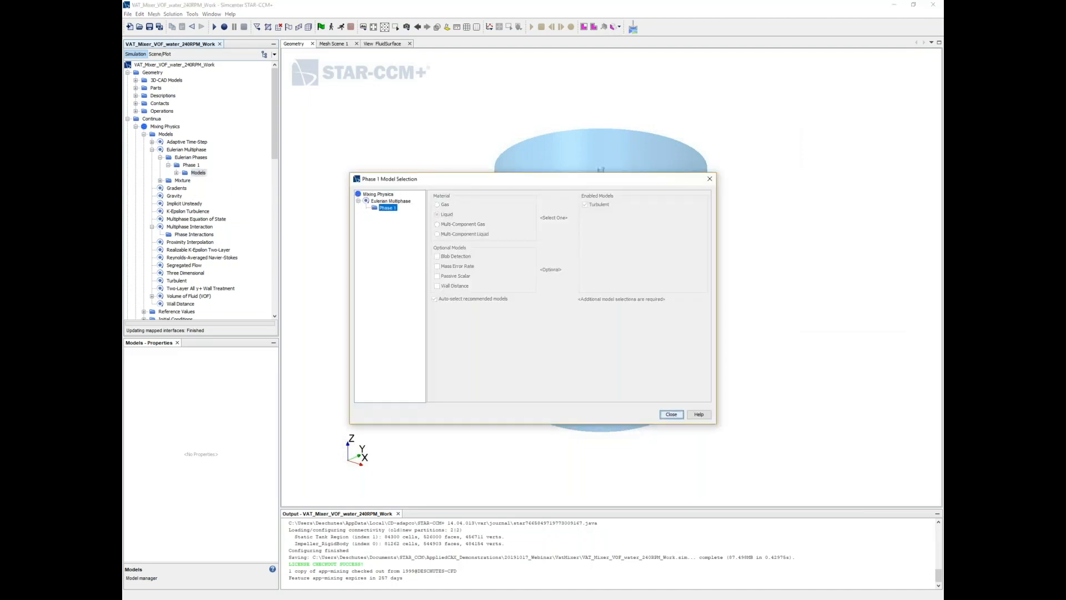
click(671, 415)
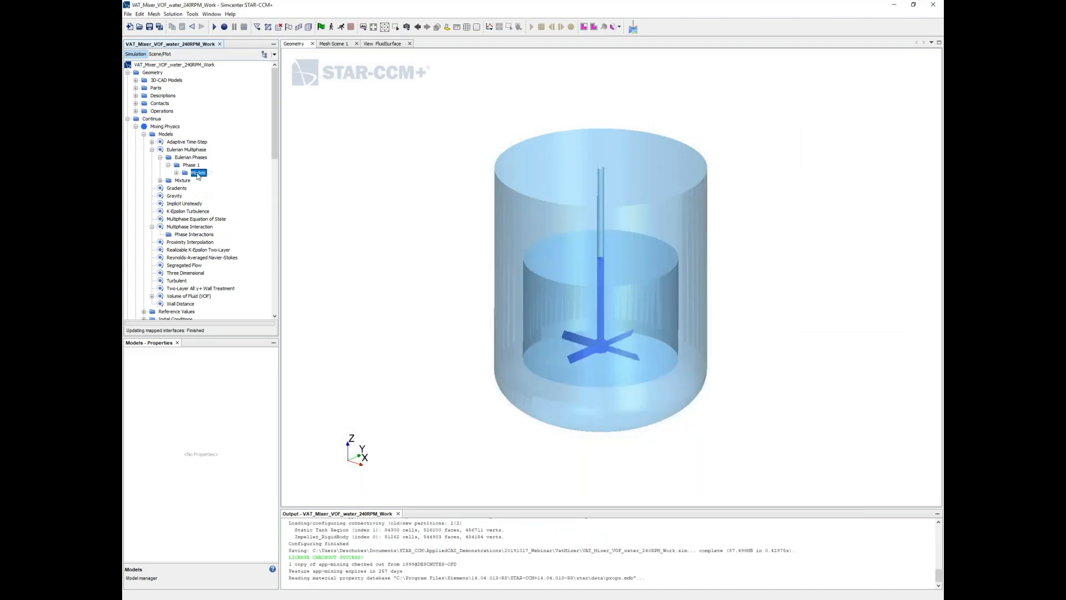
double_click(199, 172)
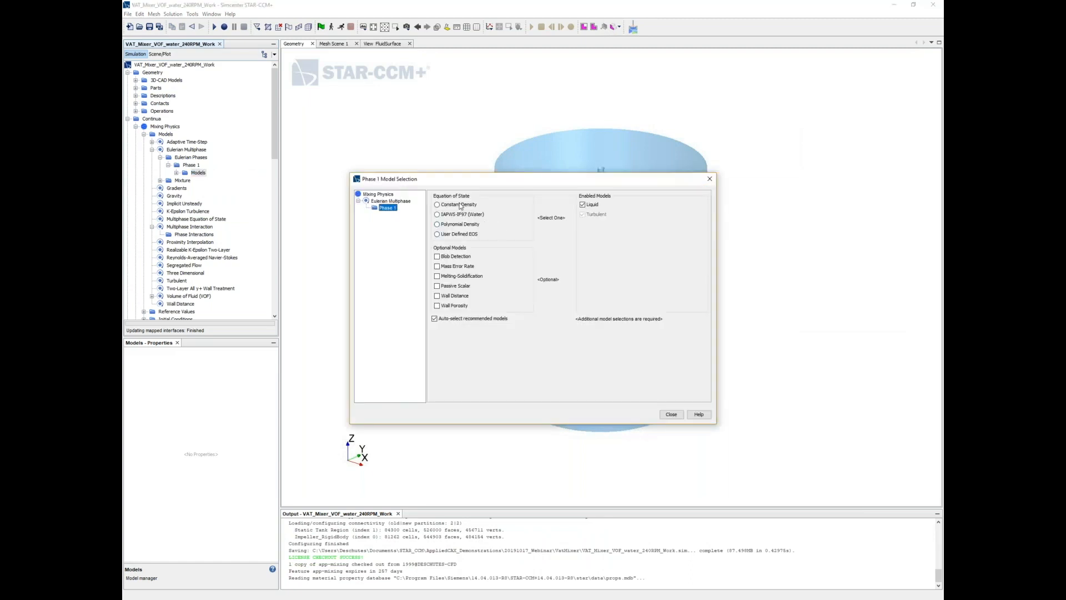
click(437, 204)
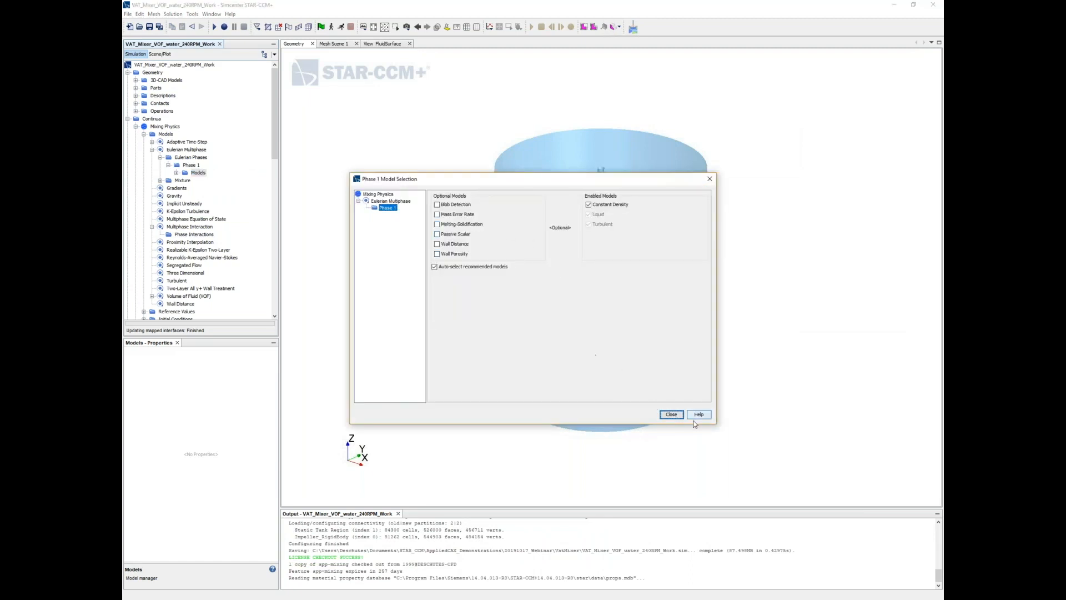
click(670, 414)
text(Water)
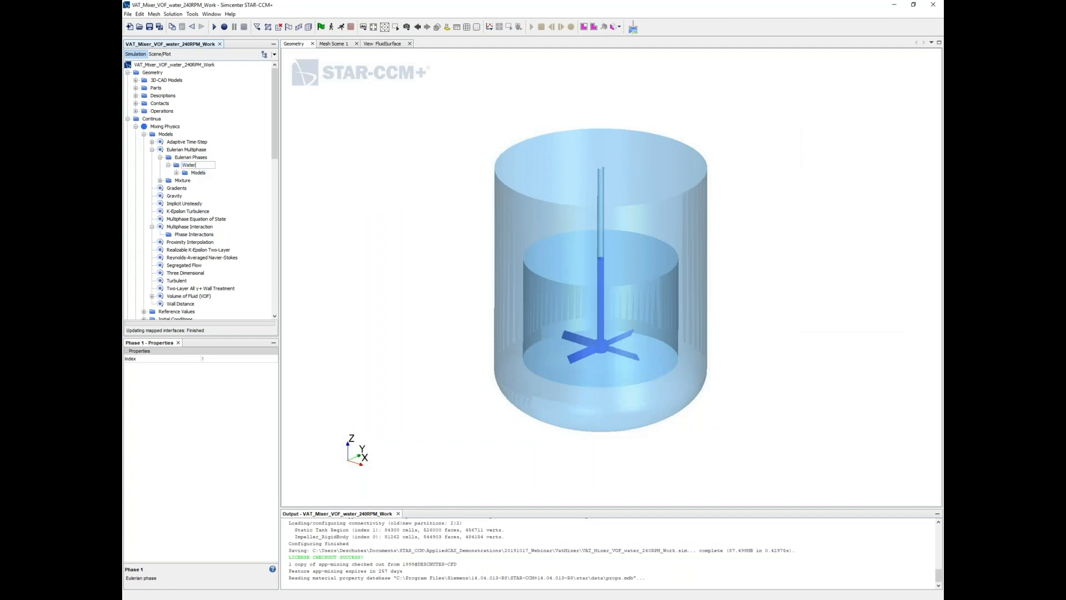
Step: Make Phase 1 a gas in its model selection
right_click(191, 157)
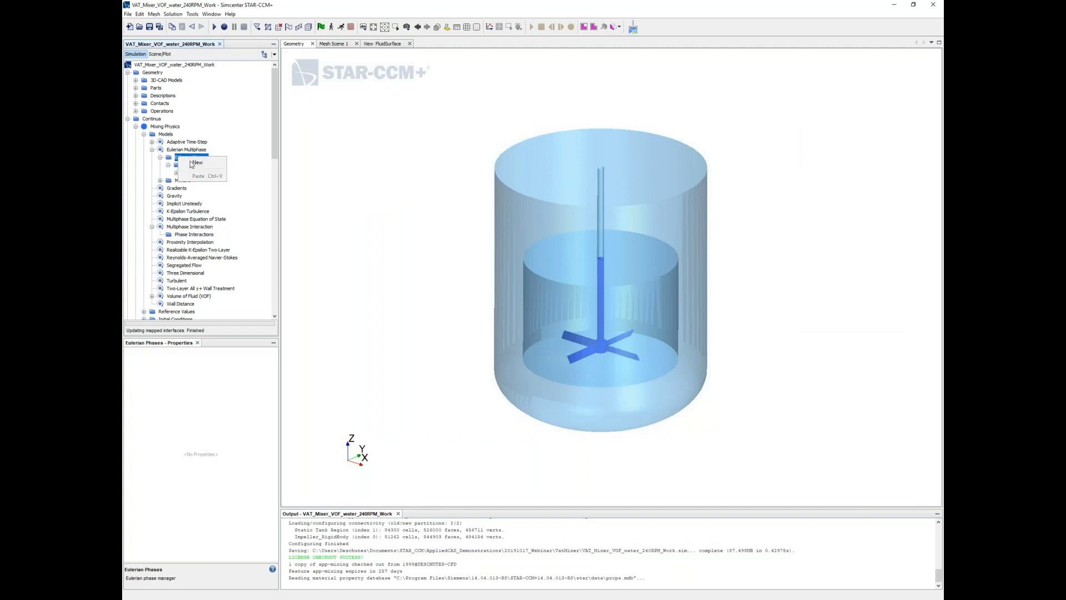
click(197, 163)
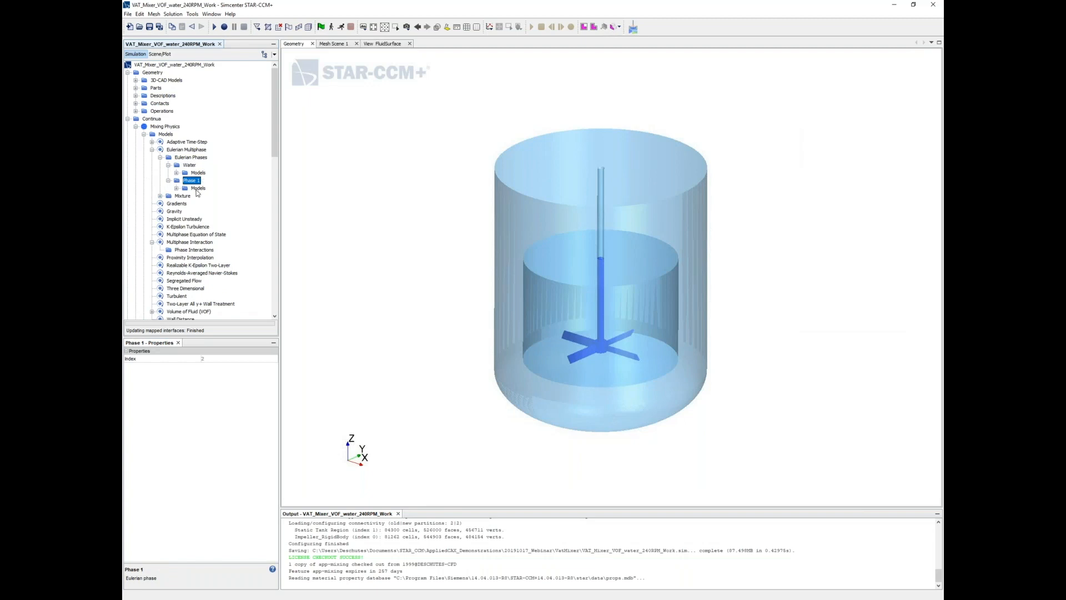
double_click(198, 188)
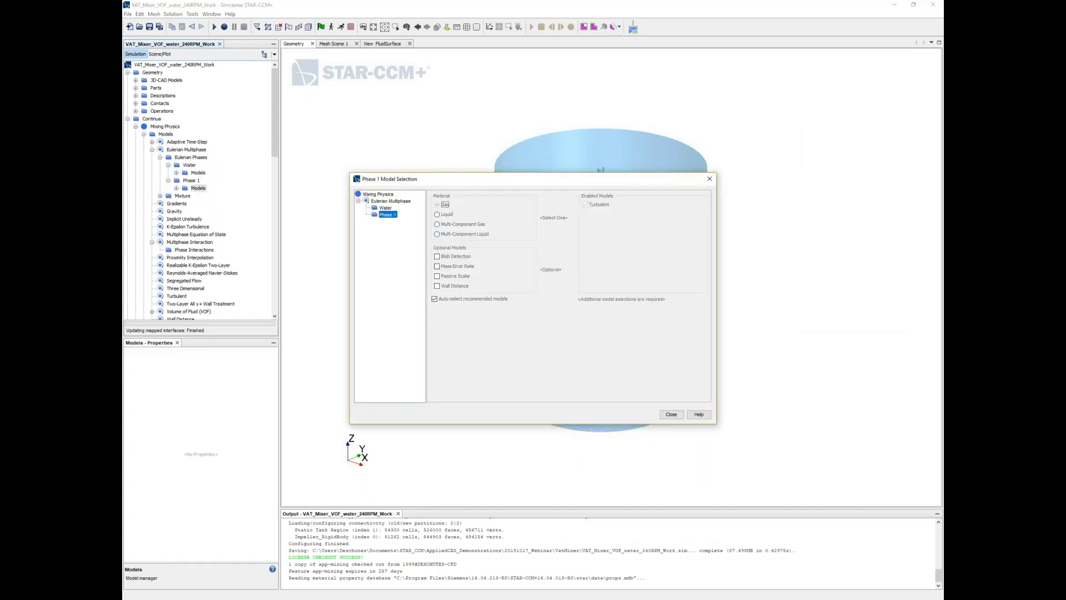
click(437, 203)
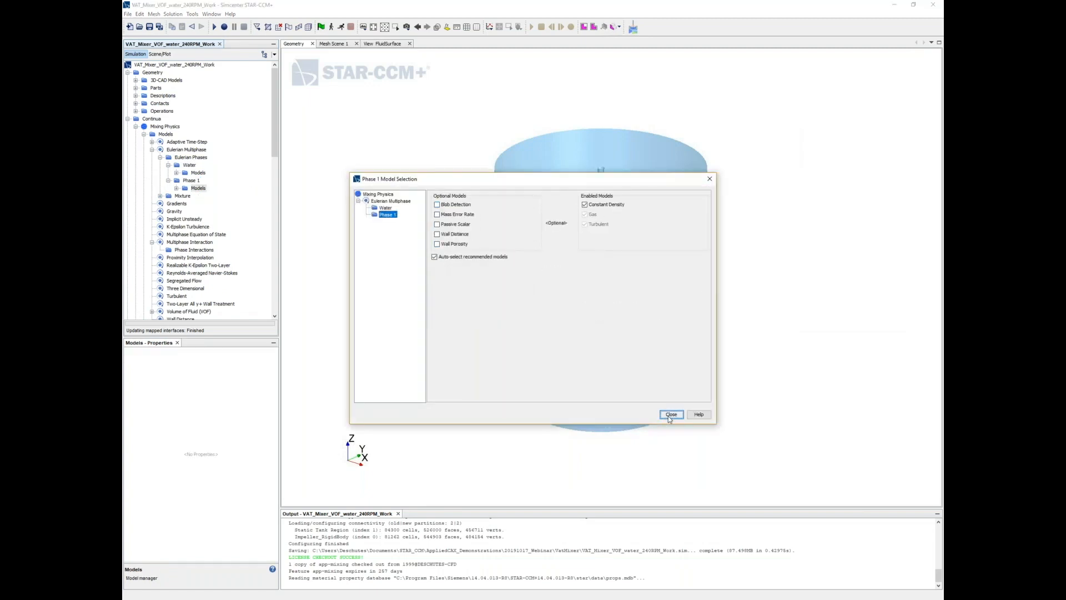
click(671, 414)
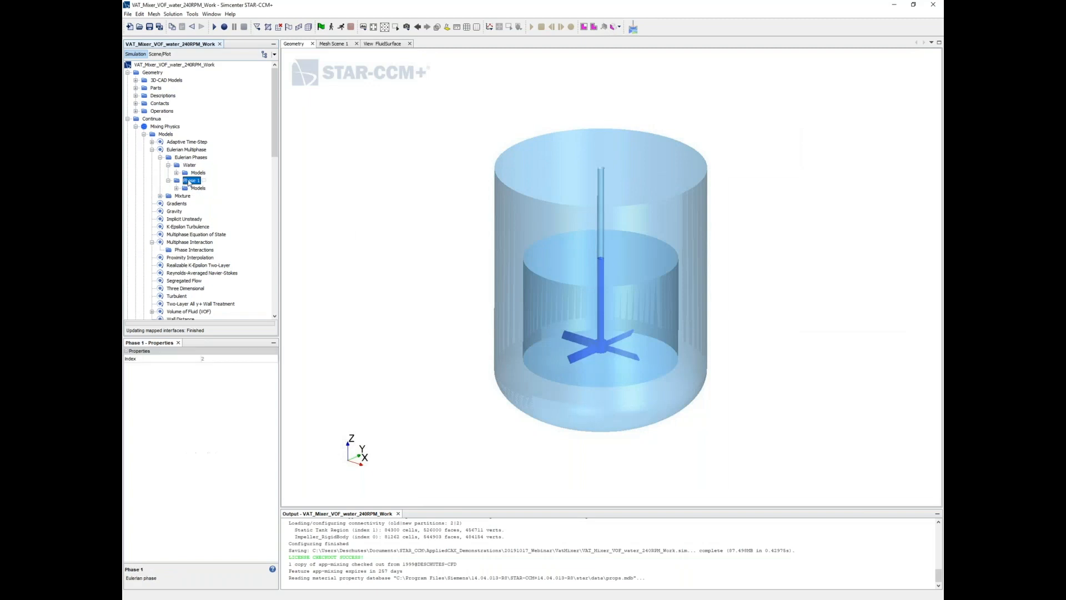
Step: Rename Phase 1 to Air and open Water's liquid H2O material
click(187, 180)
text(Air)
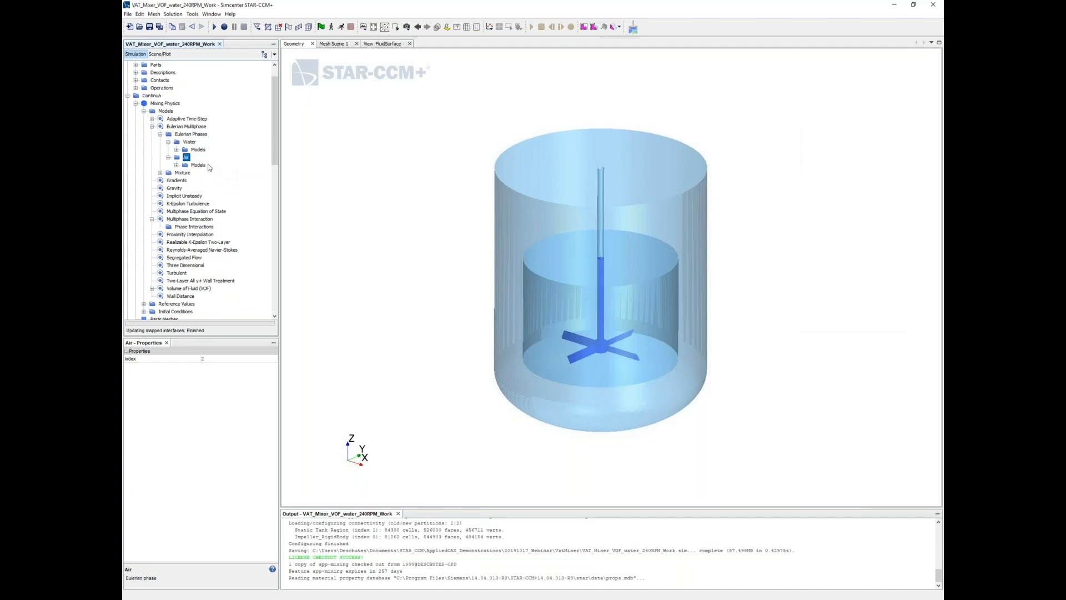
click(206, 164)
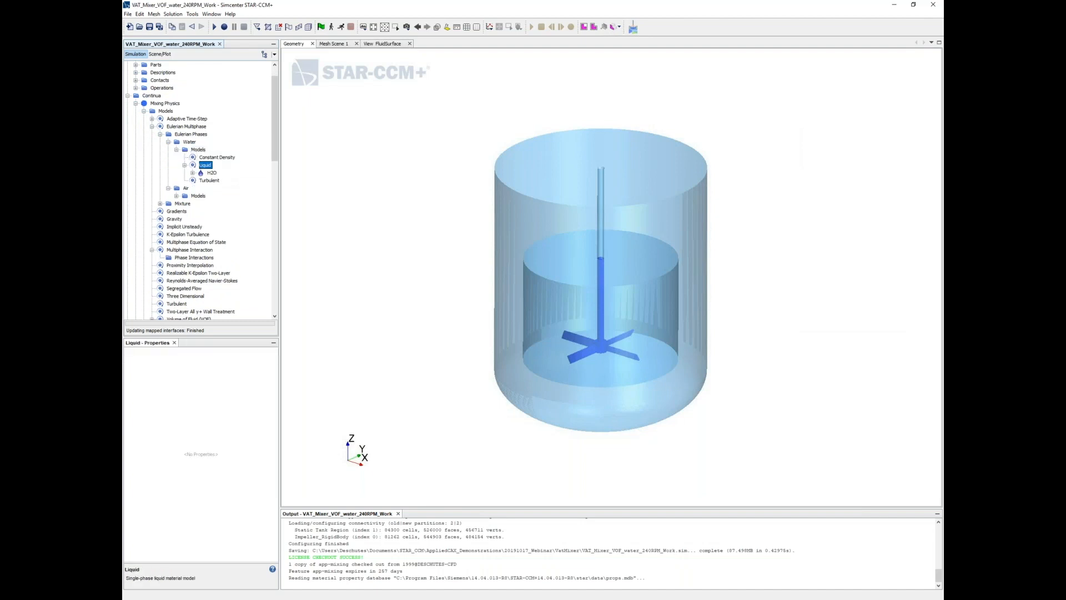
click(212, 173)
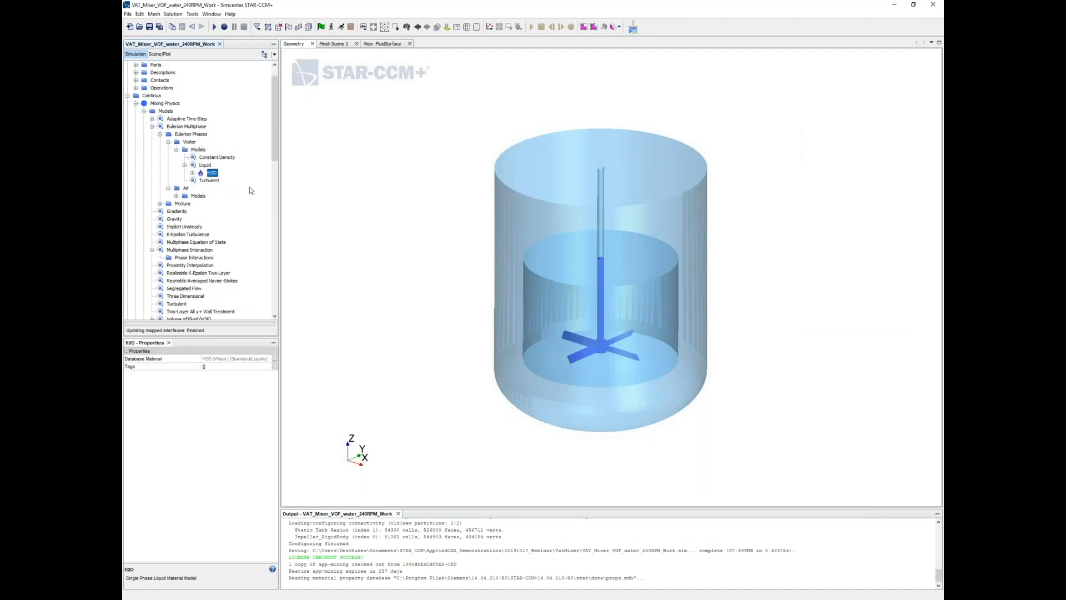
mouse_move(187, 179)
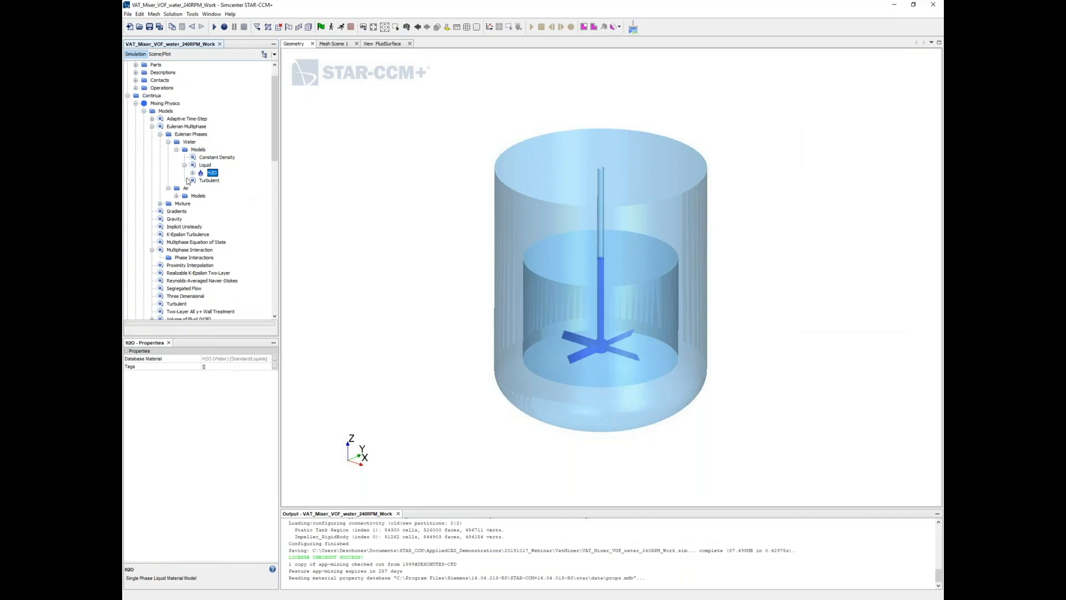
click(194, 173)
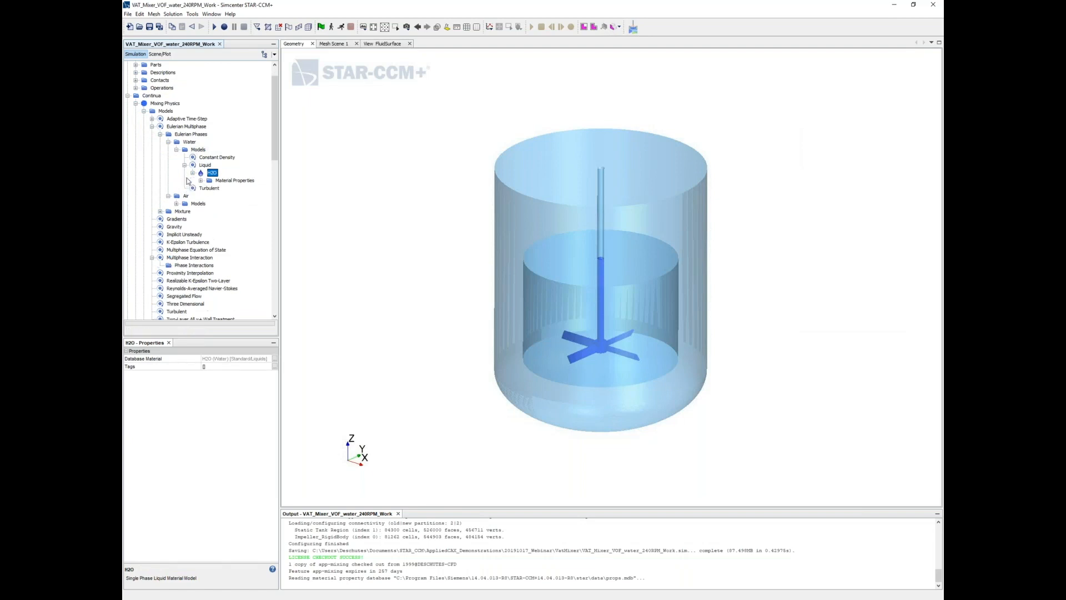
click(234, 180)
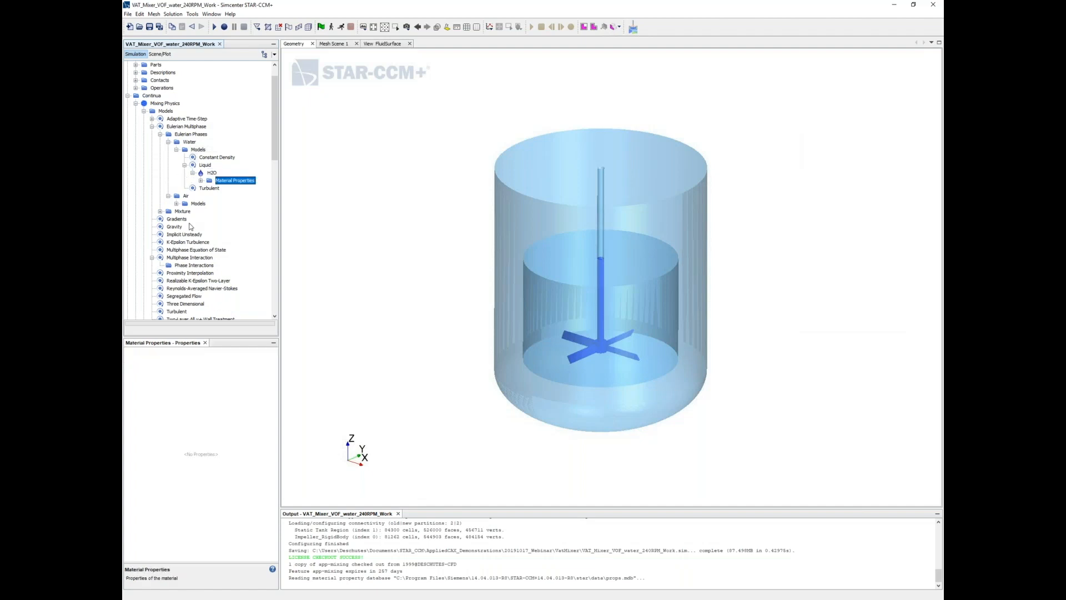
Step: Inspect H2O's material properties and the dynamic viscosity method options
click(210, 188)
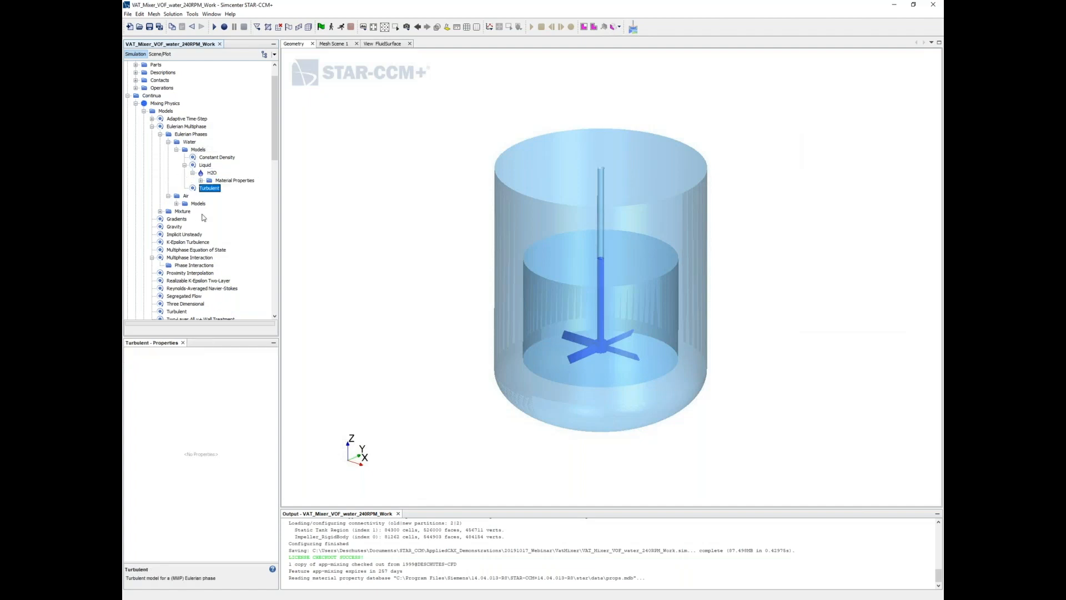
click(234, 180)
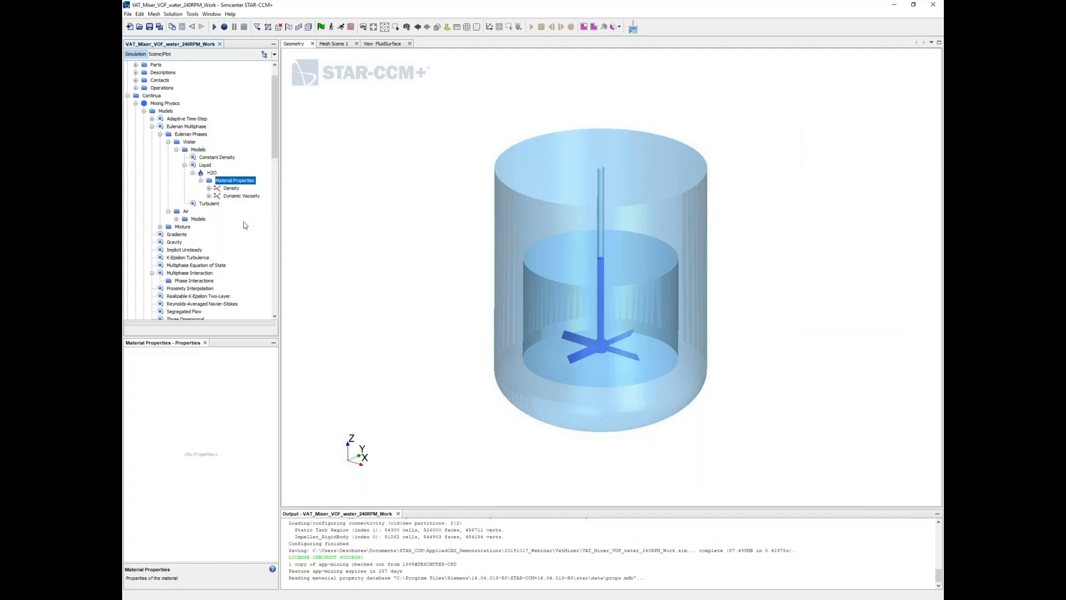
click(242, 196)
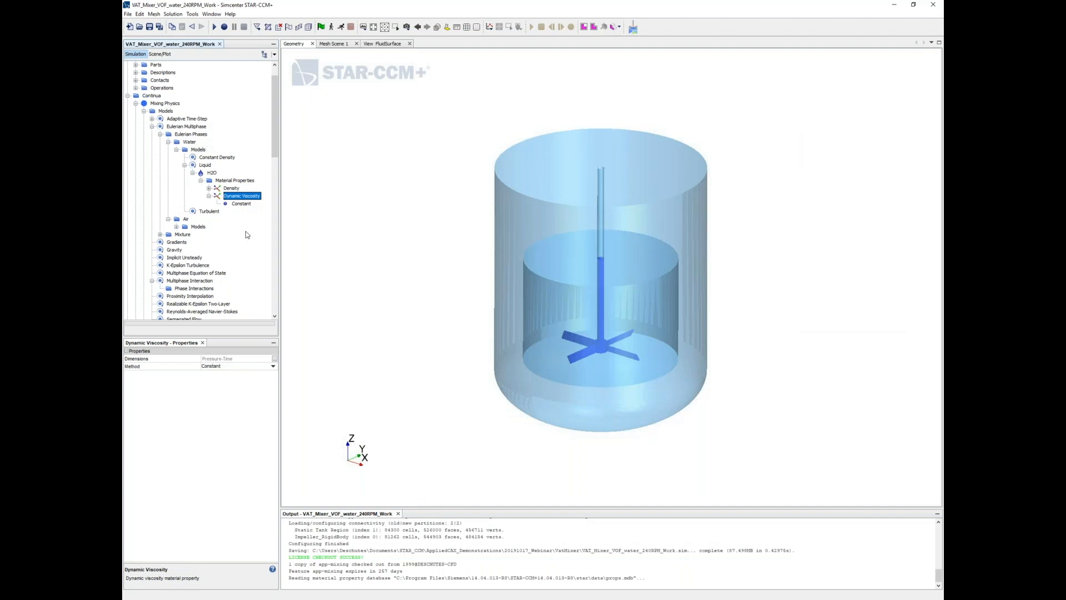
click(211, 366)
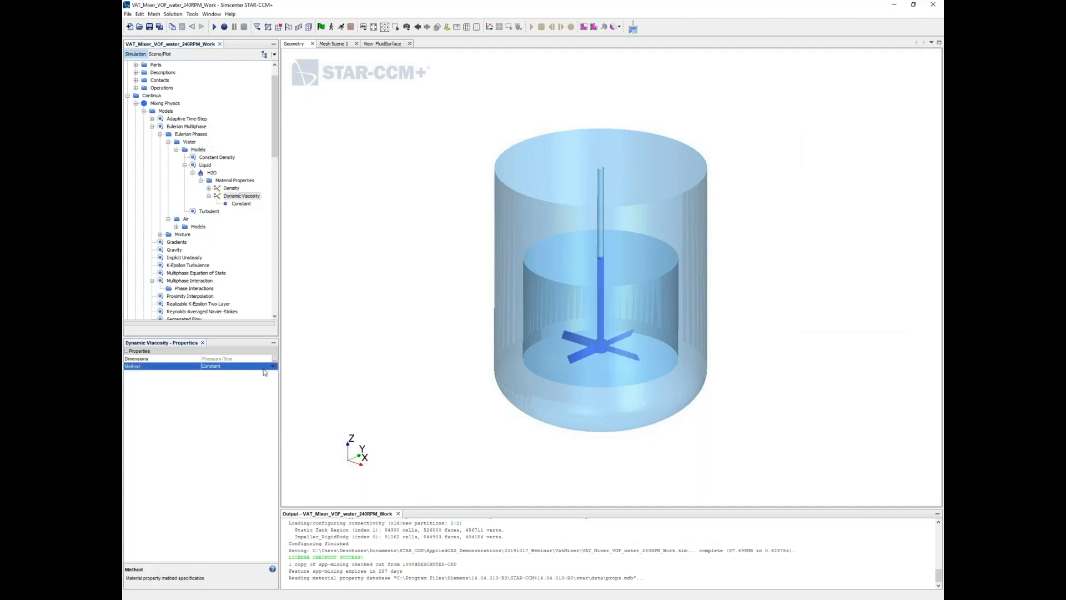
click(273, 366)
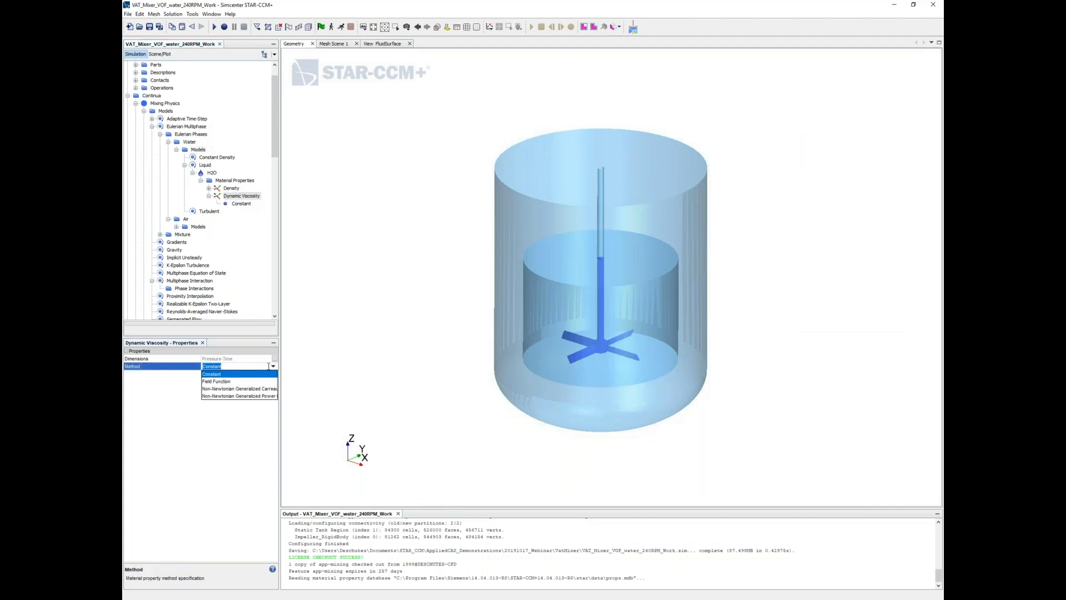
mouse_move(238, 396)
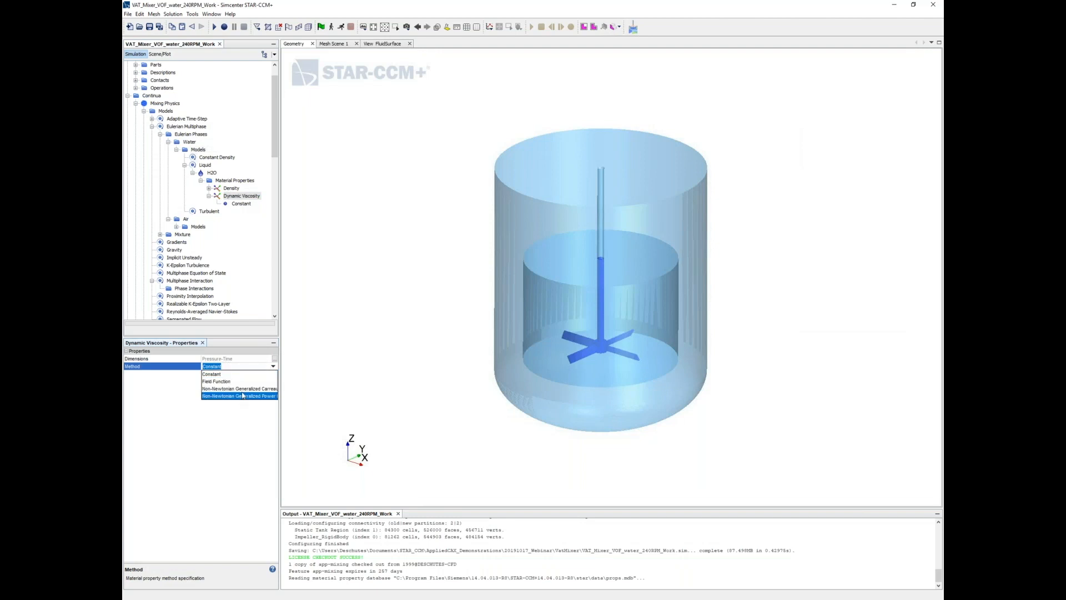
mouse_move(239, 388)
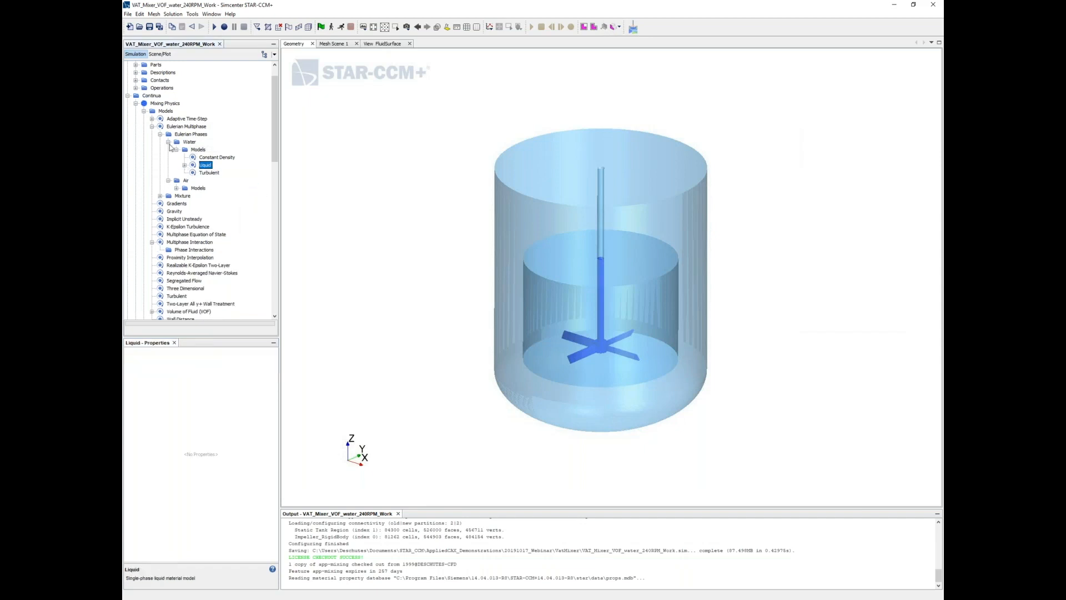
Step: Create Phase Interaction 1 with the VOF-VOF model and view its unassigned phases
click(167, 134)
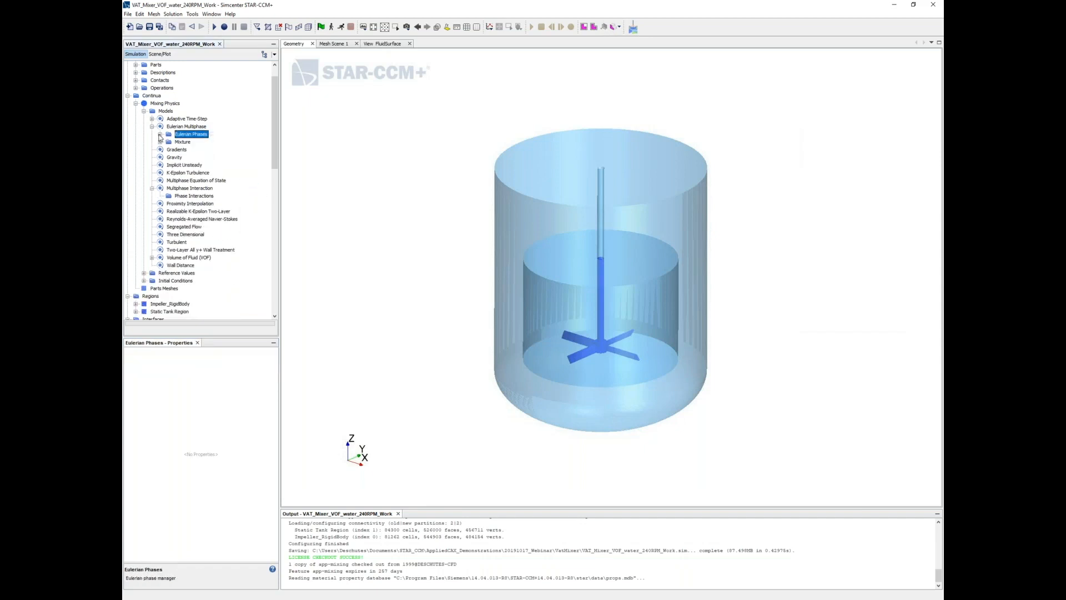
right_click(195, 196)
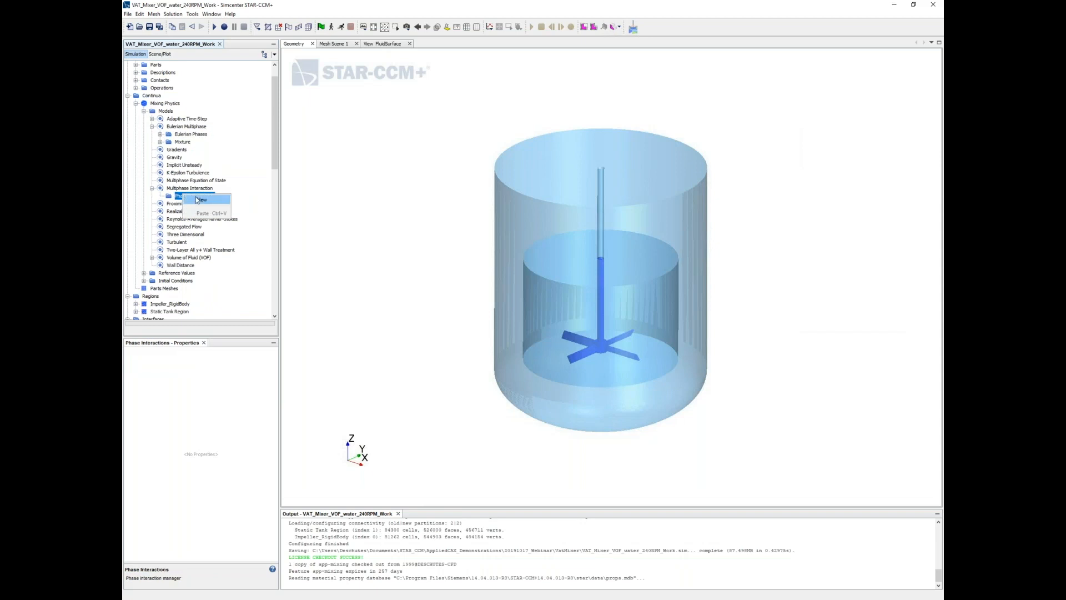
click(201, 200)
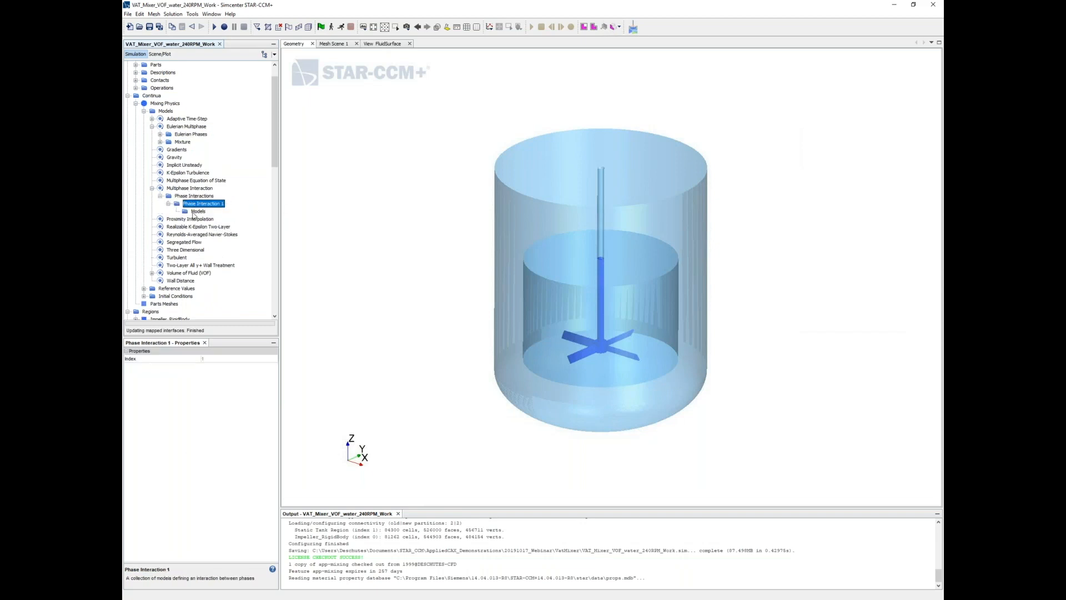
double_click(203, 203)
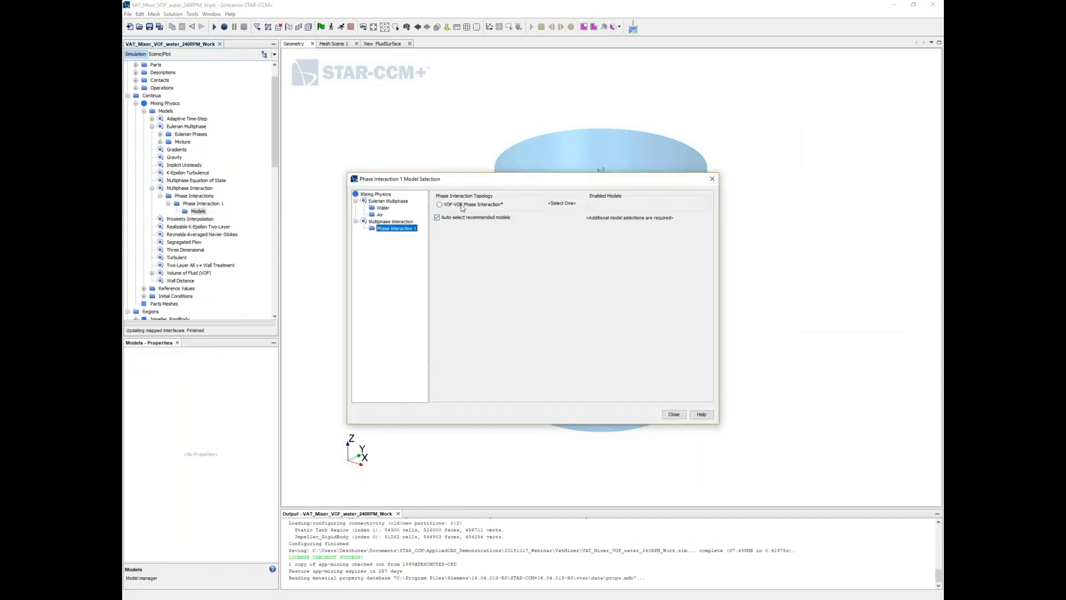
click(439, 203)
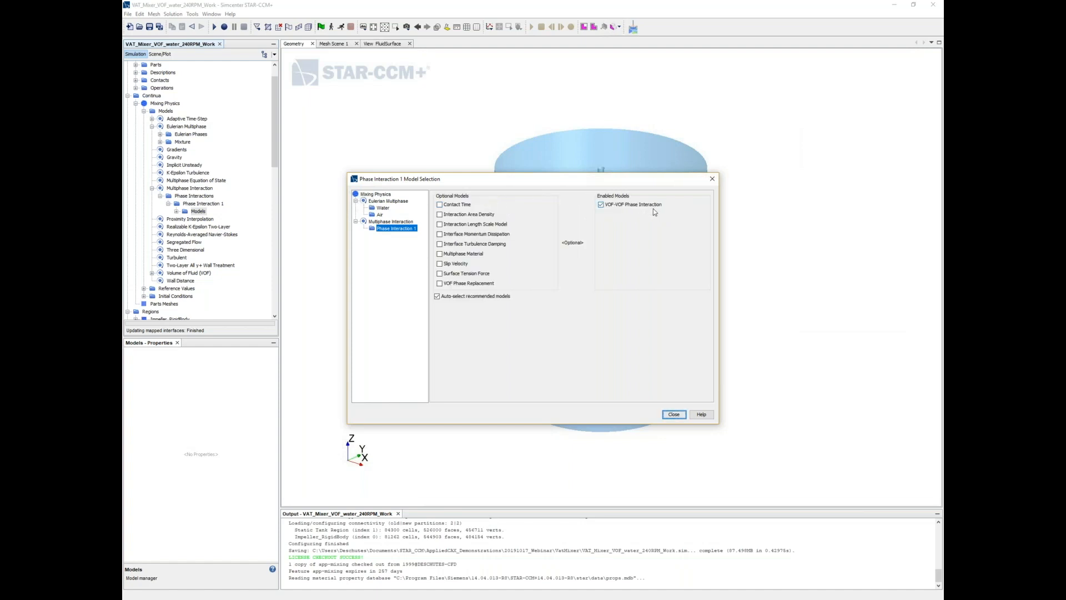
click(673, 414)
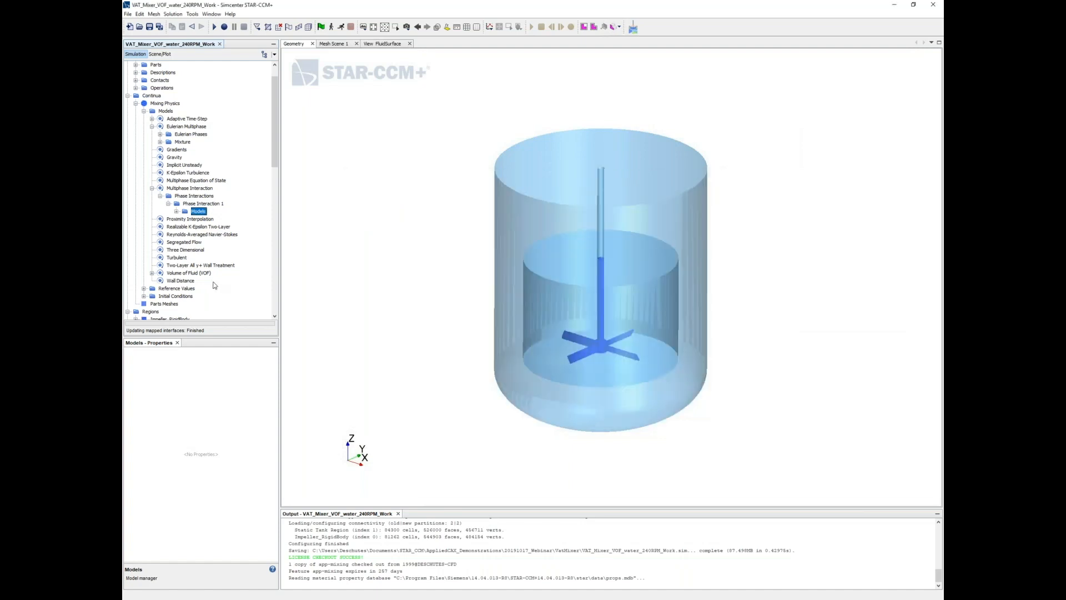
click(203, 204)
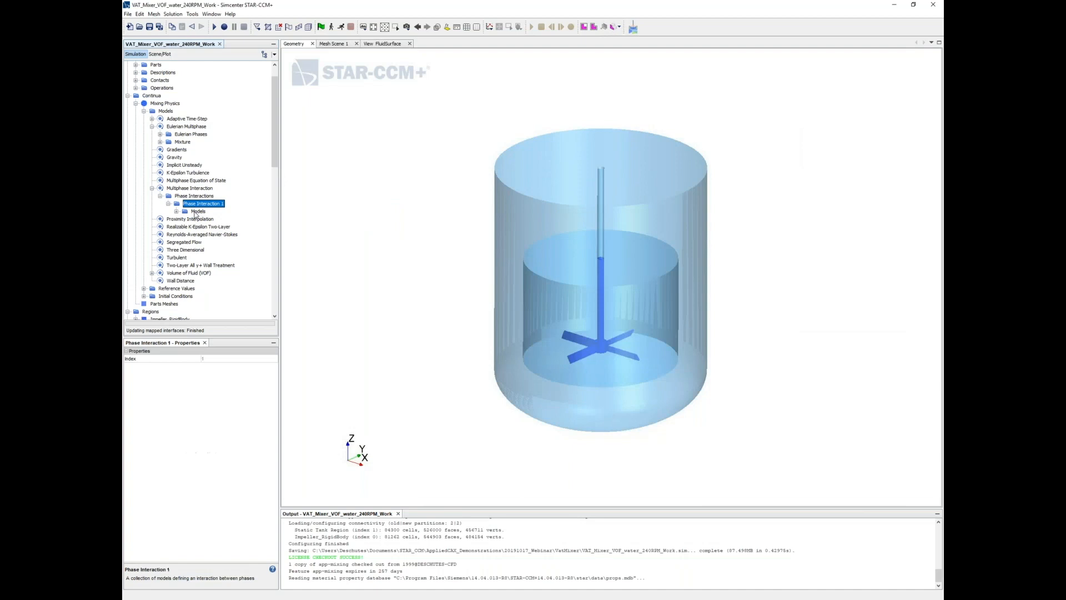
click(198, 211)
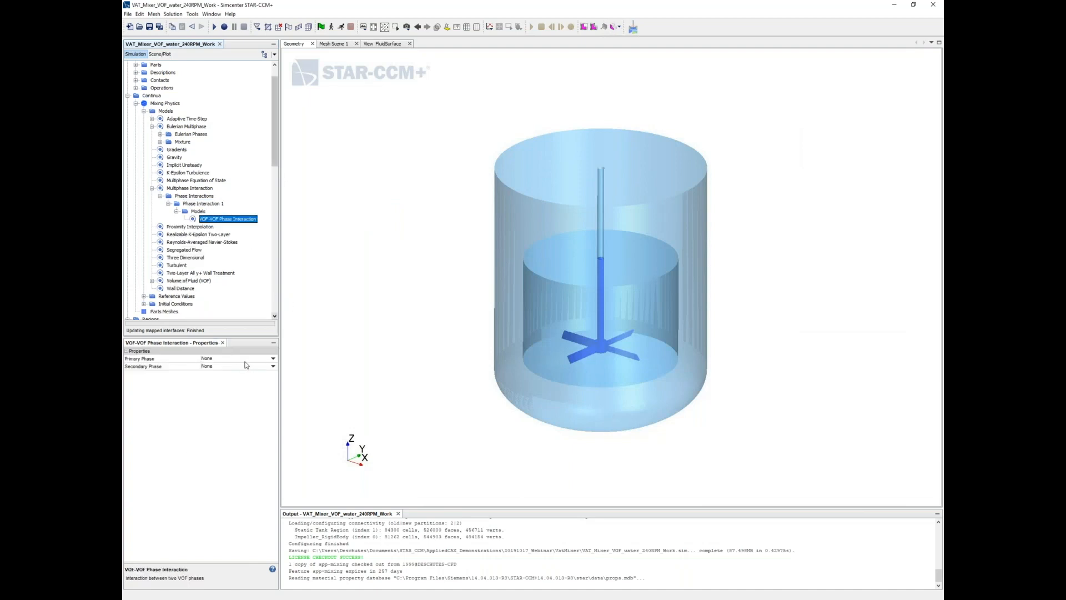
click(238, 358)
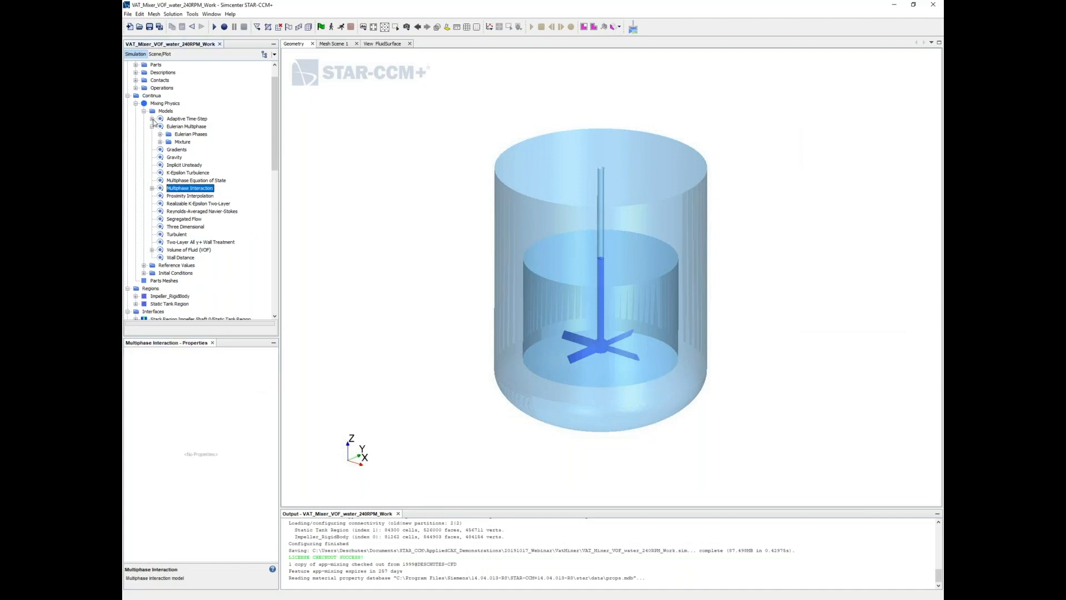
Step: Show Water's Composite N-1 initial volume fraction properties, currently constant 0.0
scroll(down, 3)
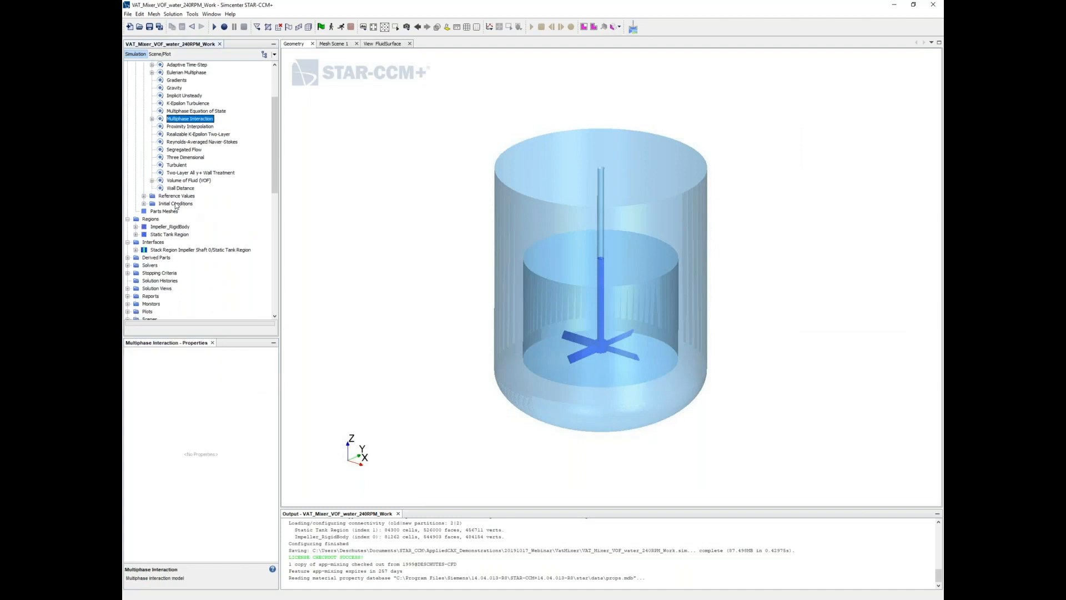
click(176, 204)
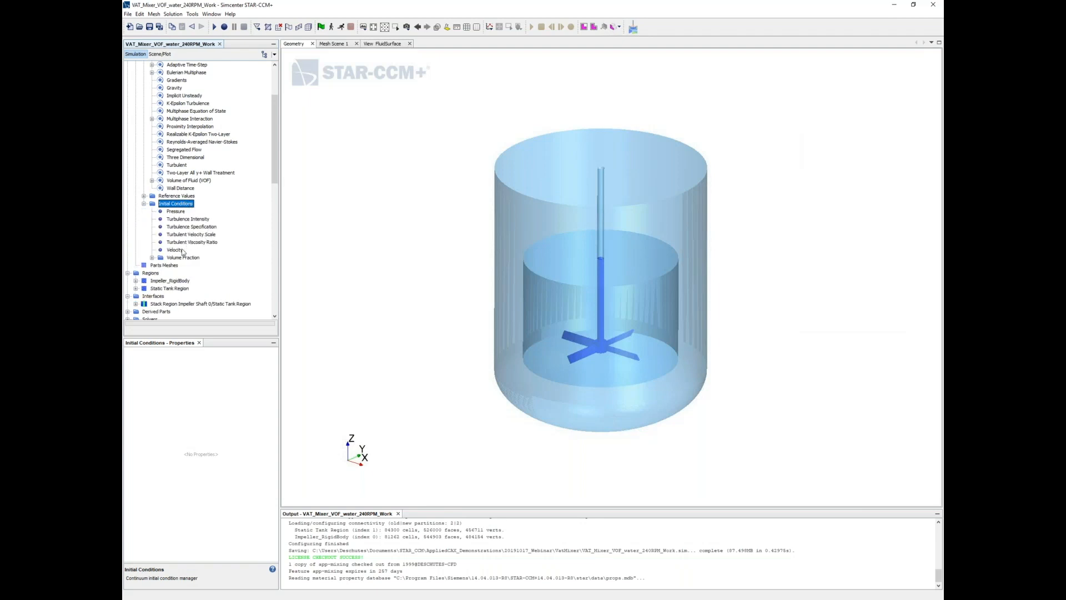
click(183, 257)
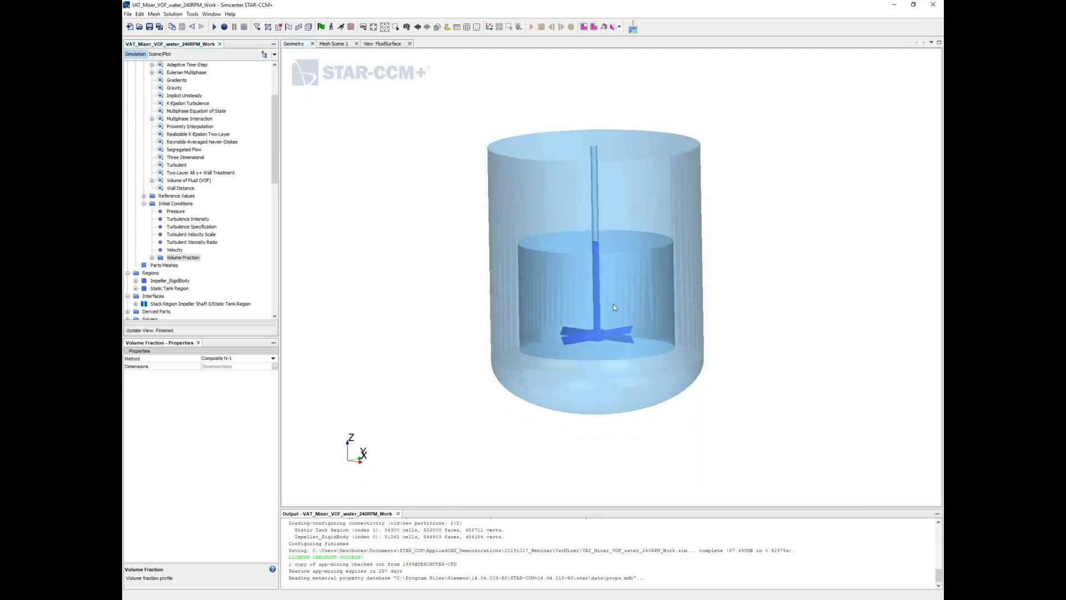
click(182, 257)
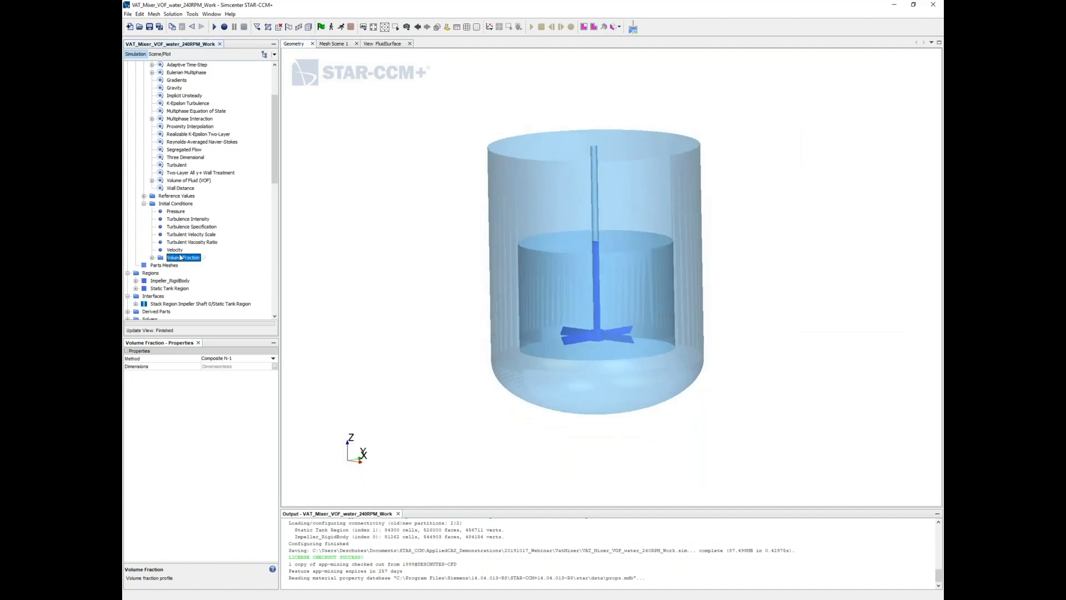
click(152, 257)
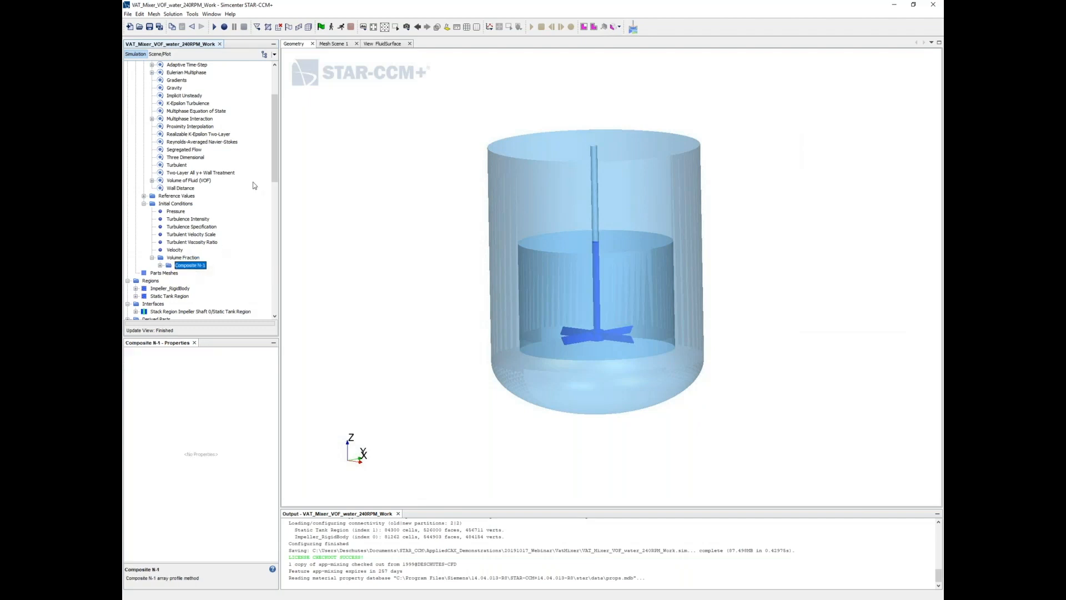
click(168, 266)
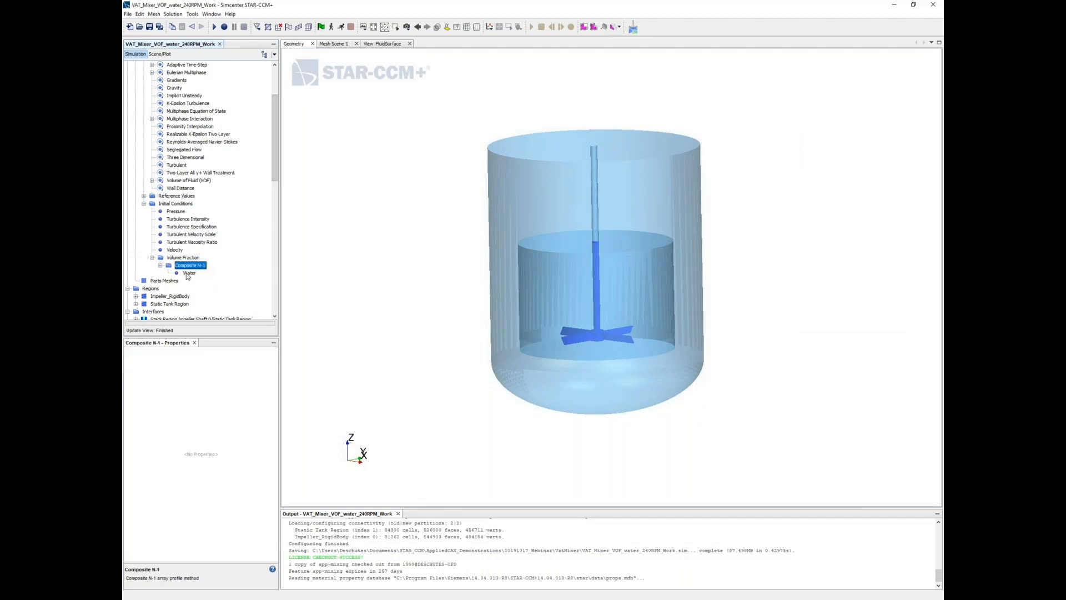
click(190, 273)
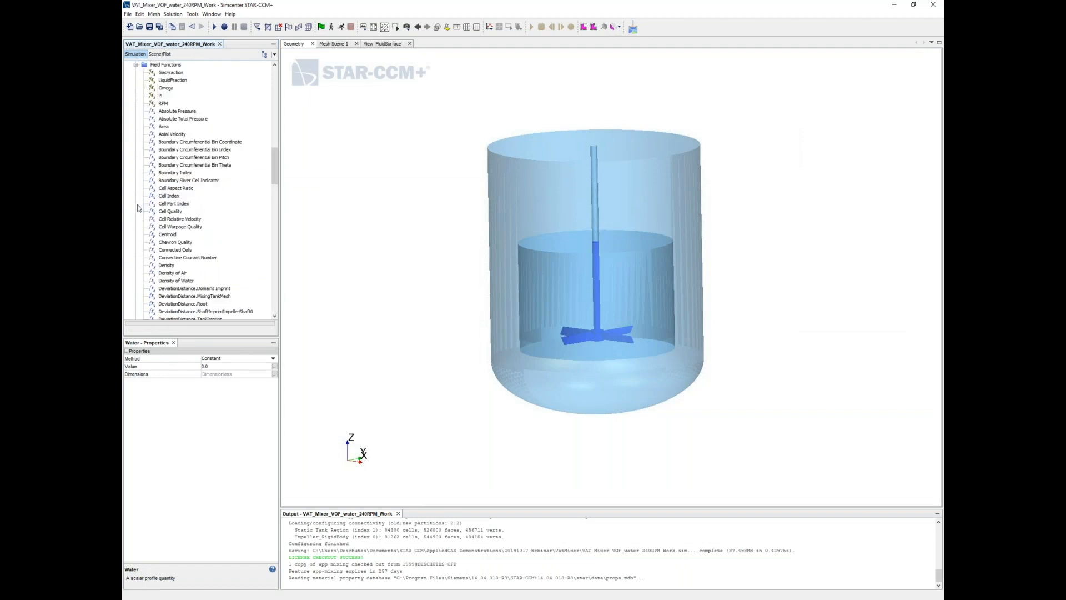
click(173, 126)
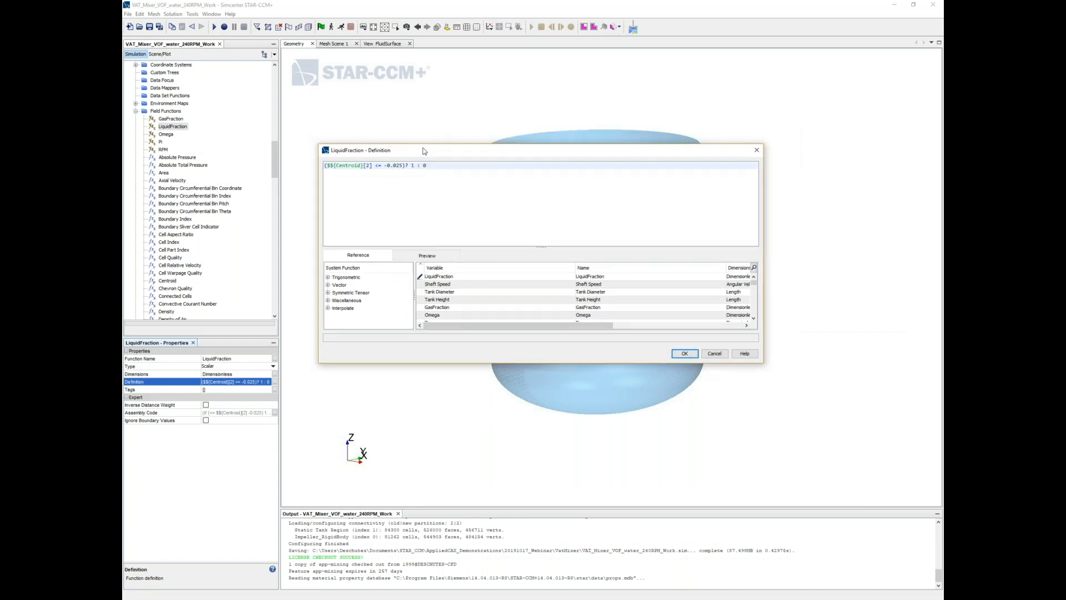
click(684, 353)
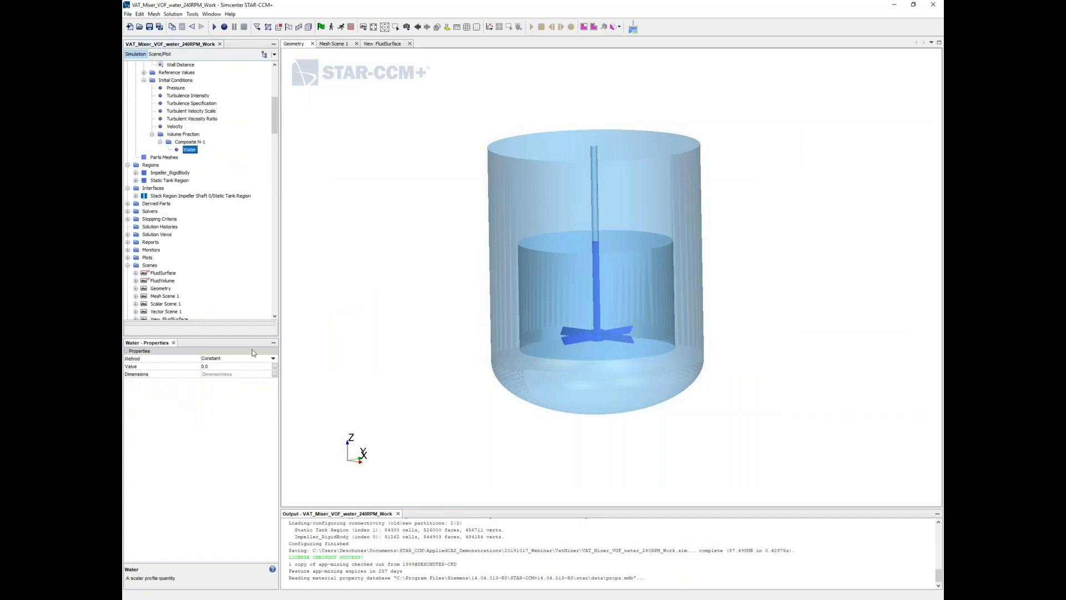
Step: Set Water's initial volume fraction to the LiquidFraction field function
click(128, 351)
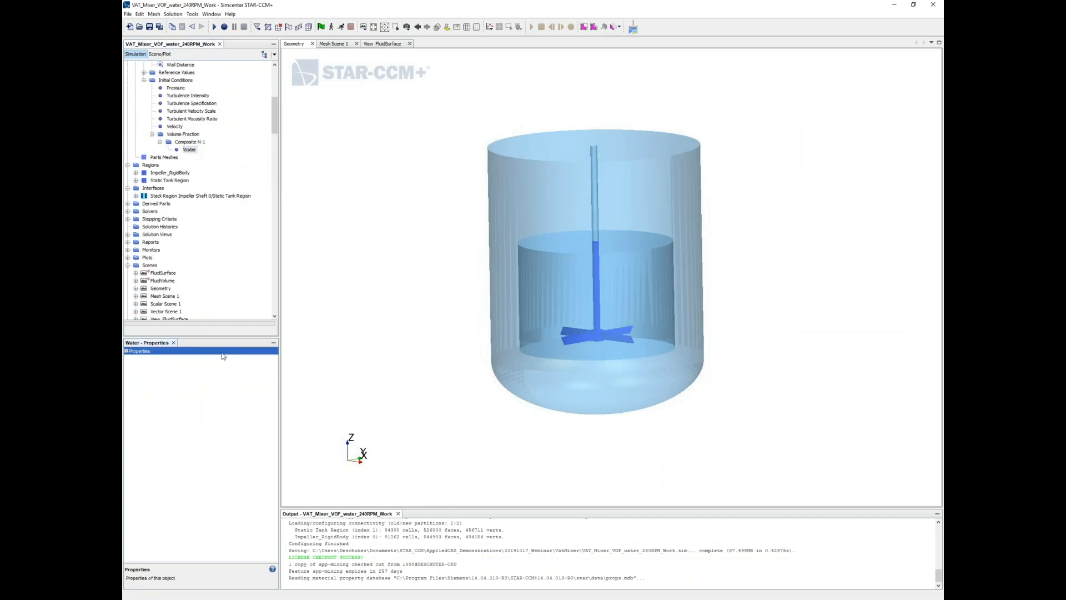
click(272, 358)
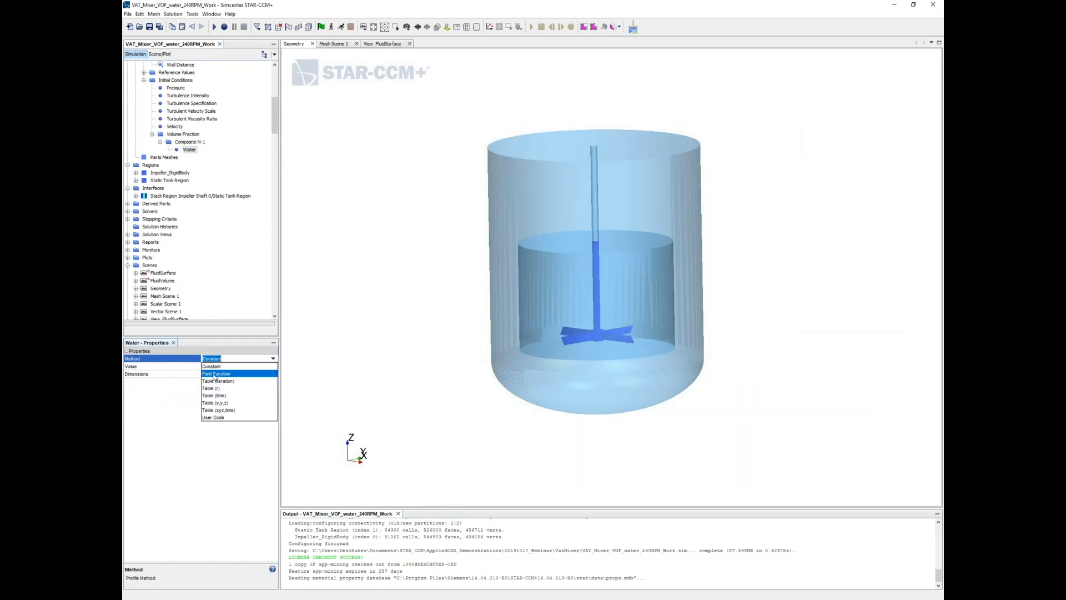
click(218, 373)
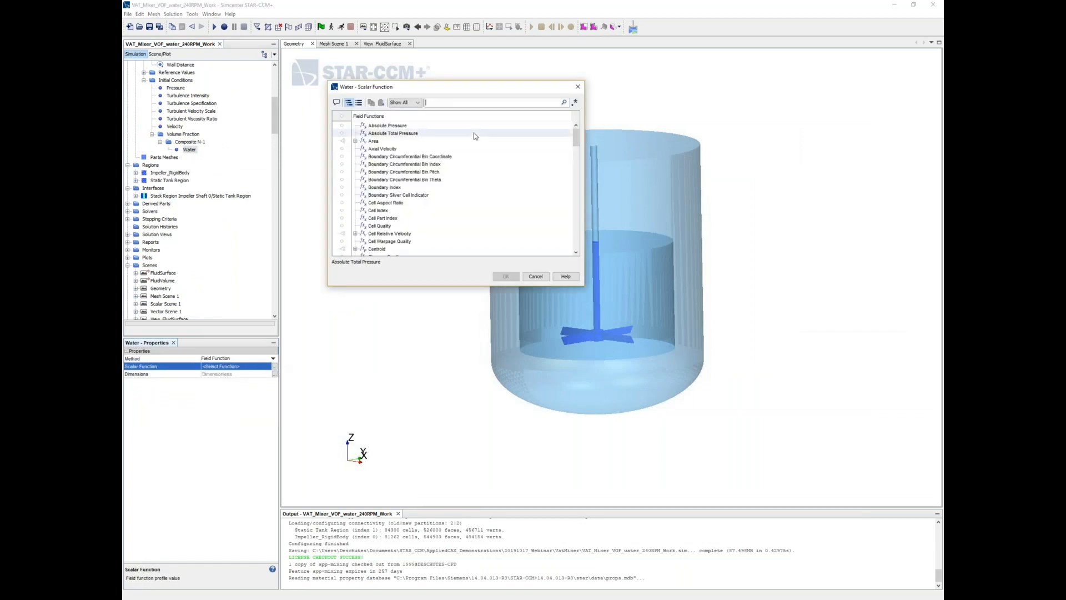
text(lq)
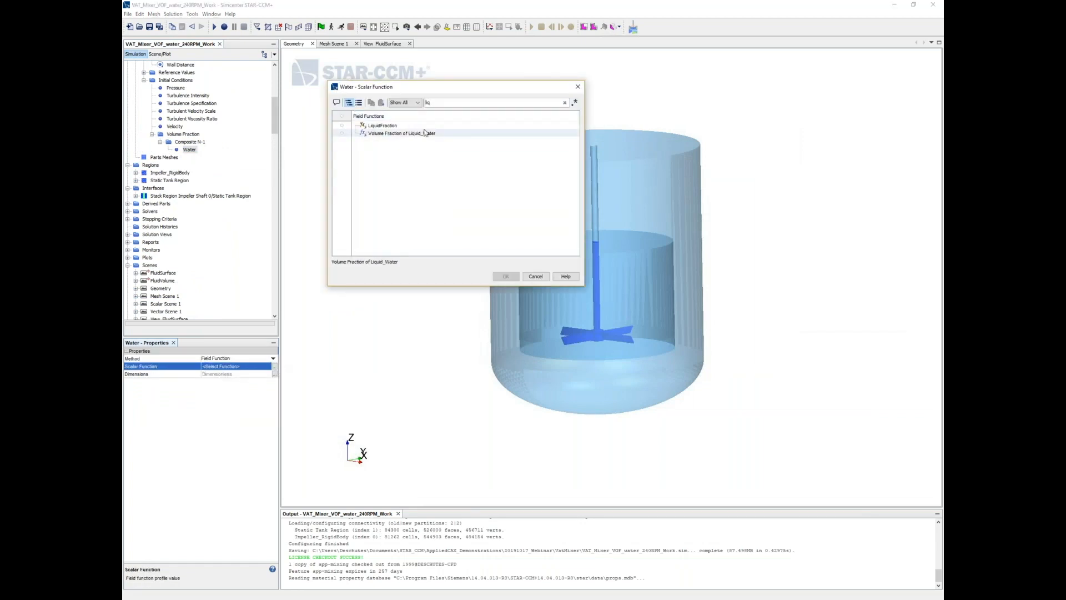
click(506, 276)
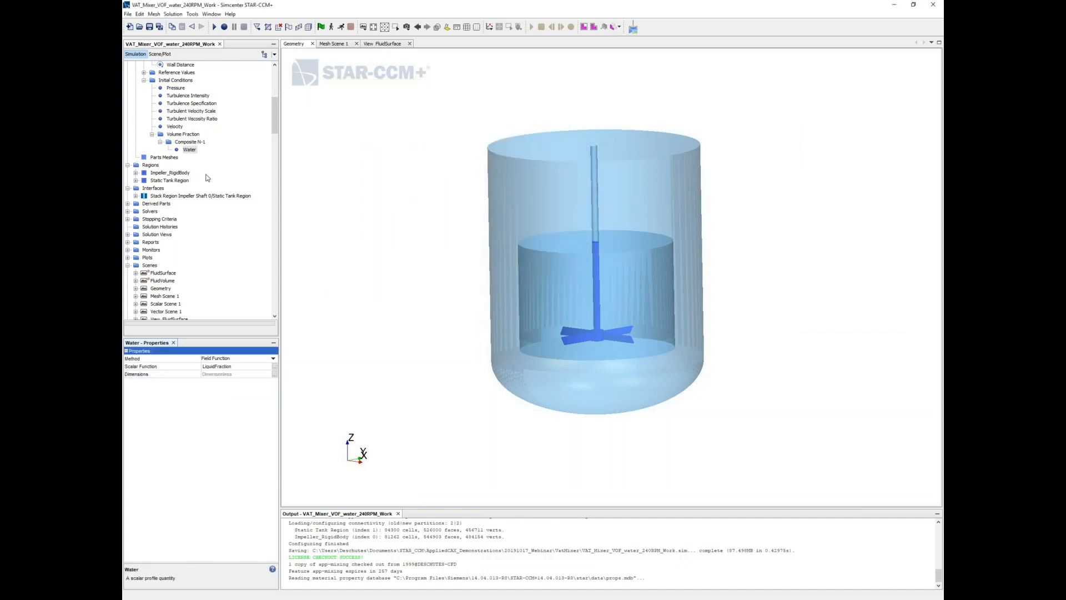
click(184, 134)
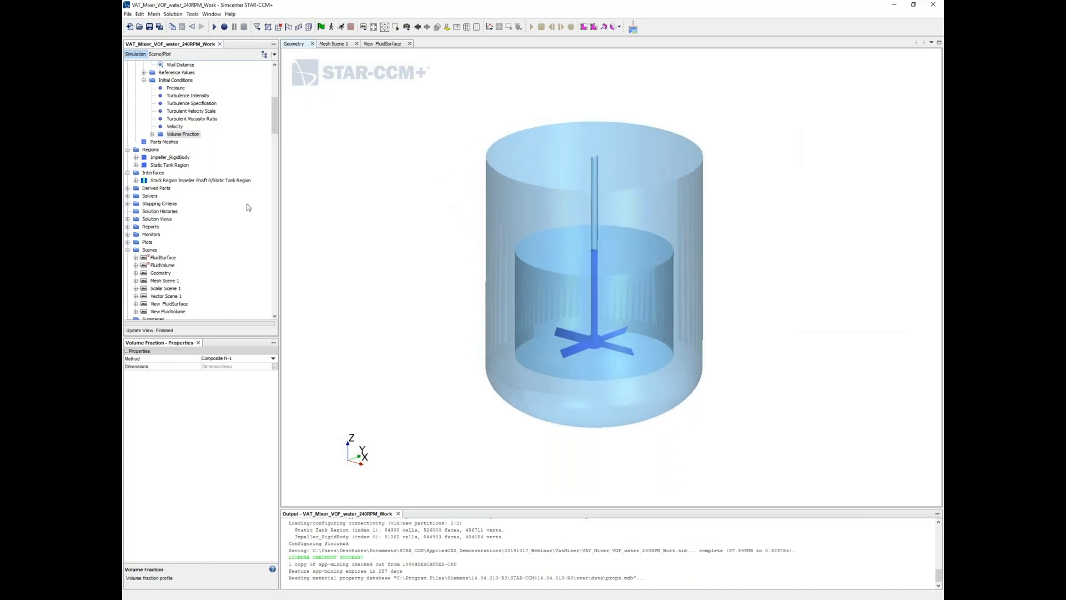
Step: Create an Isosurface derived part using Volume Fraction of Water as its scalar
click(155, 188)
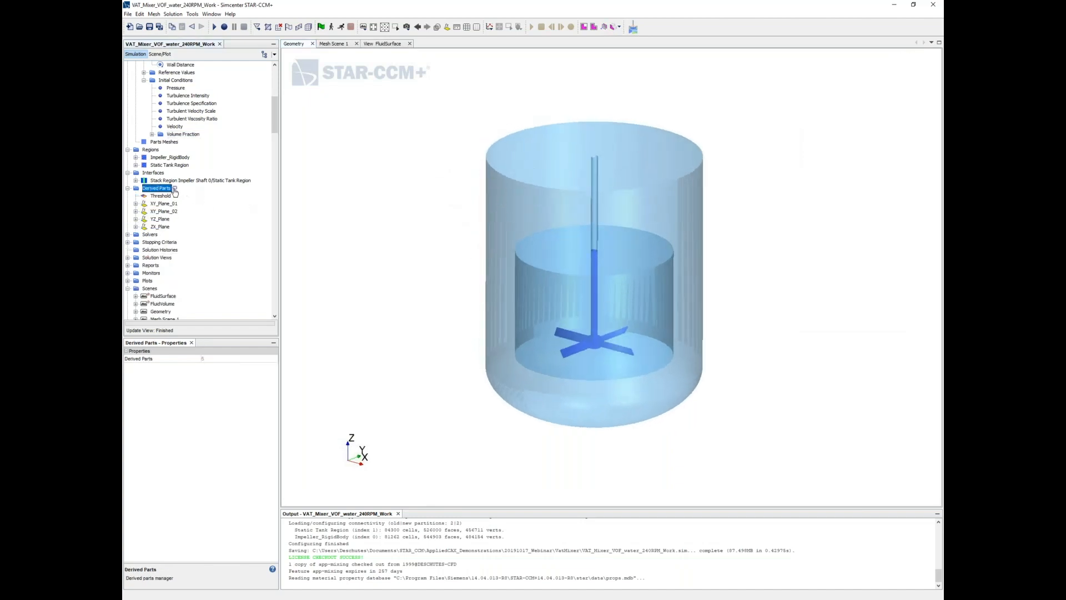
right_click(157, 188)
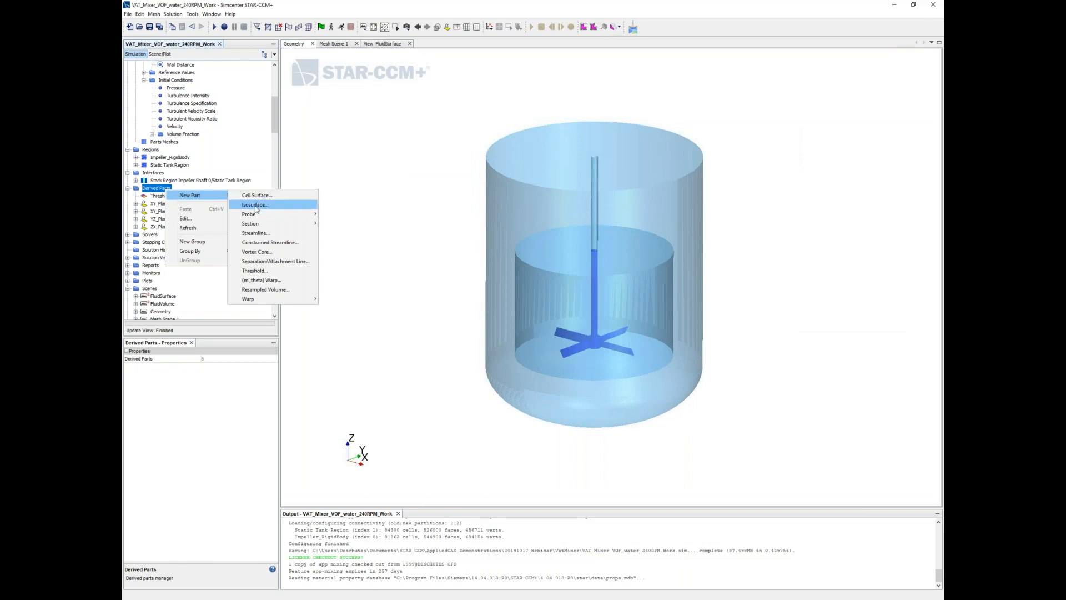
click(254, 205)
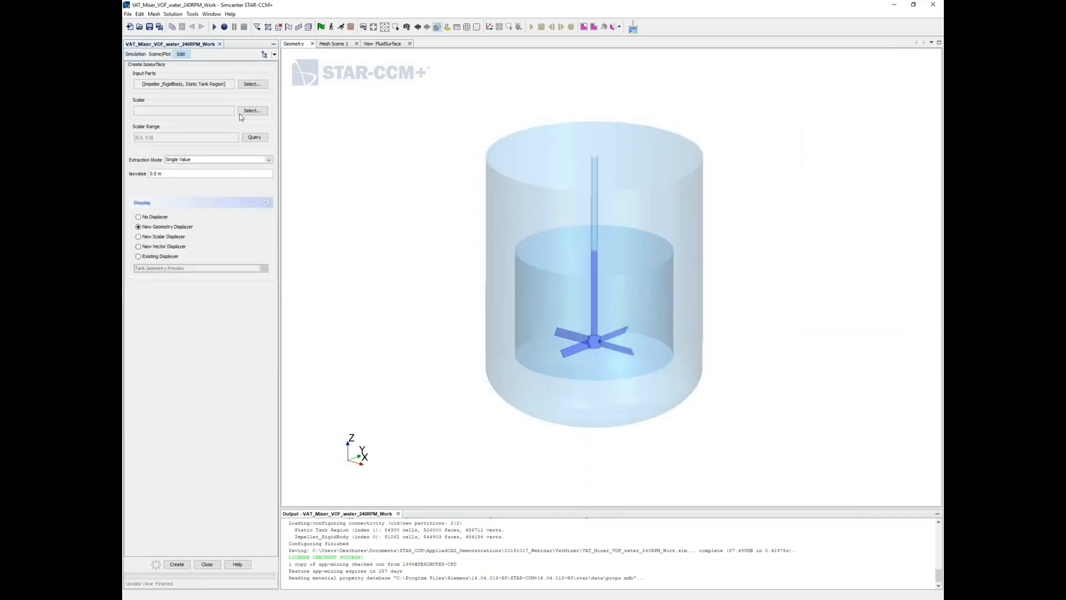
click(252, 110)
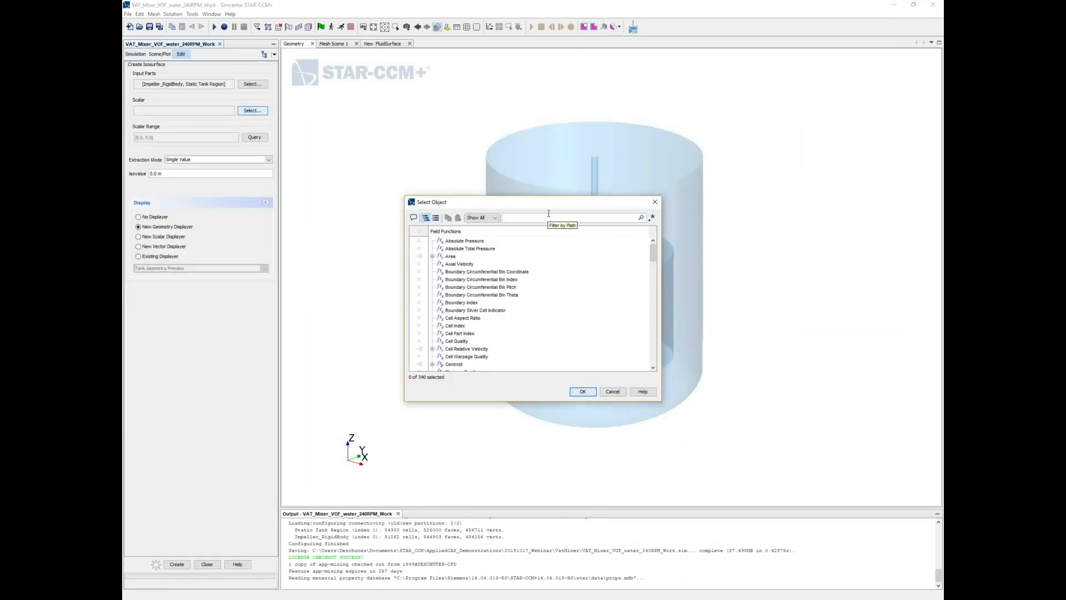
text(volu)
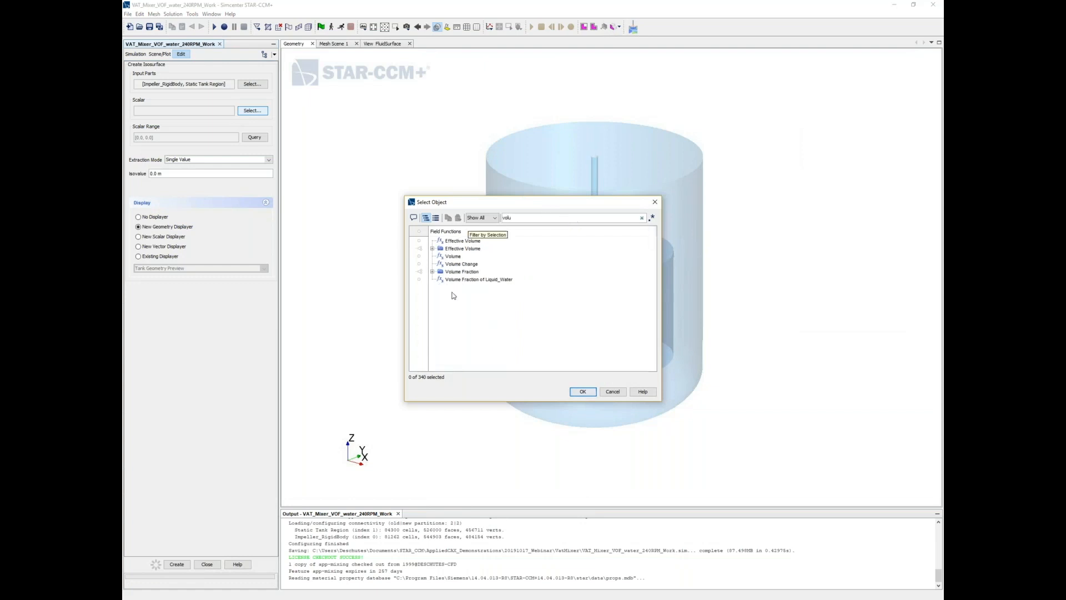
click(463, 272)
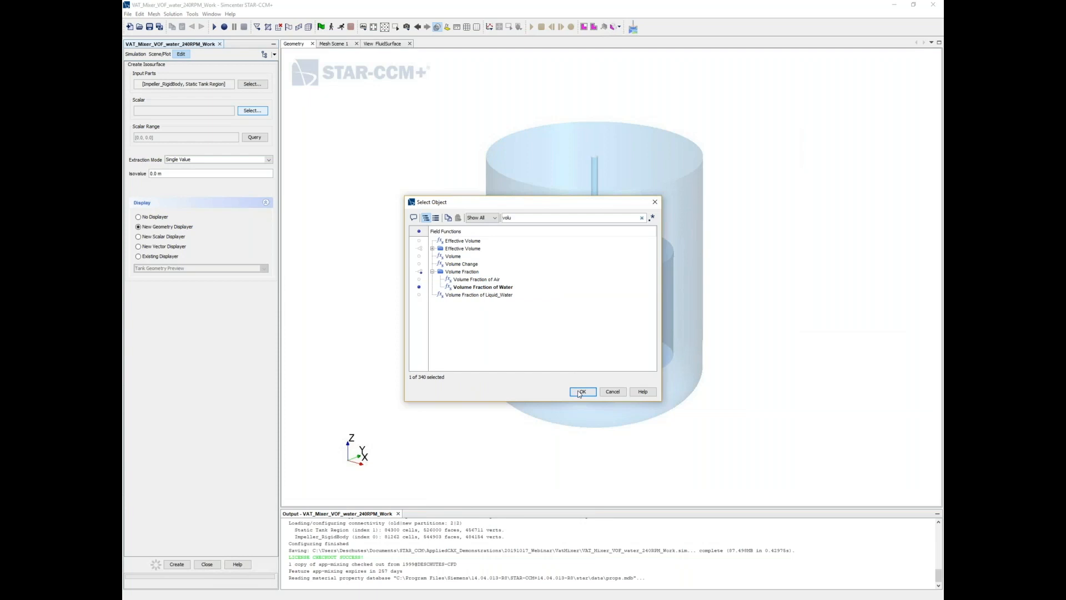
click(581, 391)
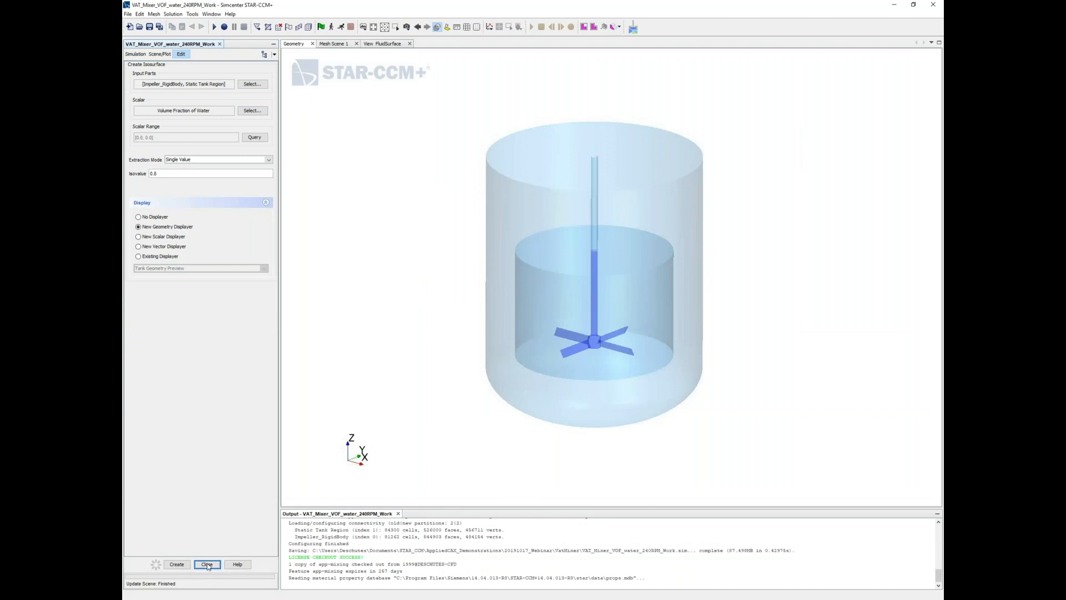
Step: Set the FluidSurface scalar displayer function to Volume Fraction of Water
click(206, 563)
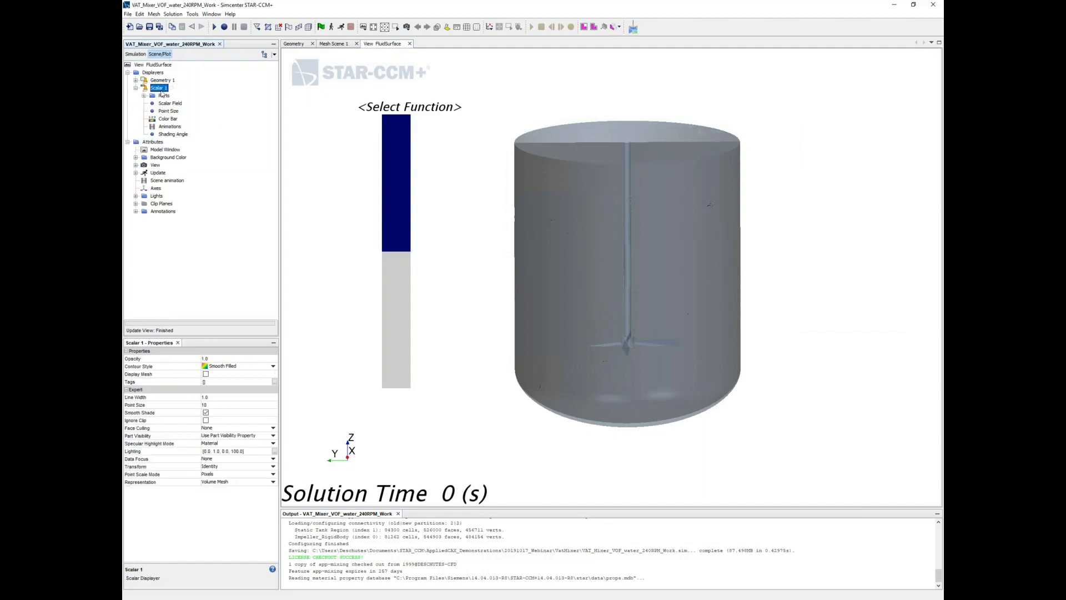
click(170, 103)
text(volu)
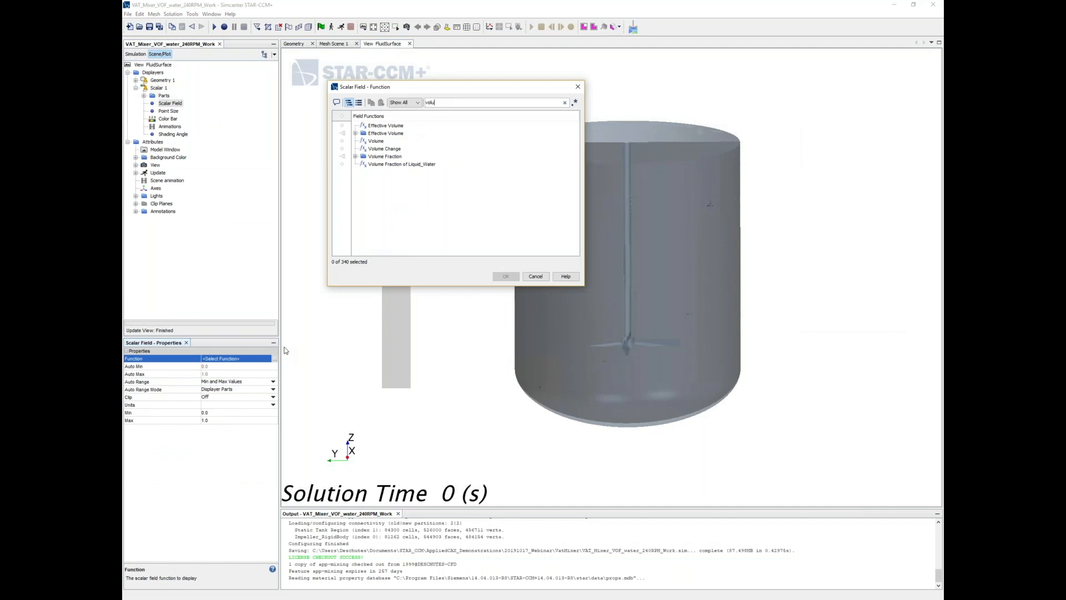
click(384, 156)
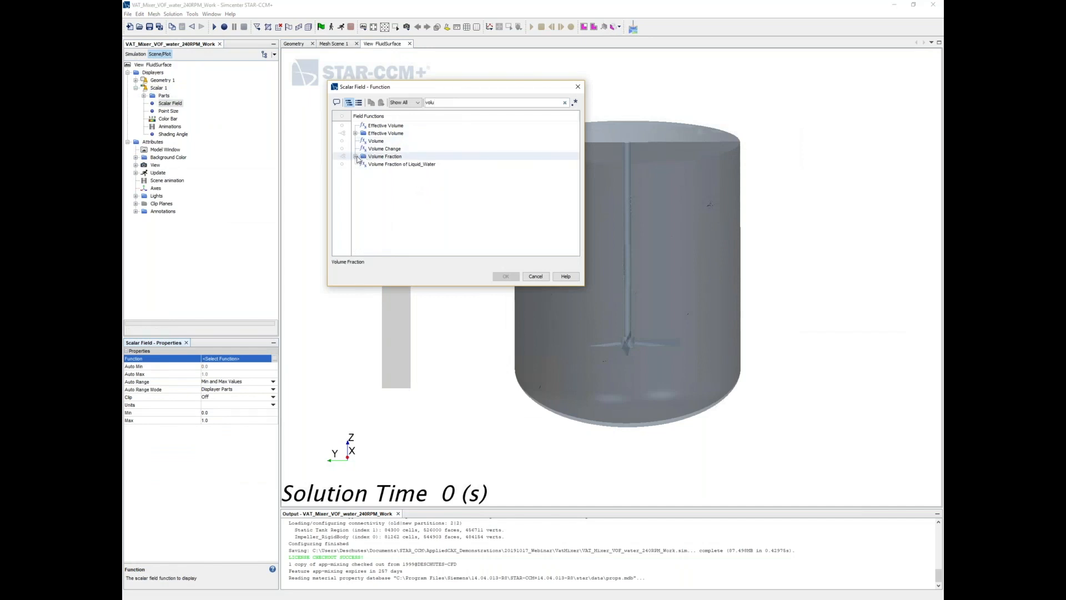
click(344, 156)
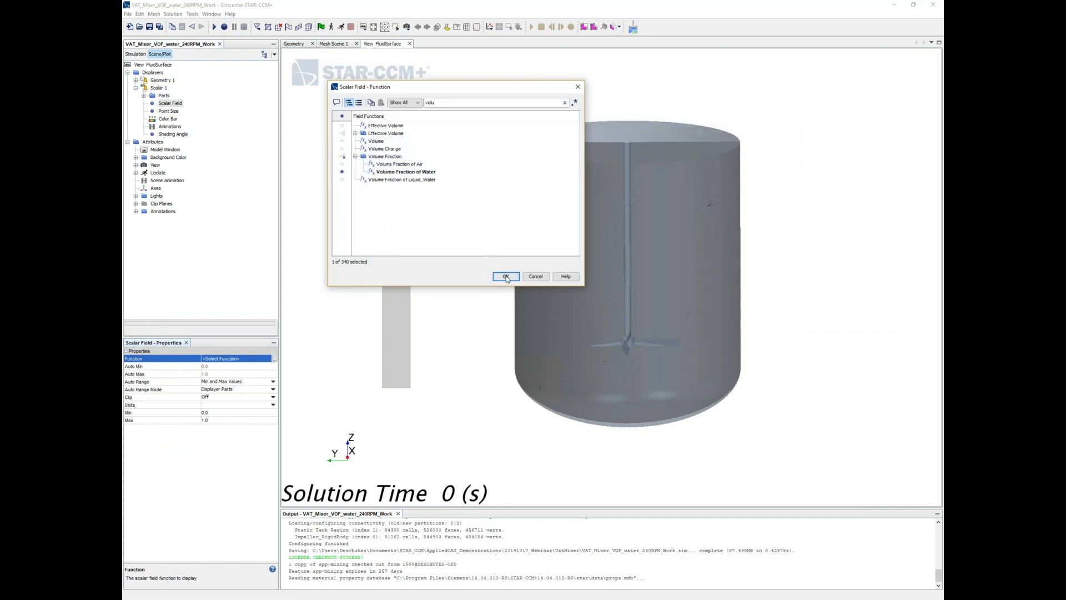
click(505, 275)
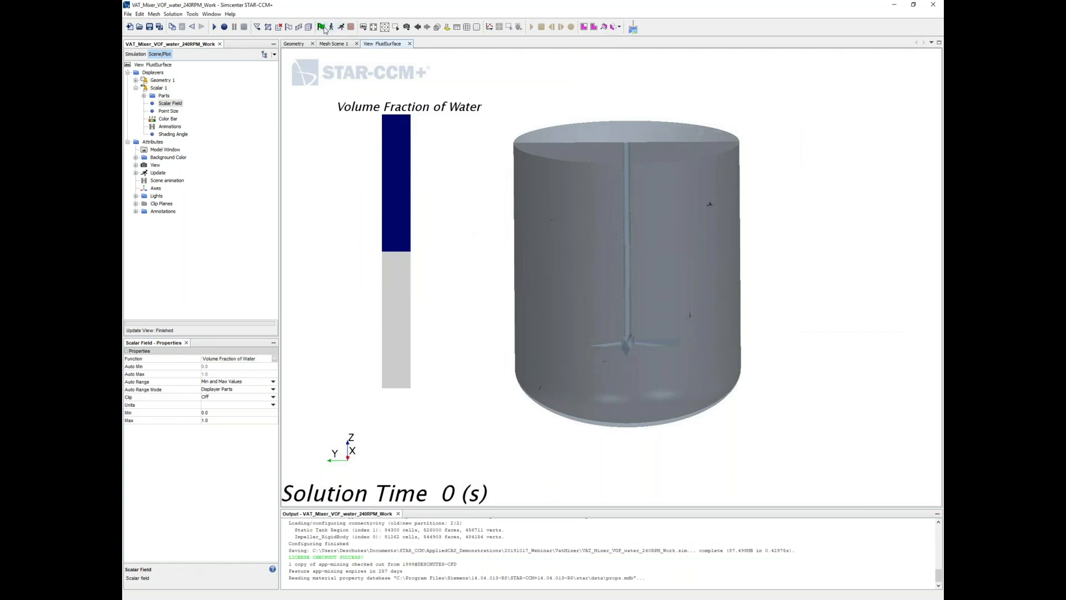
Step: Initialize the solution and add the Isosurface to the scalar displayer's parts
click(318, 27)
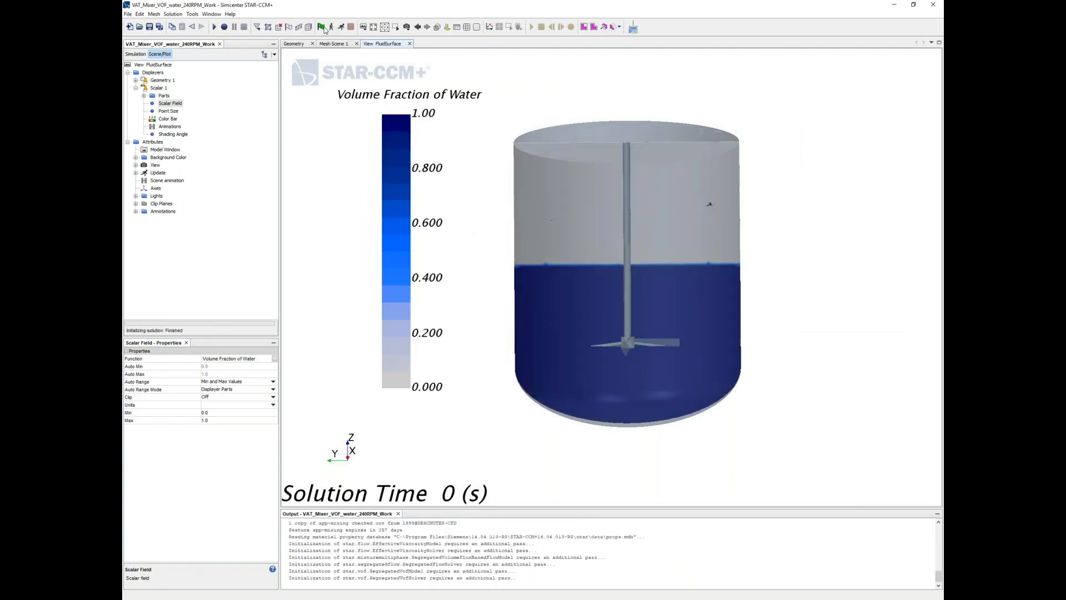
mouse_move(479, 182)
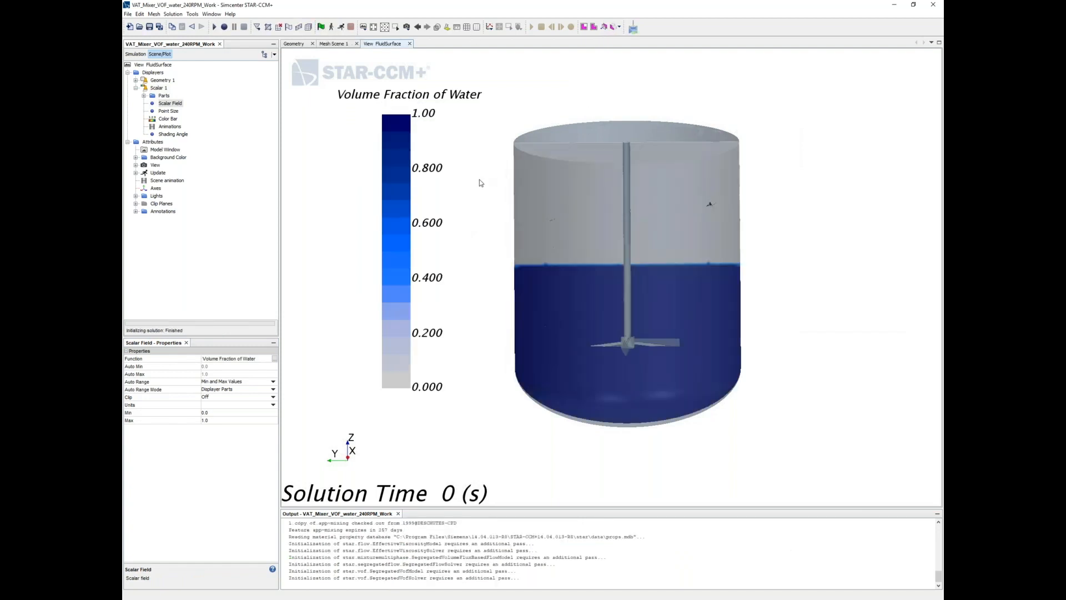
click(158, 88)
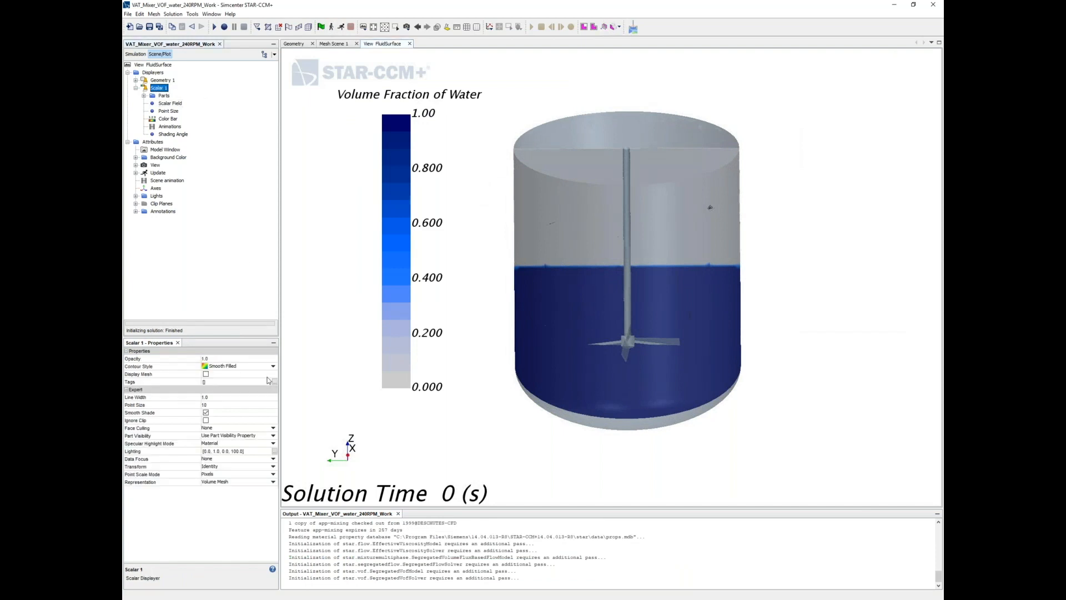
click(164, 94)
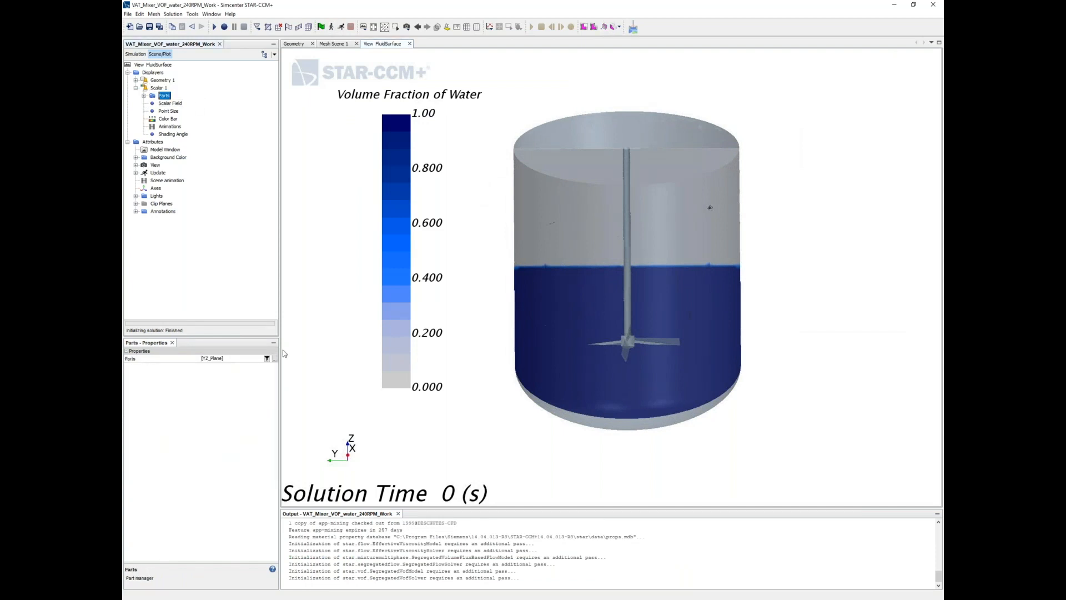
click(266, 358)
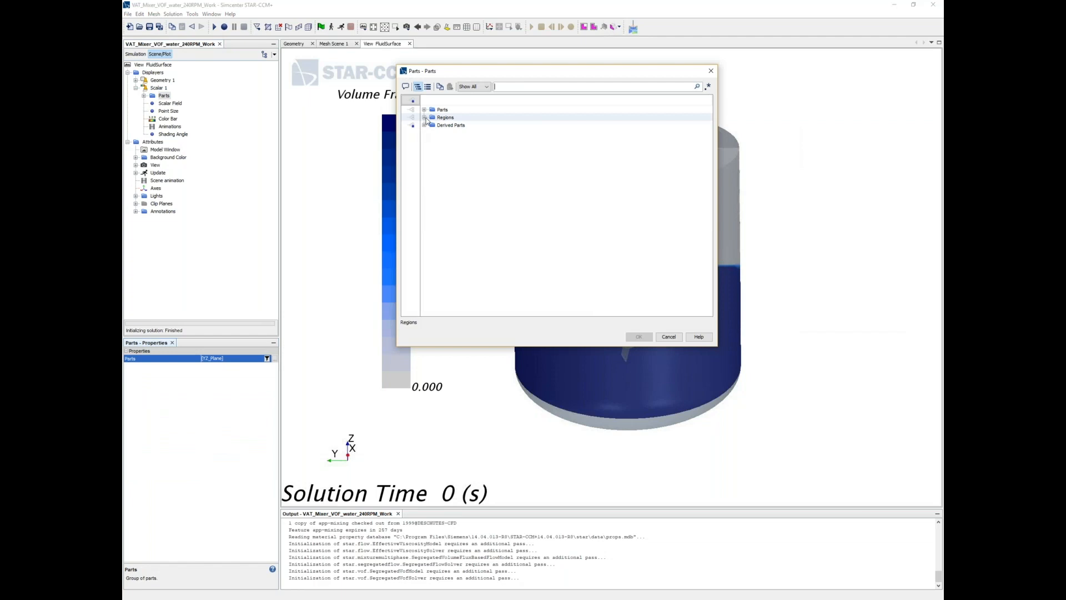
click(424, 125)
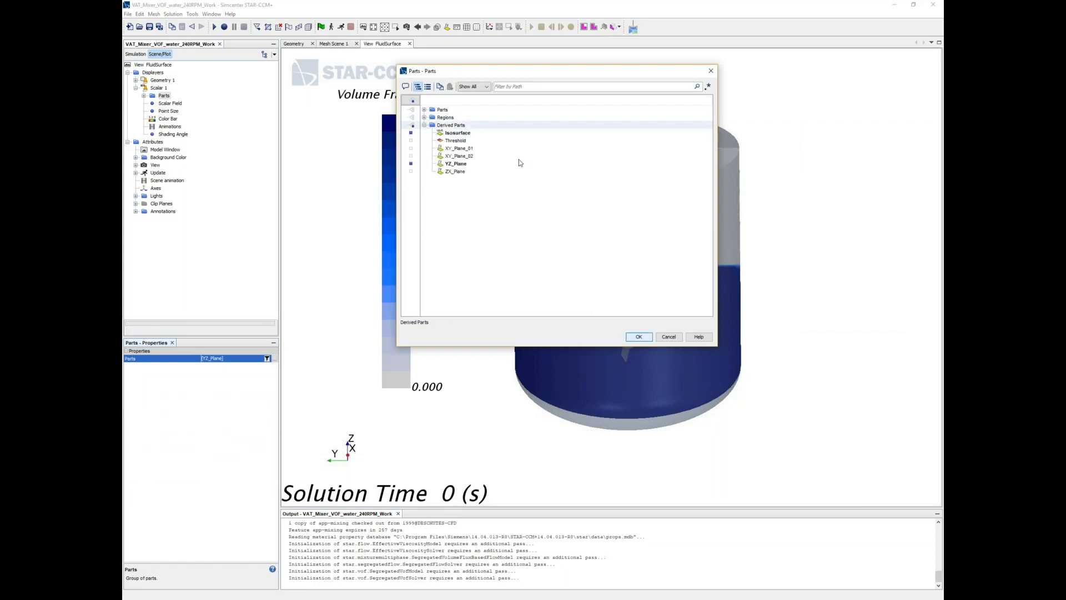
click(638, 336)
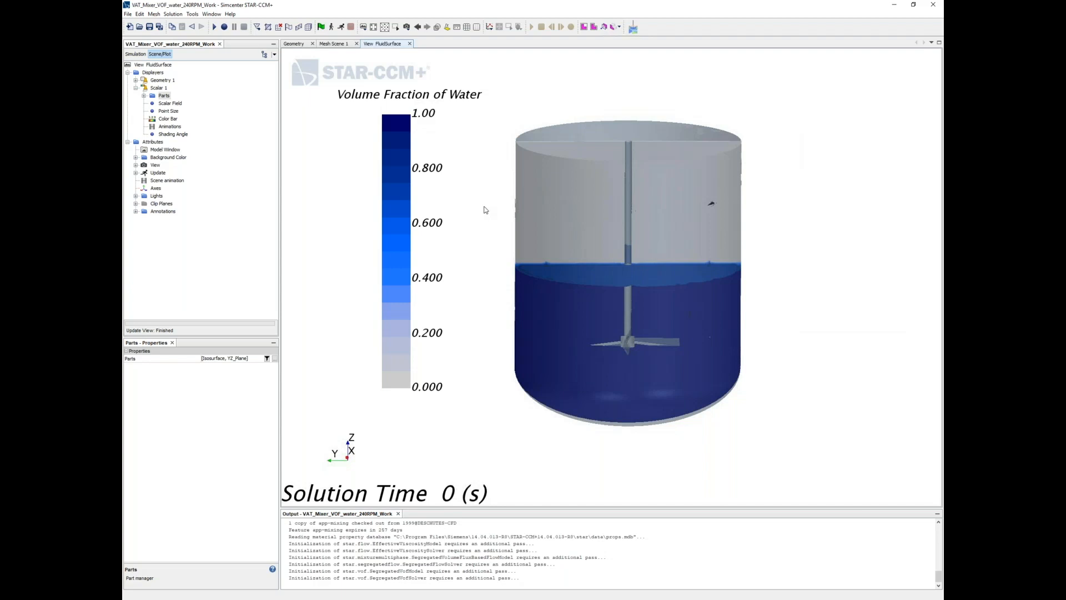
mouse_move(345, 84)
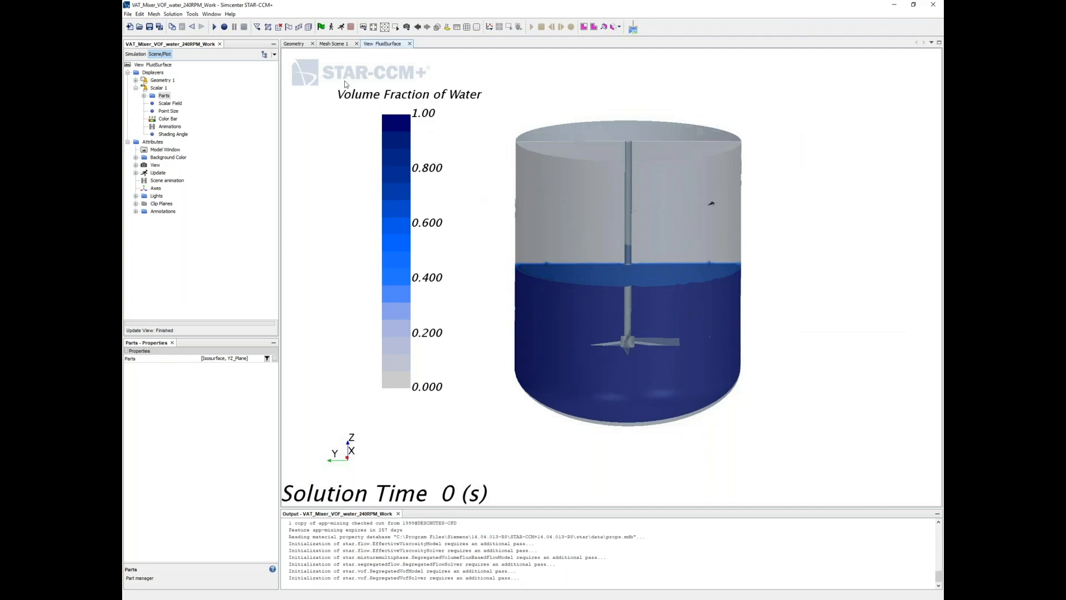
mouse_move(462, 89)
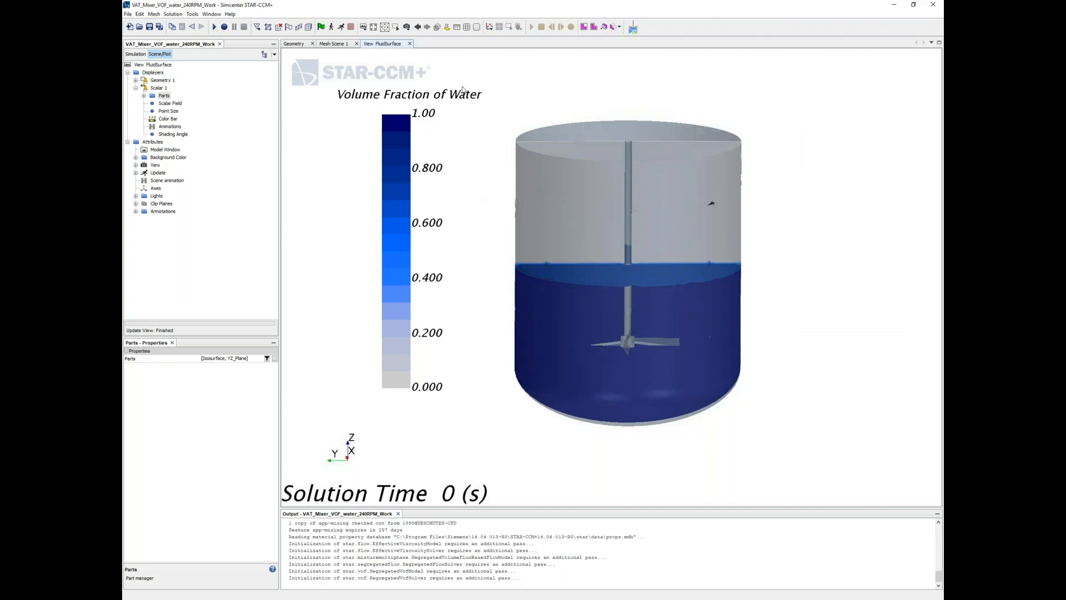
mouse_move(553, 169)
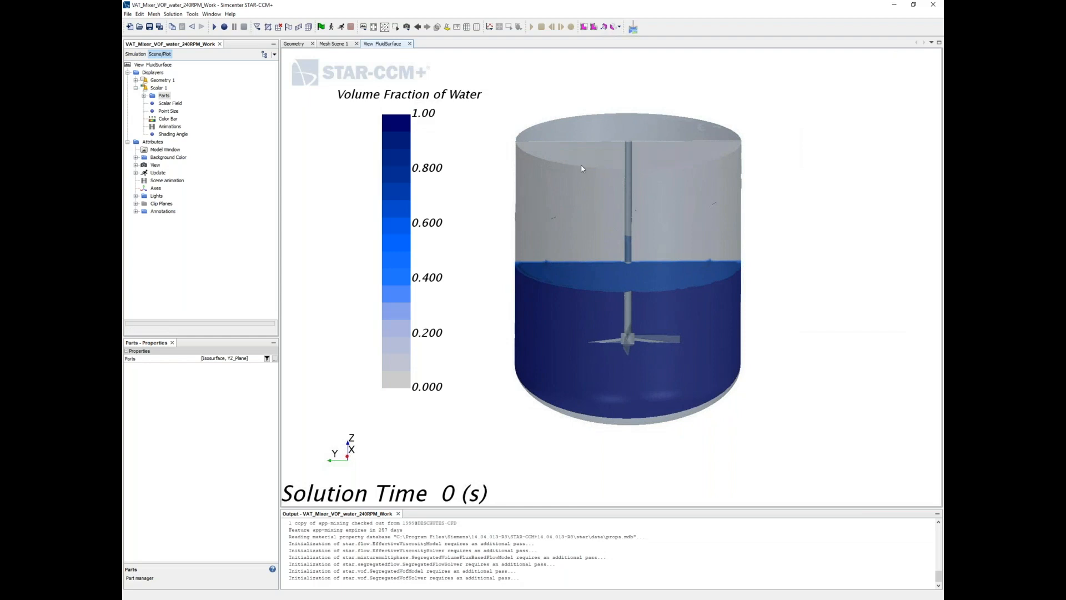
mouse_move(721, 173)
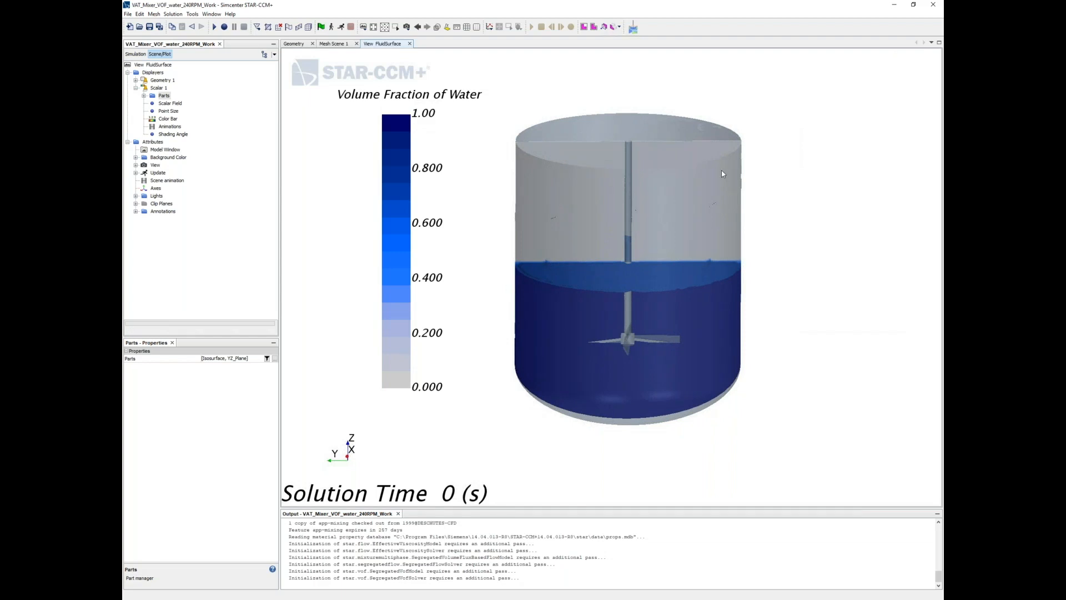
mouse_move(727, 178)
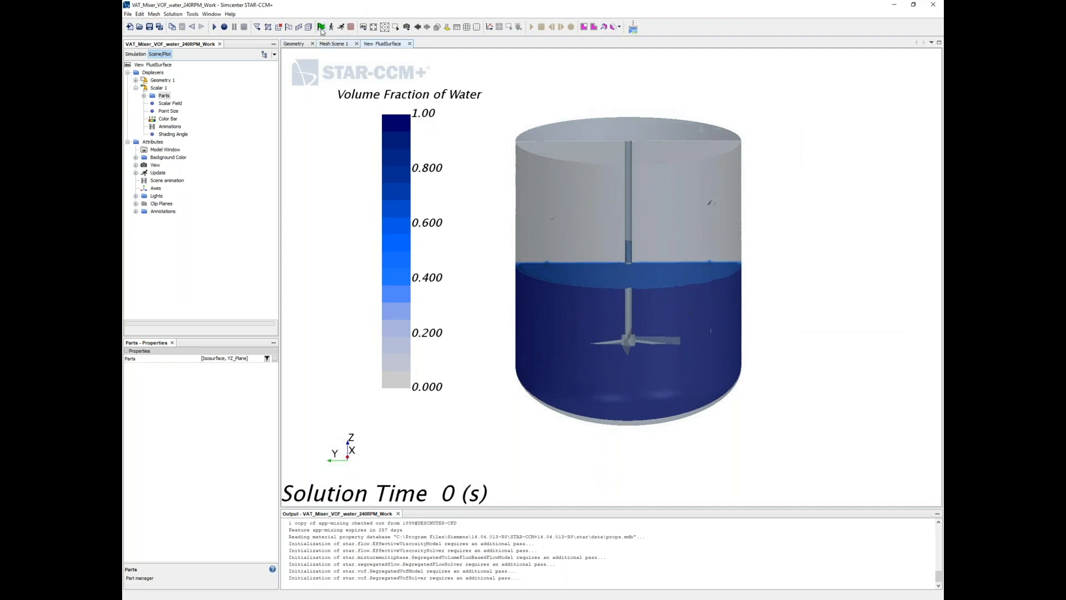
mouse_move(321, 27)
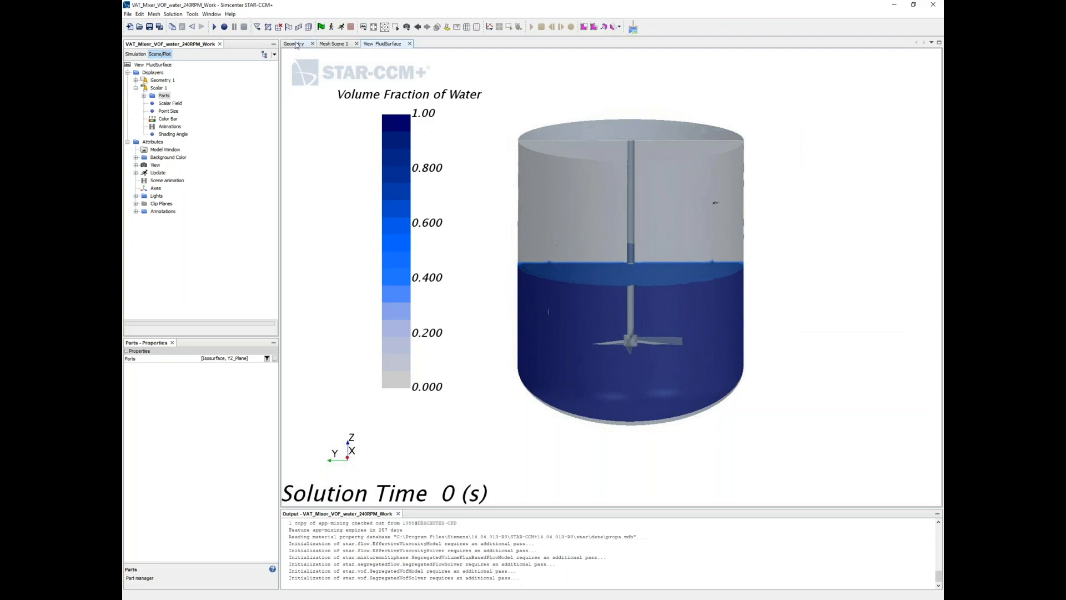
Step: Create Moment 1 report on the Impeller_RigidBody shaft, hub and blade boundaries
click(134, 54)
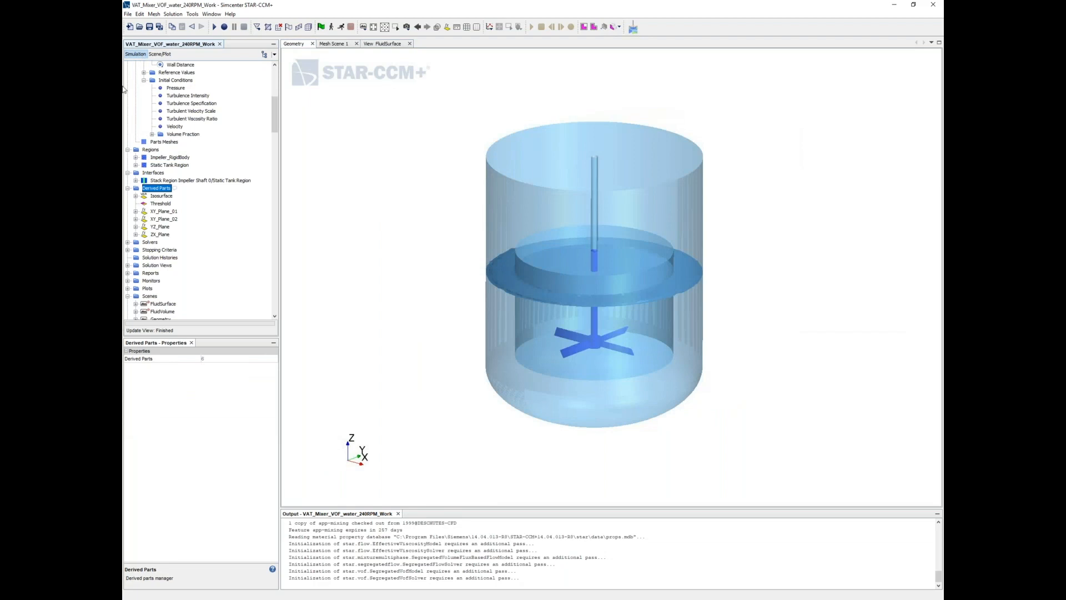
scroll(down, 3)
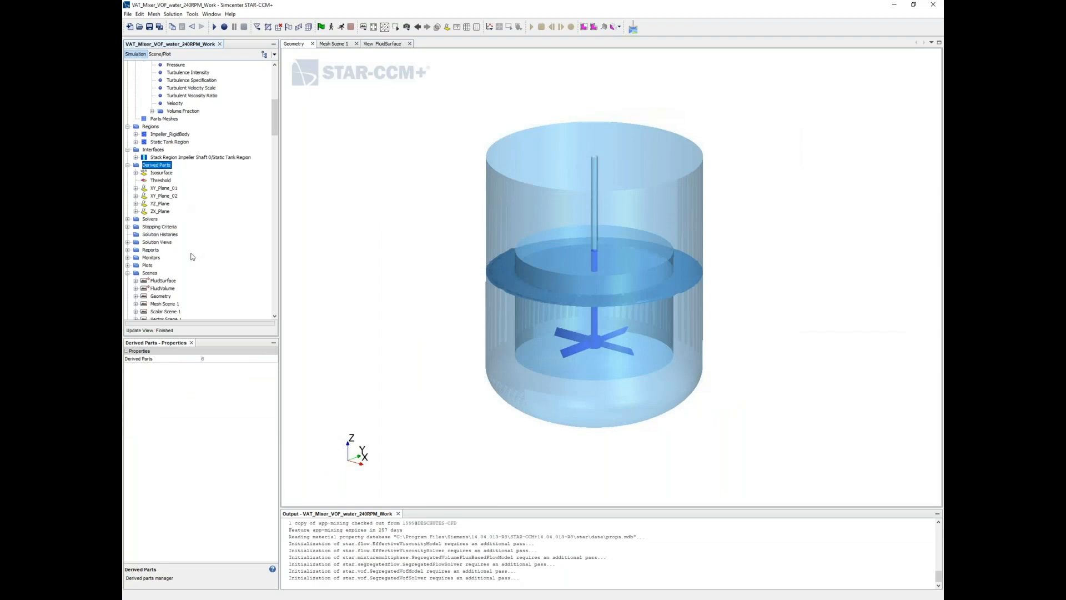
click(151, 249)
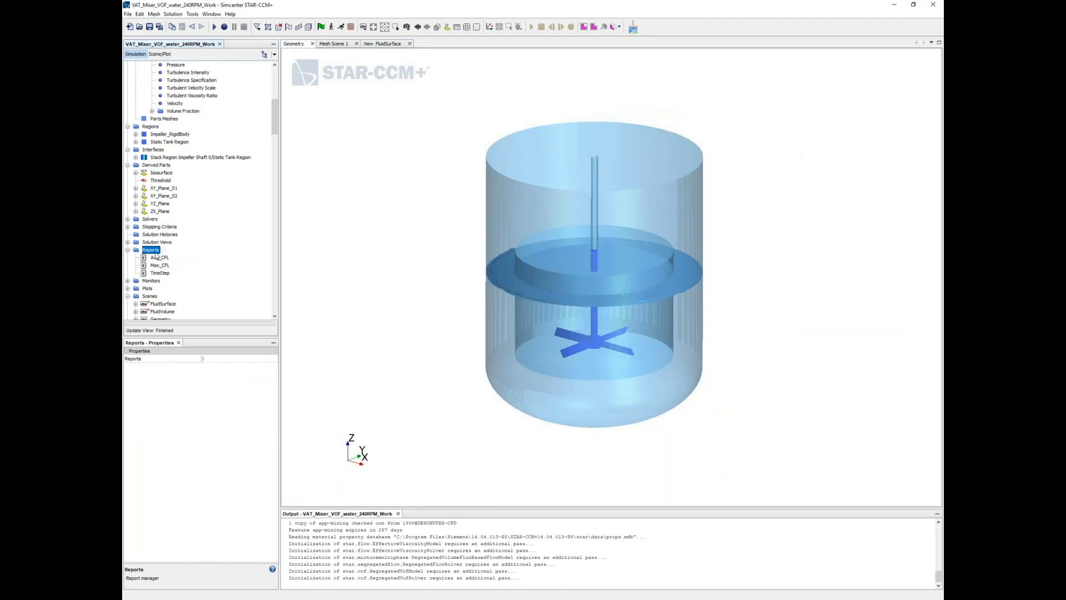
mouse_move(153, 257)
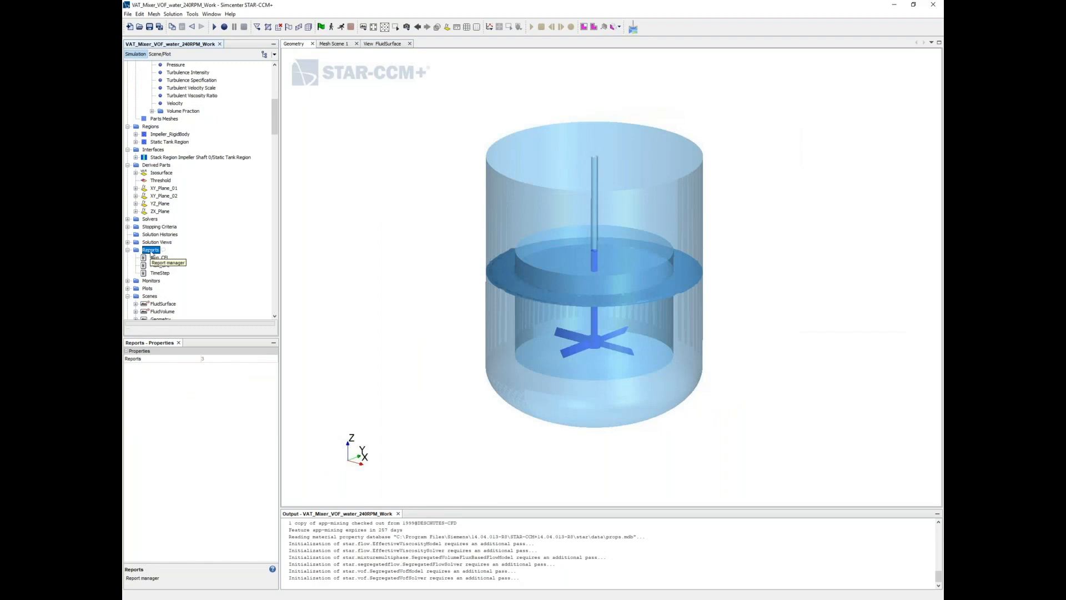
right_click(150, 249)
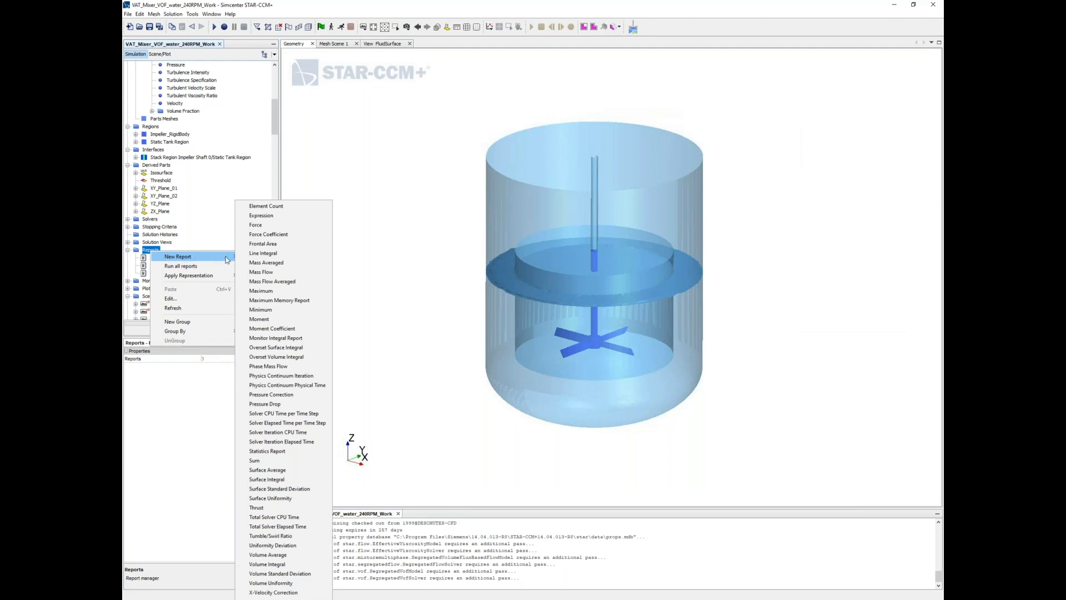
click(259, 319)
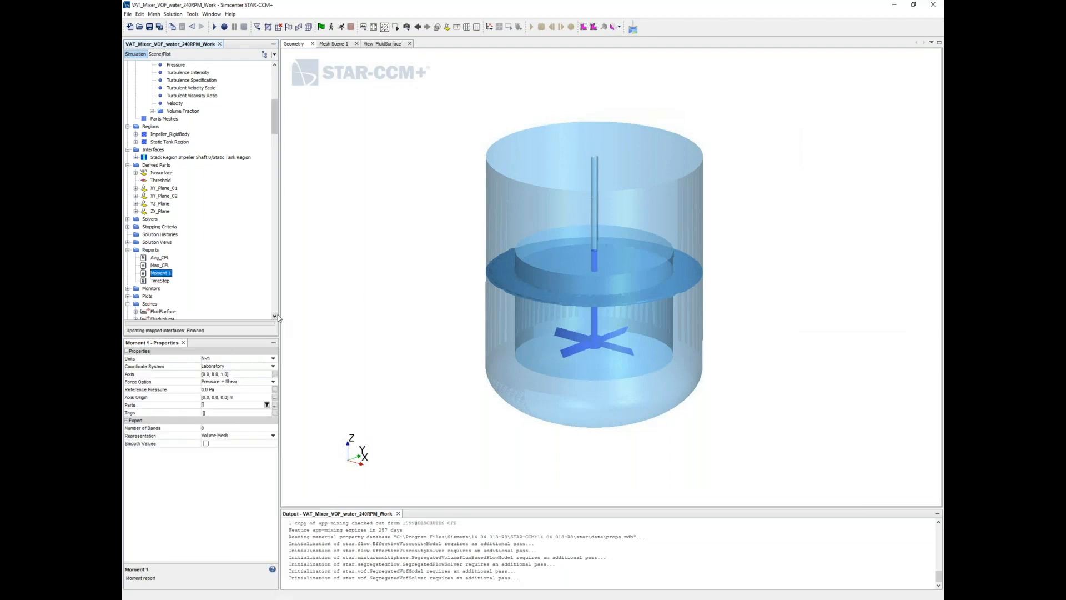
click(266, 405)
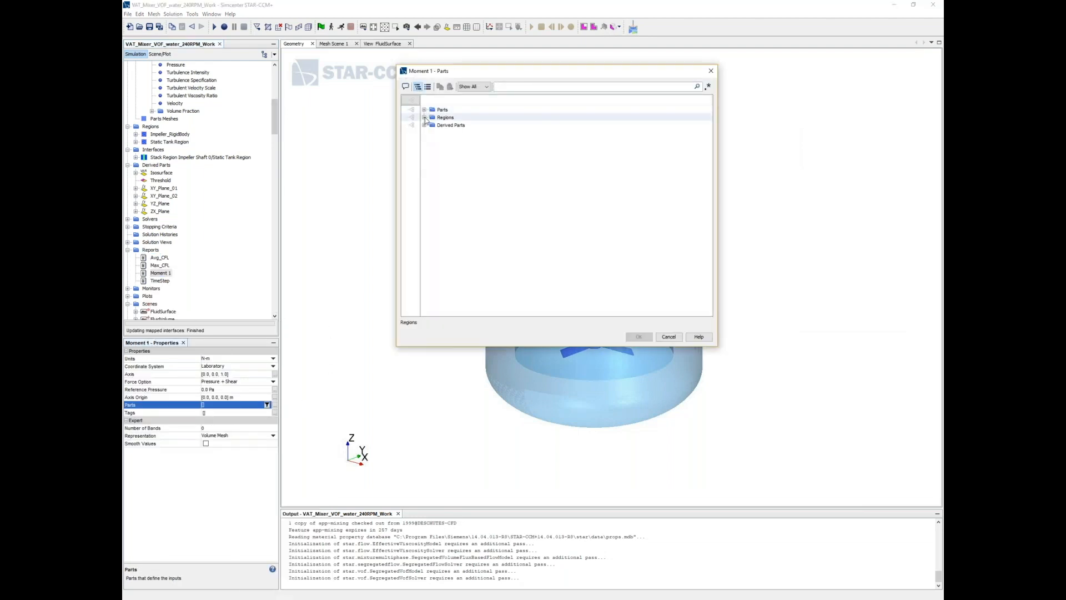
click(424, 124)
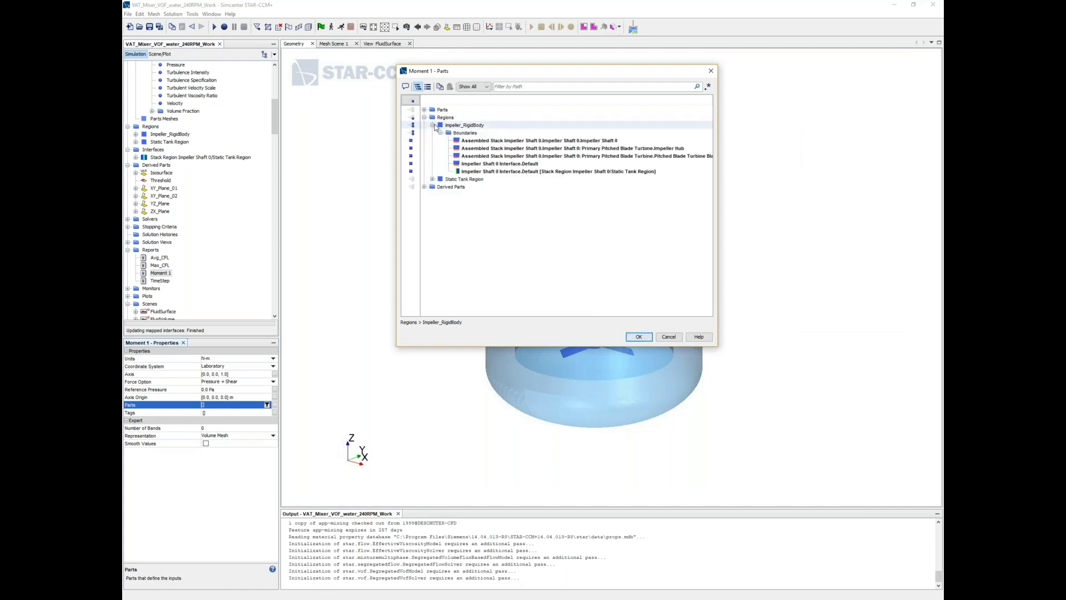
click(591, 148)
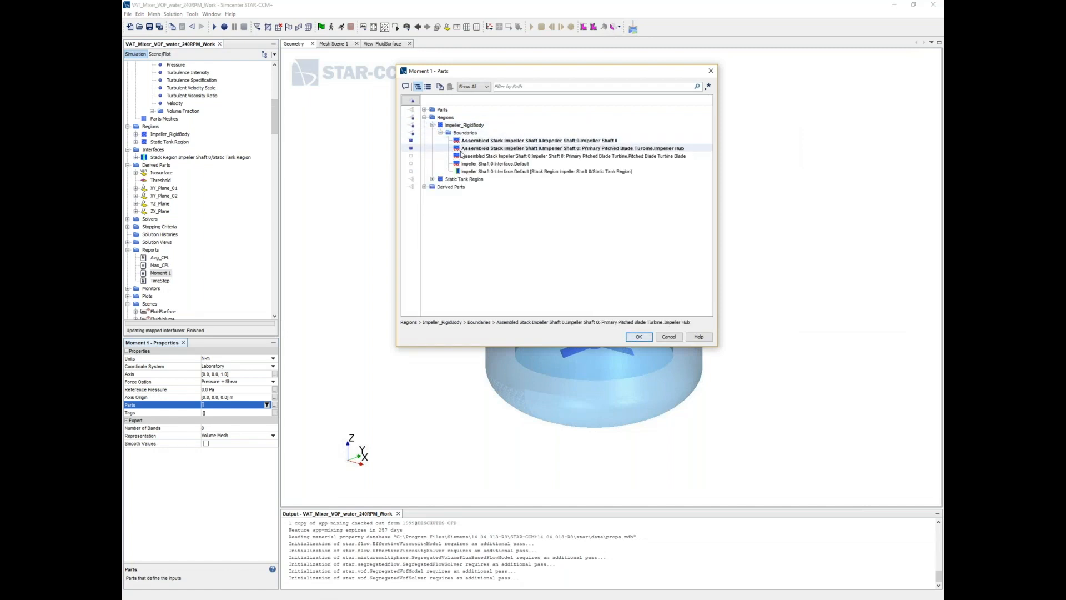
click(637, 336)
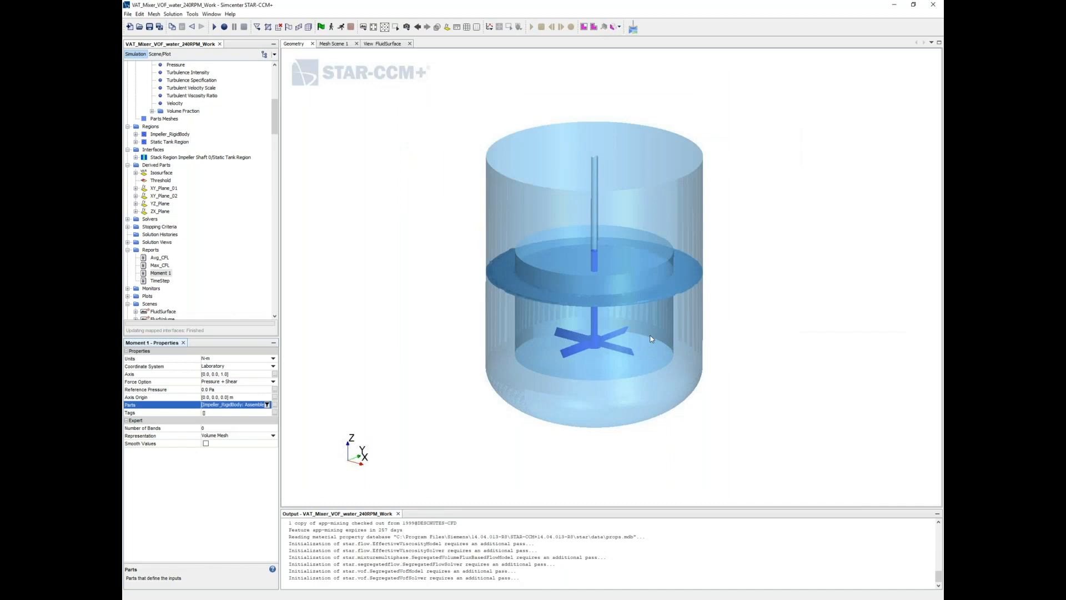
mouse_move(297, 315)
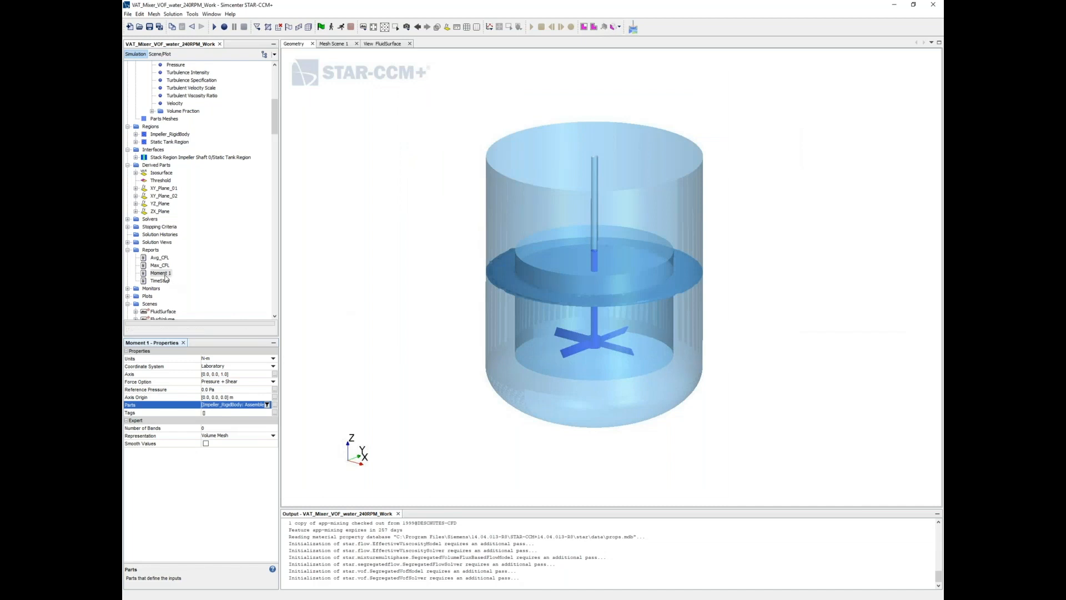
click(159, 272)
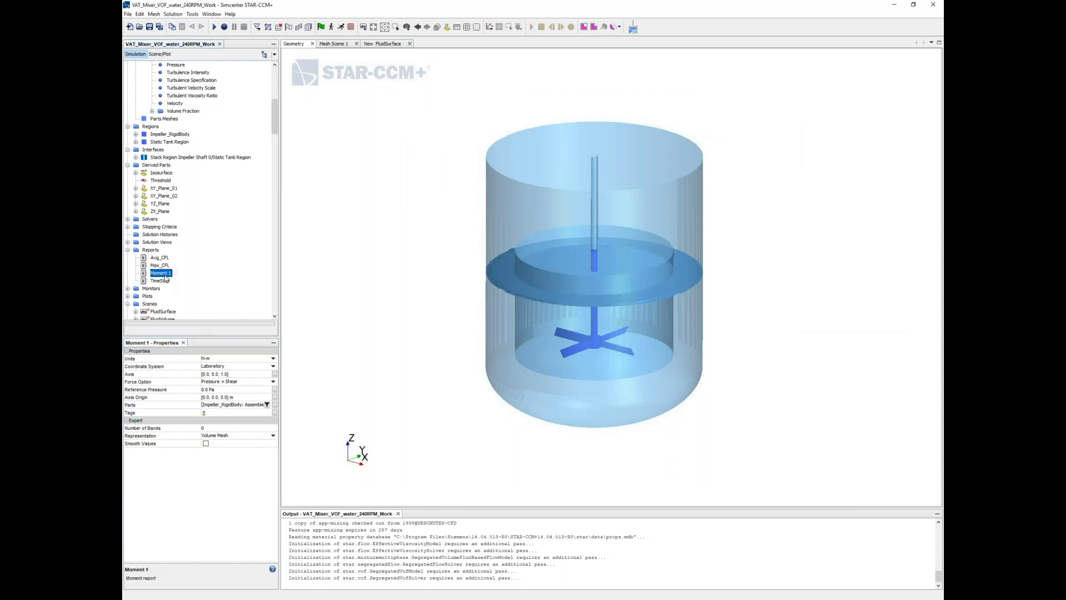
mouse_move(160, 275)
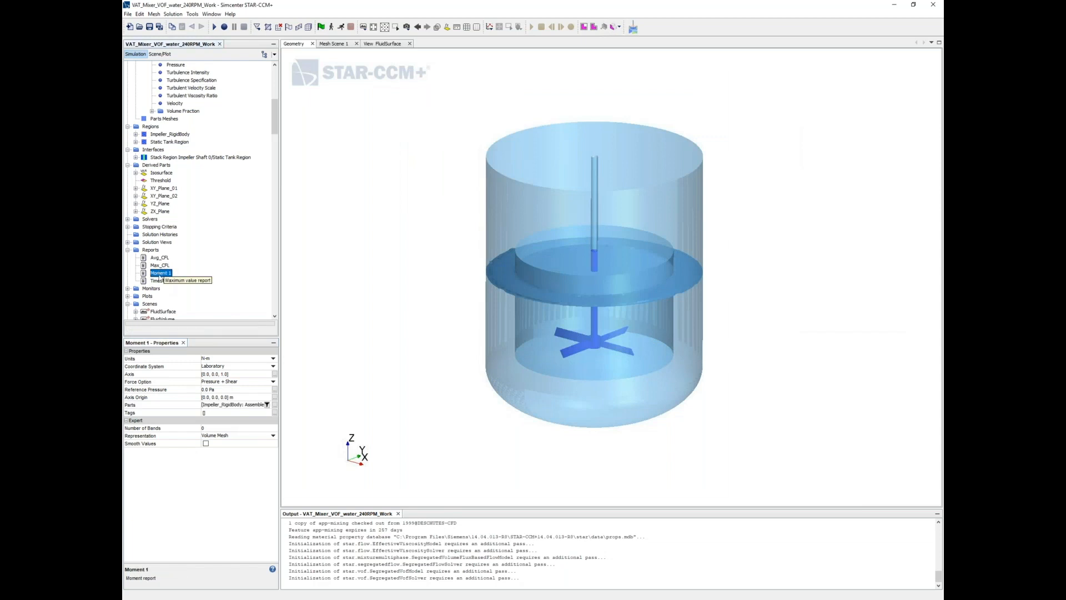
Step: Create a monitor and plot from the Moment 1 report
right_click(161, 272)
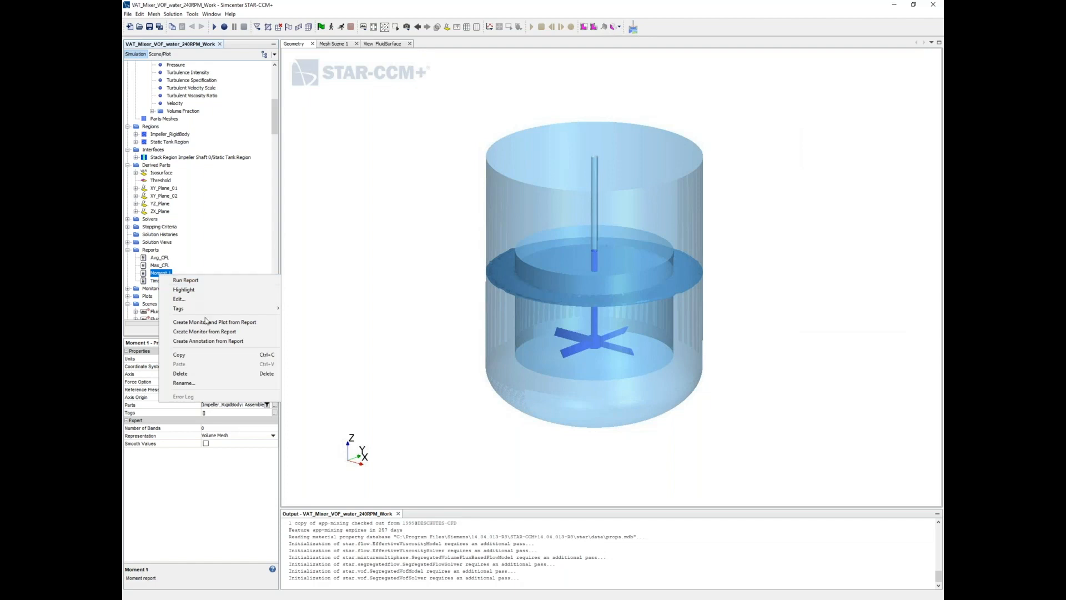
click(215, 321)
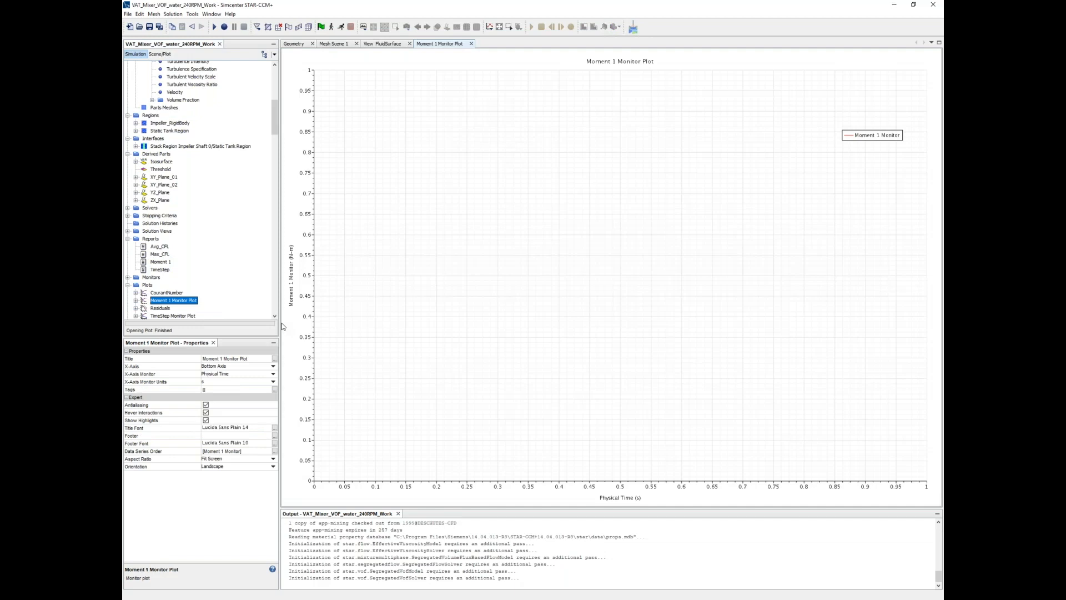
mouse_move(262, 304)
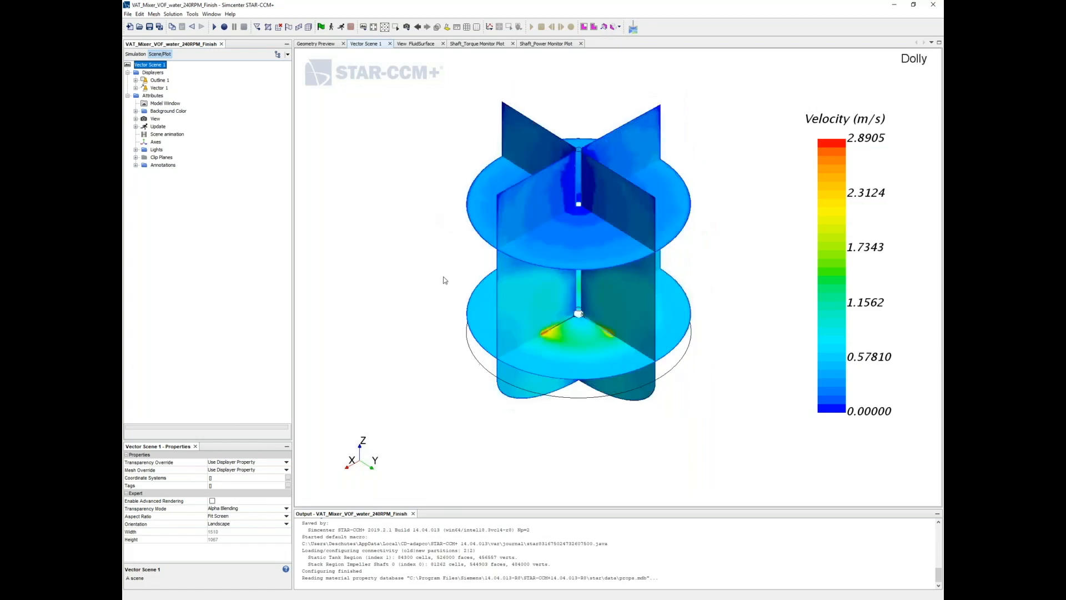
Step: View the FluidSurface scene, then the Shaft_Torque Monitor Plot
click(415, 43)
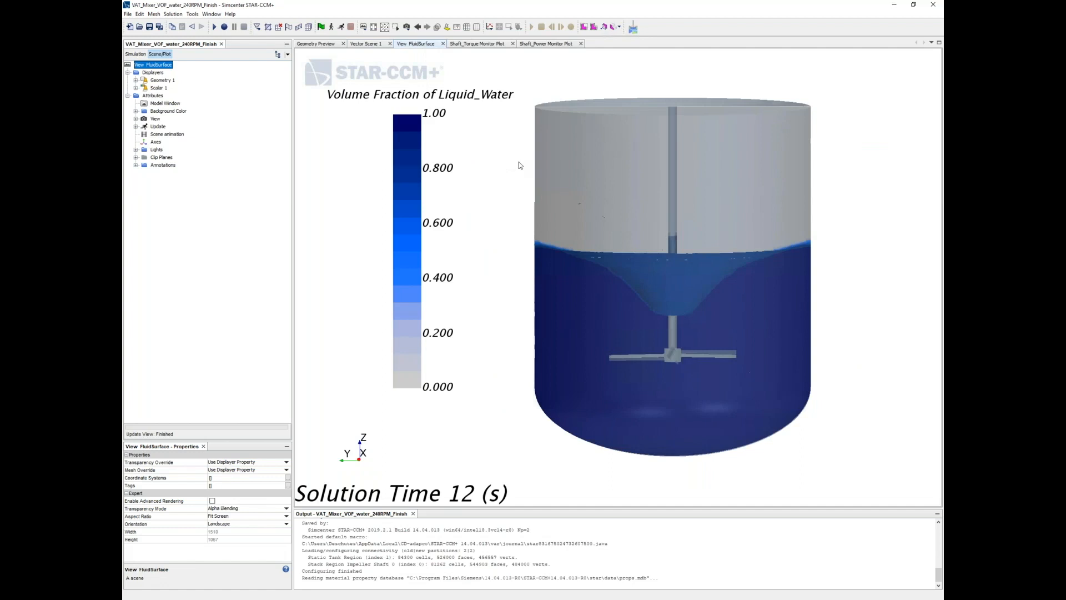
mouse_move(638, 294)
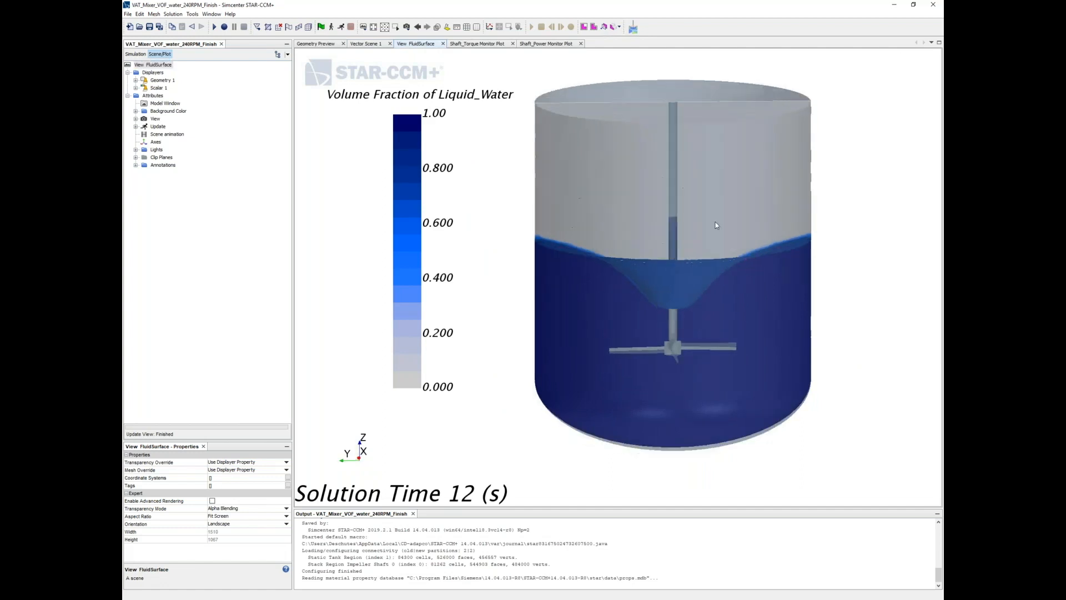
click(476, 44)
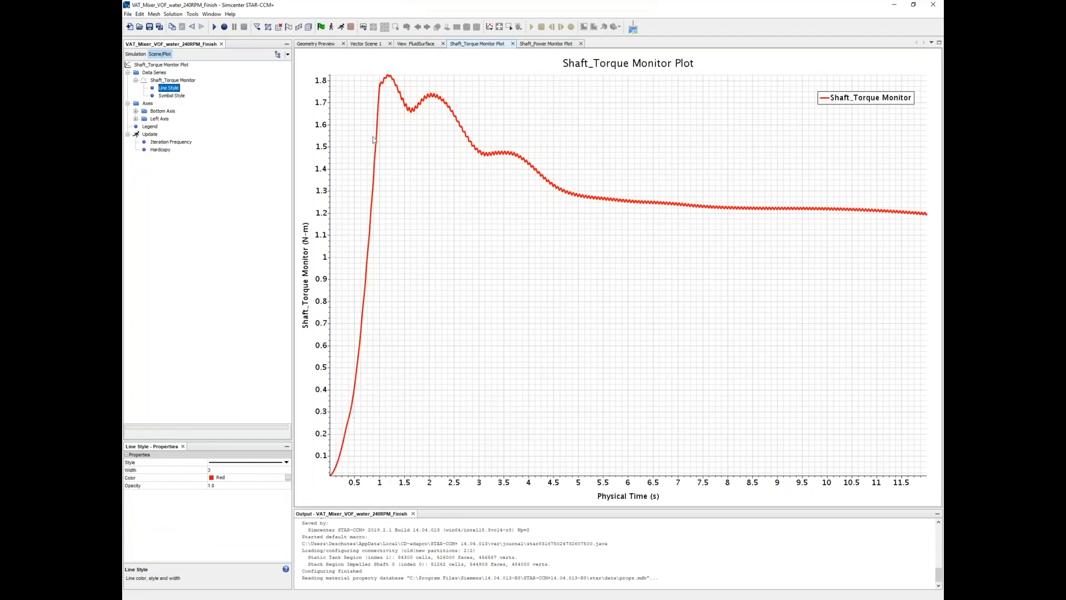
mouse_move(382, 94)
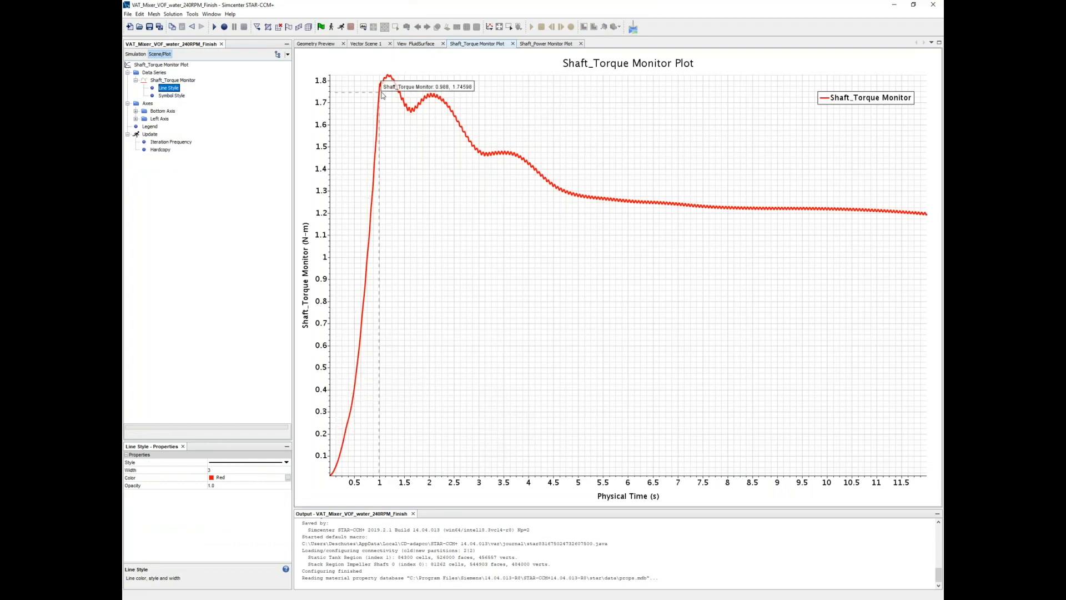
mouse_move(448, 125)
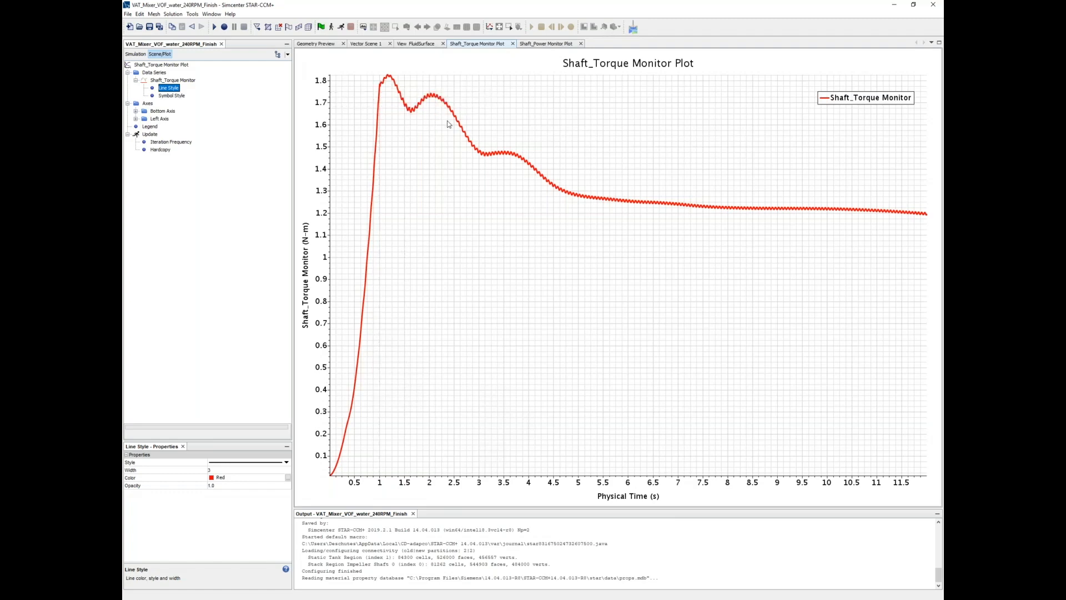
mouse_move(746, 208)
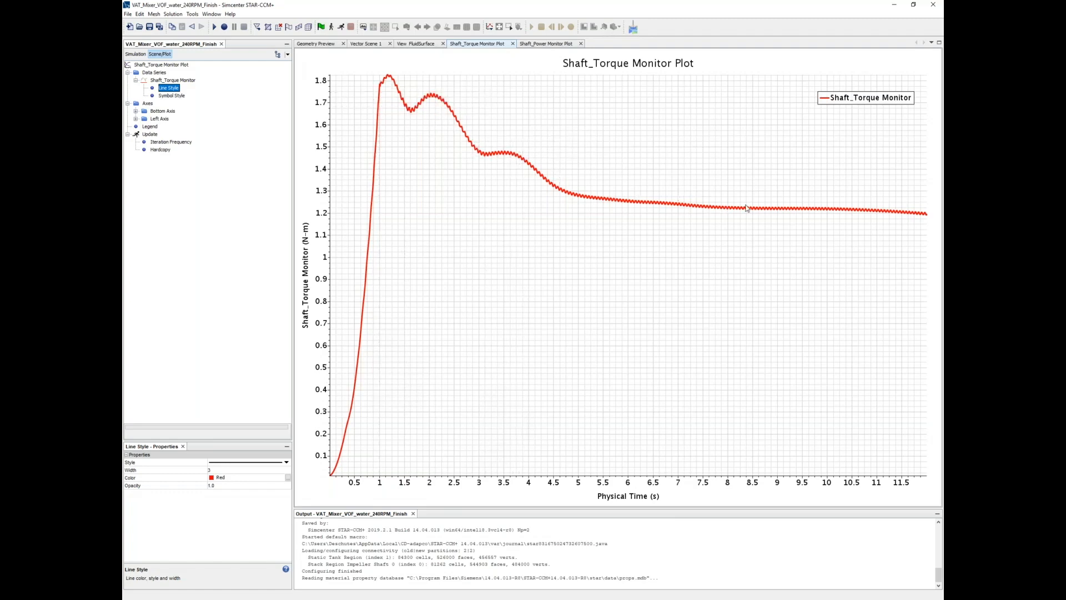
mouse_move(740, 142)
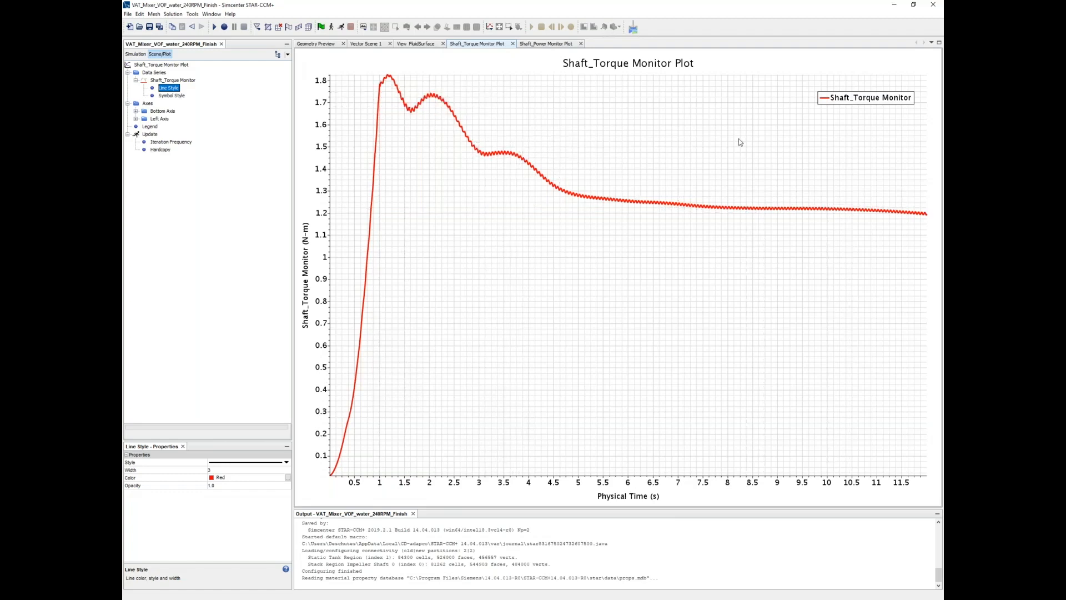